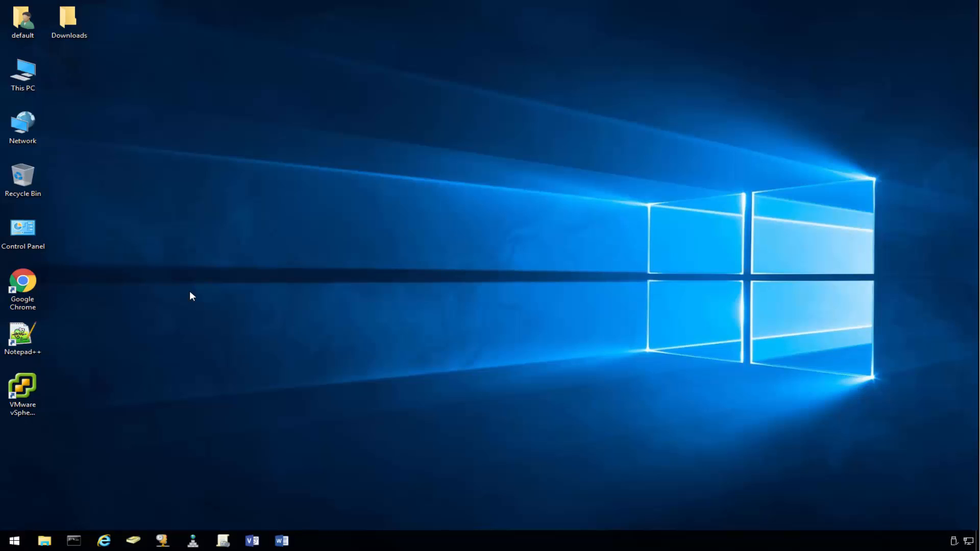
mouse_move(123, 503)
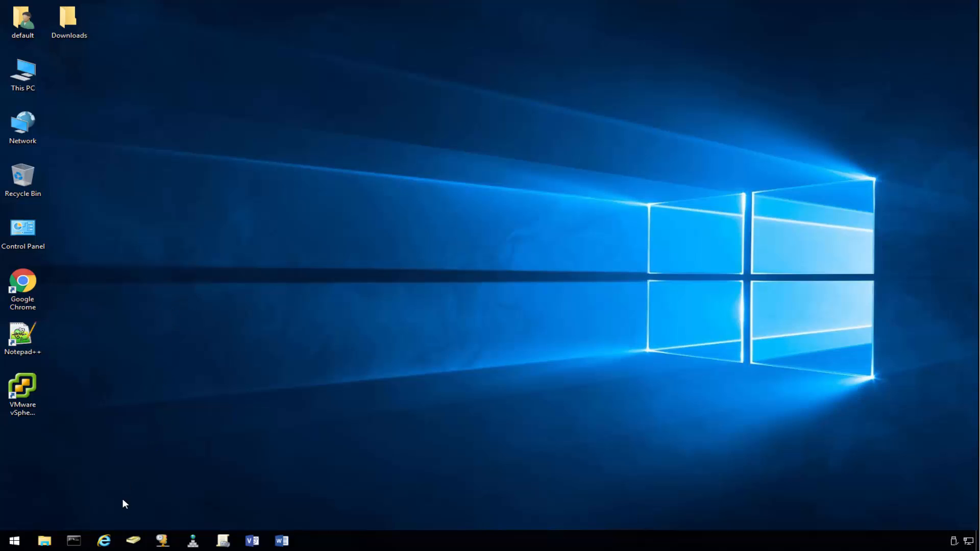
mouse_move(120, 506)
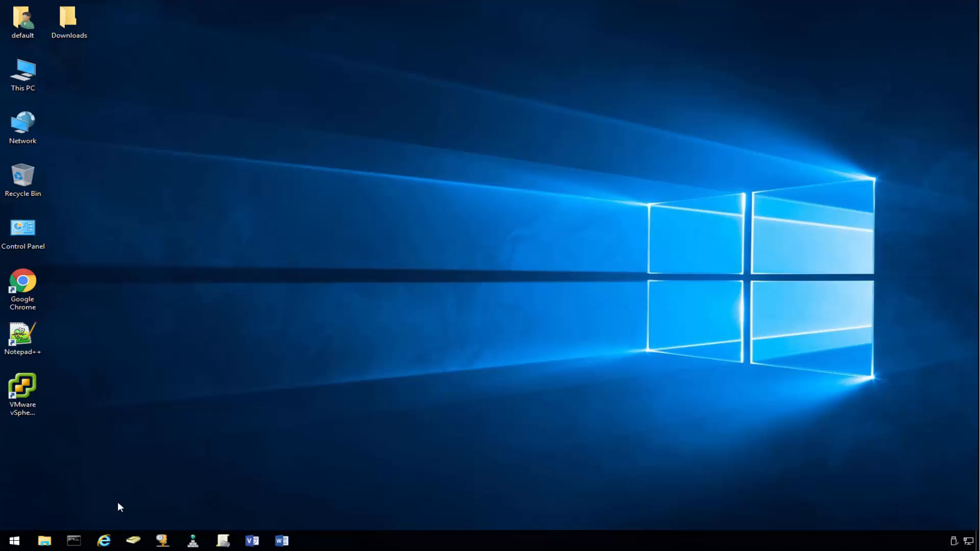
Launch Internet Explorer from the taskbar icon
click(103, 540)
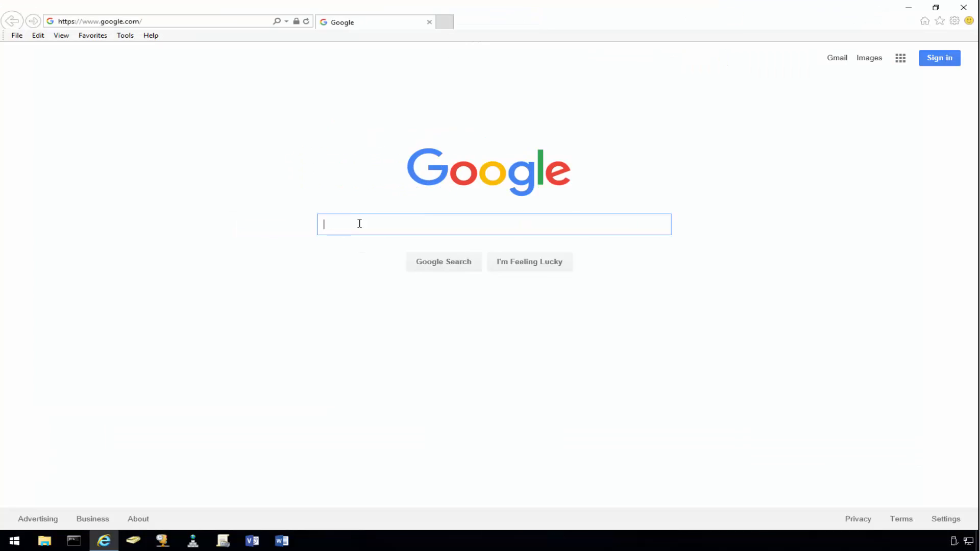
Search Google for 'ubuntu' and open the official ubuntu.com website
text(ub)
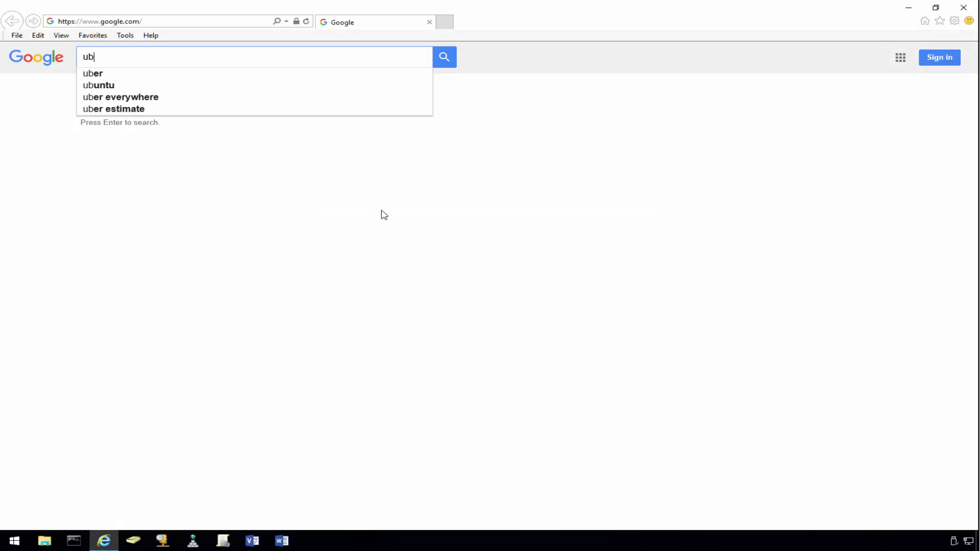
click(98, 85)
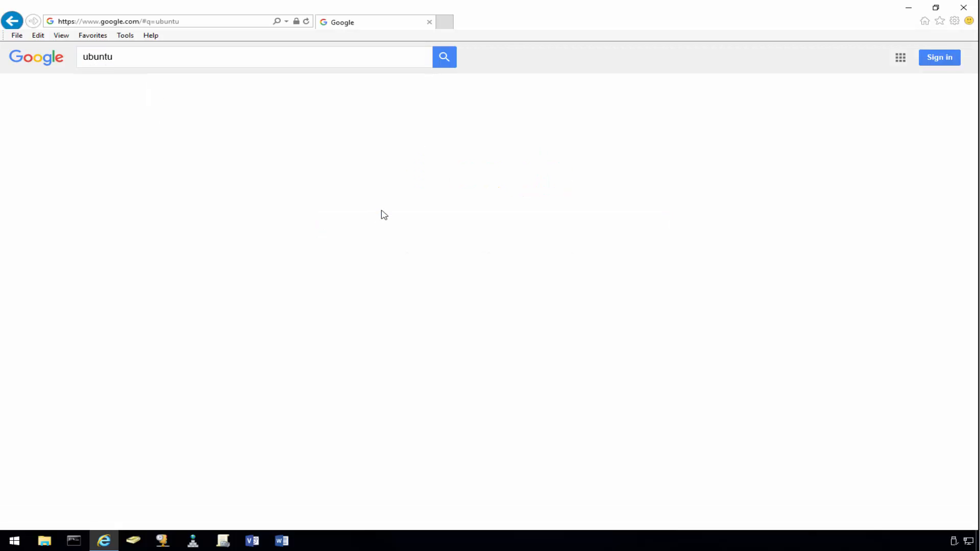
click(444, 56)
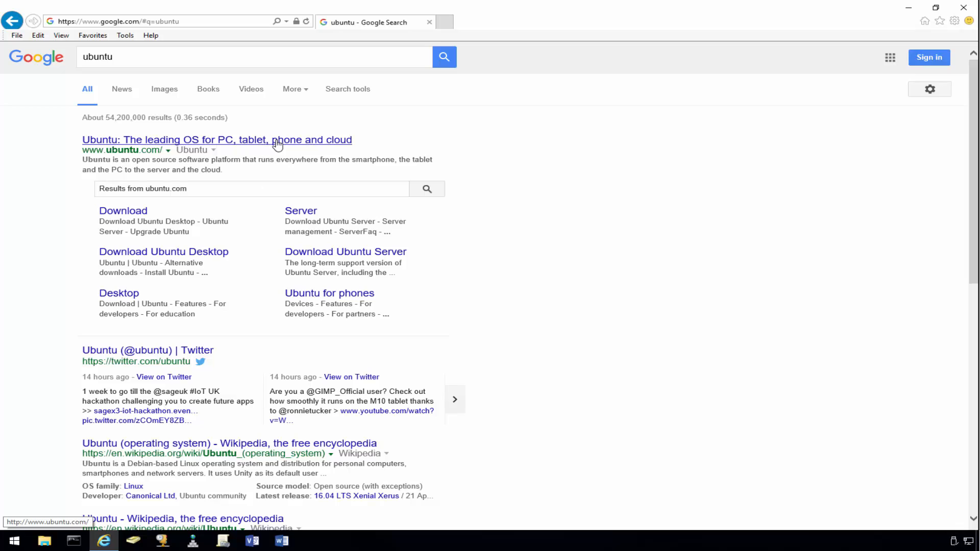
click(216, 140)
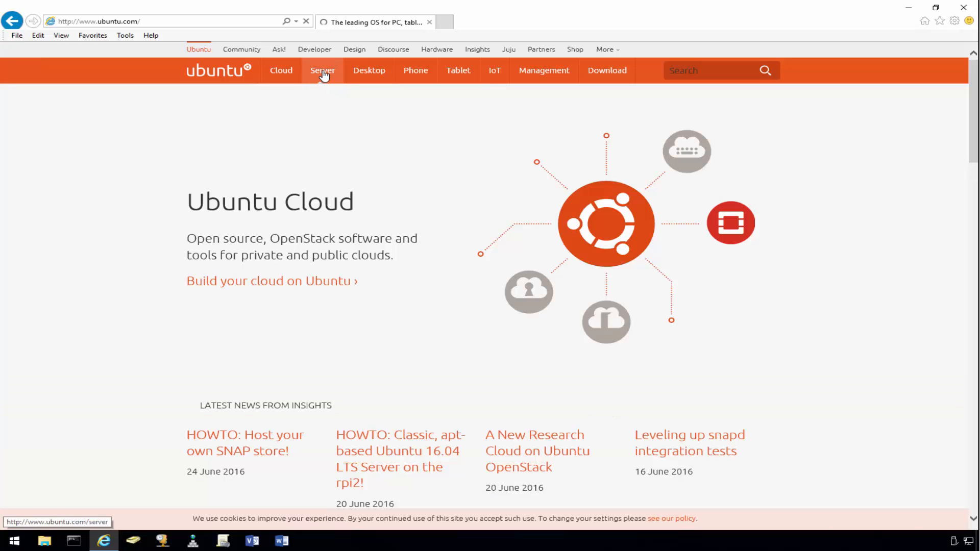
Open the Download Ubuntu Server page and scroll to 'Get the version you need'
click(322, 70)
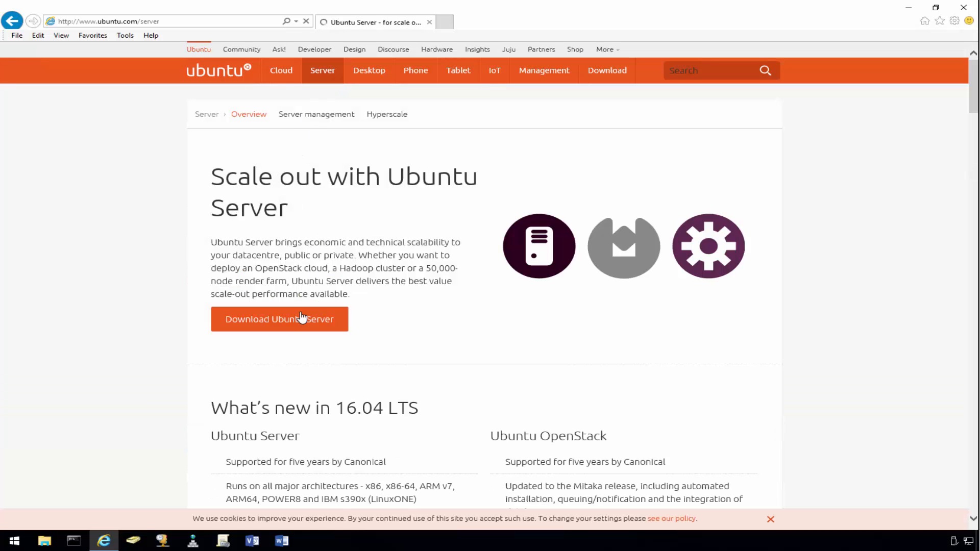
click(279, 318)
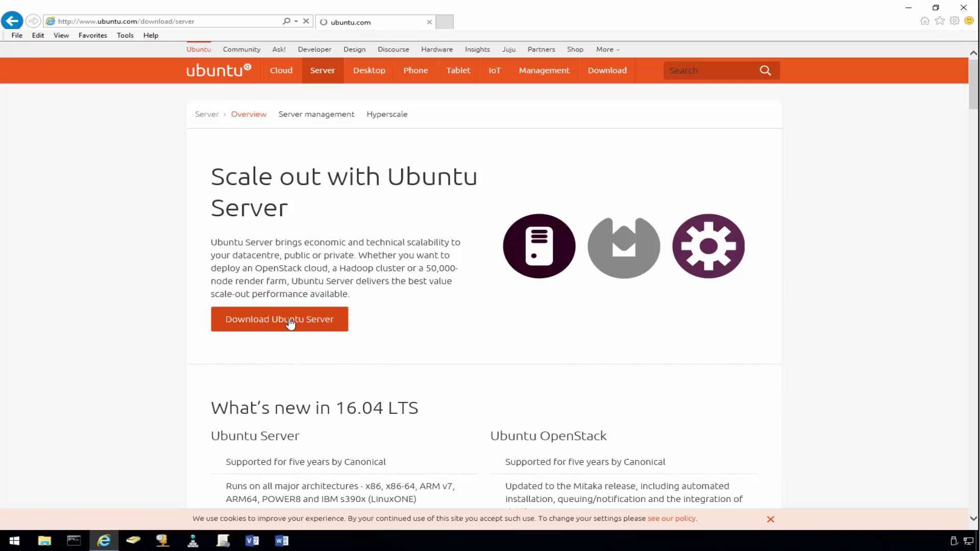
click(279, 318)
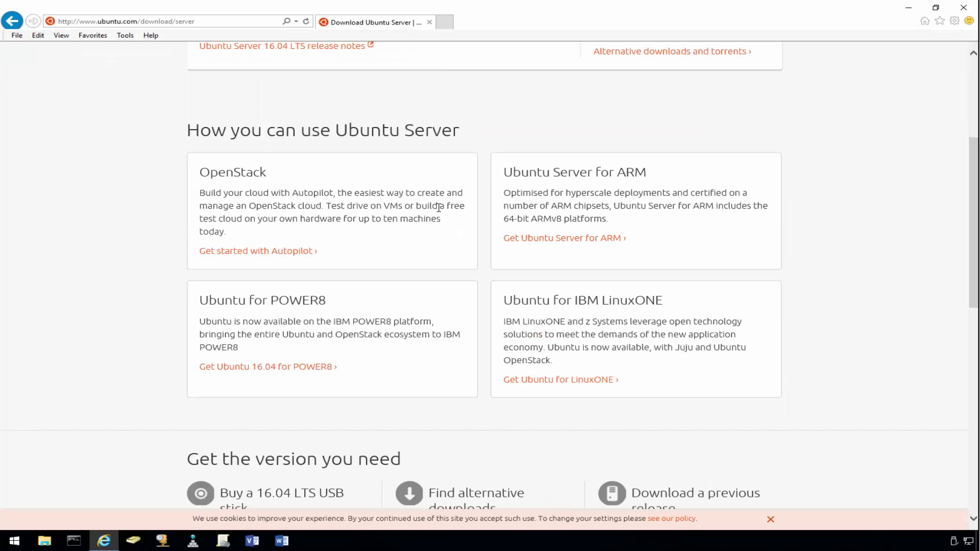
scroll(down, 3)
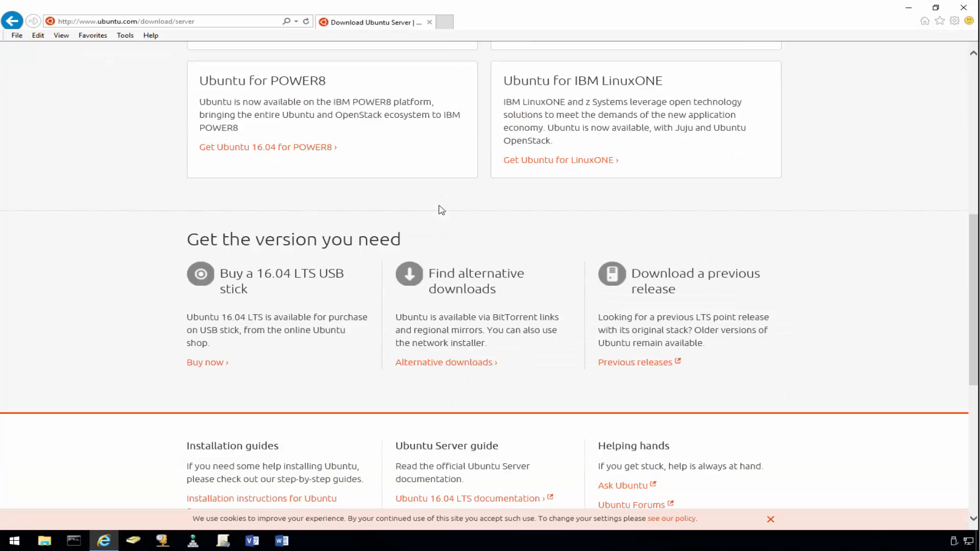
scroll(down, 3)
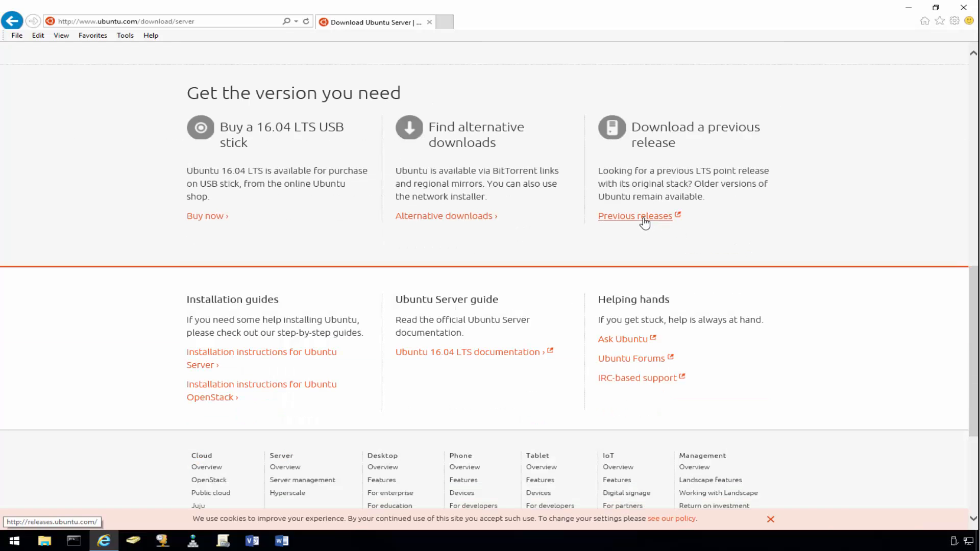
Save ubuntu-14.04.4-server-amd64.iso from the Previous releases 14.04.4 folder
click(635, 215)
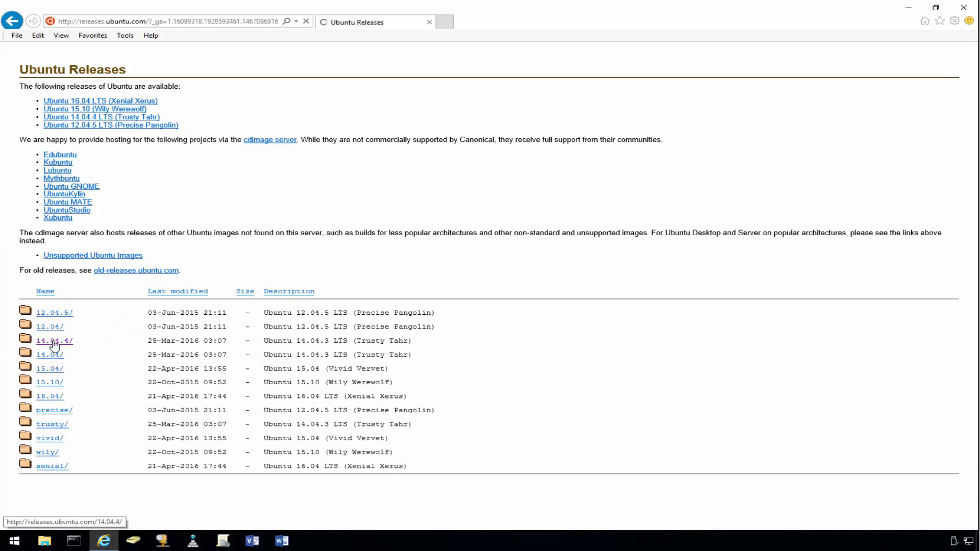
click(53, 340)
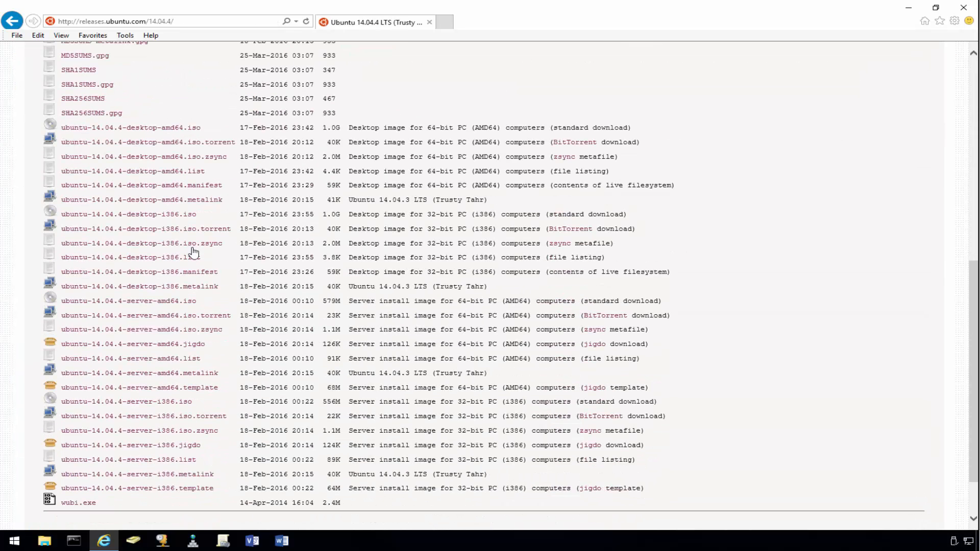
mouse_move(219, 223)
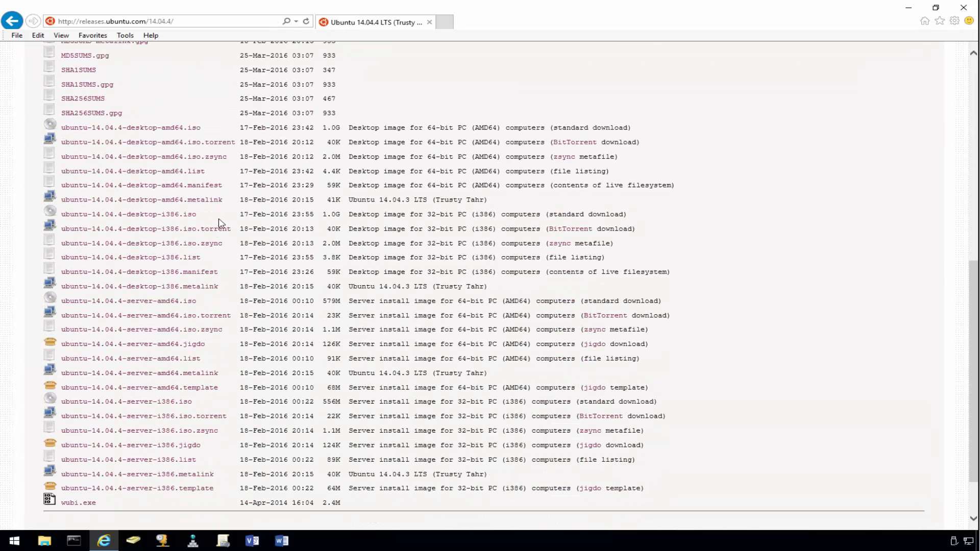
mouse_move(129, 301)
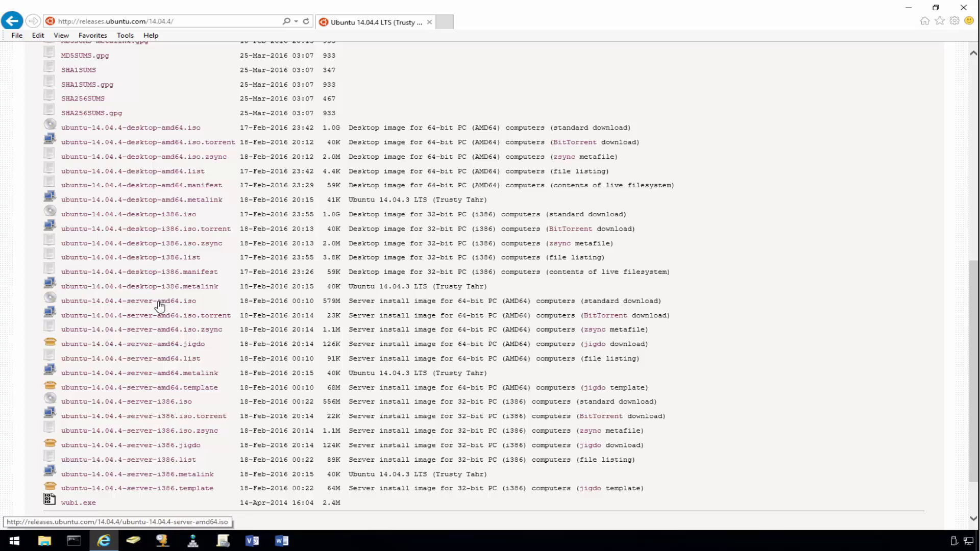
mouse_move(159, 306)
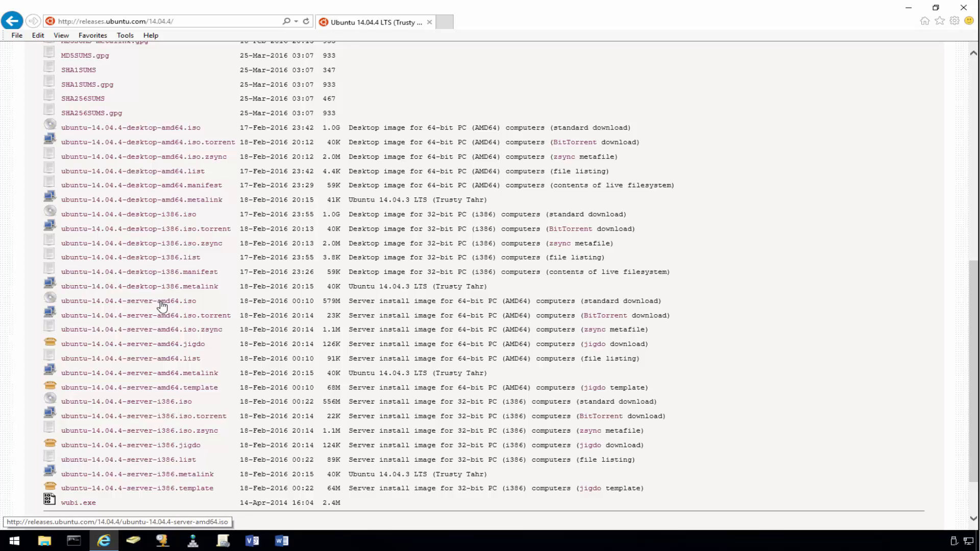
click(129, 300)
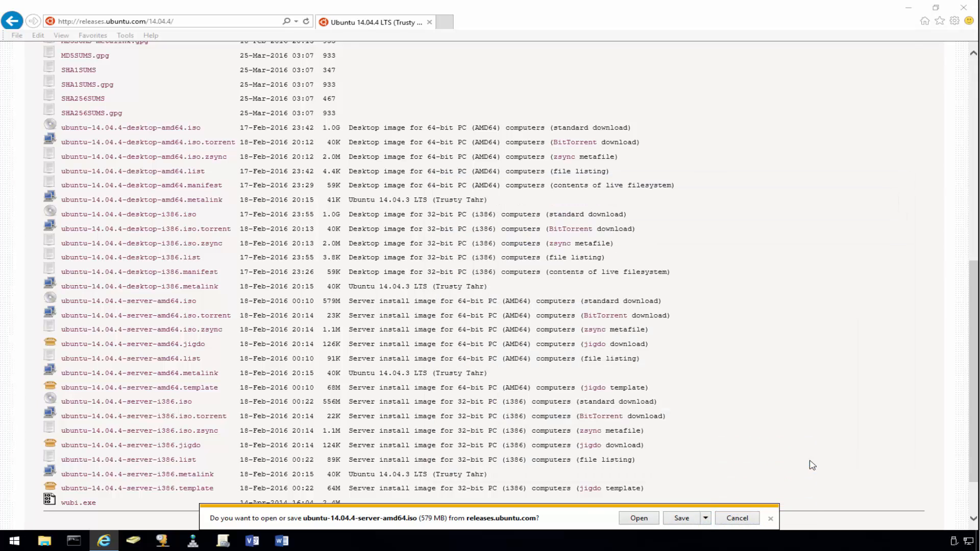
click(681, 517)
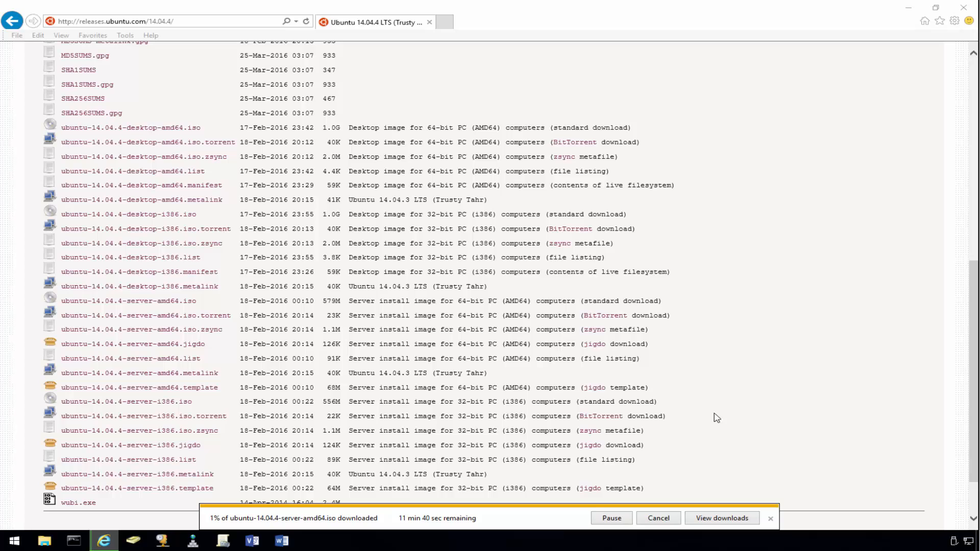
click(770, 518)
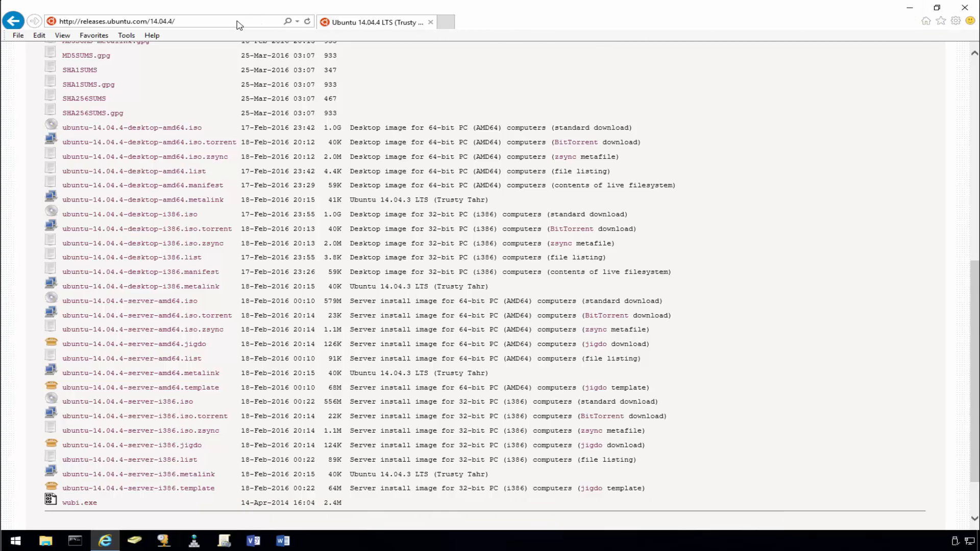
Search Google for 'ssh putty' and open the PuTTY Download Page
text(google.com/)
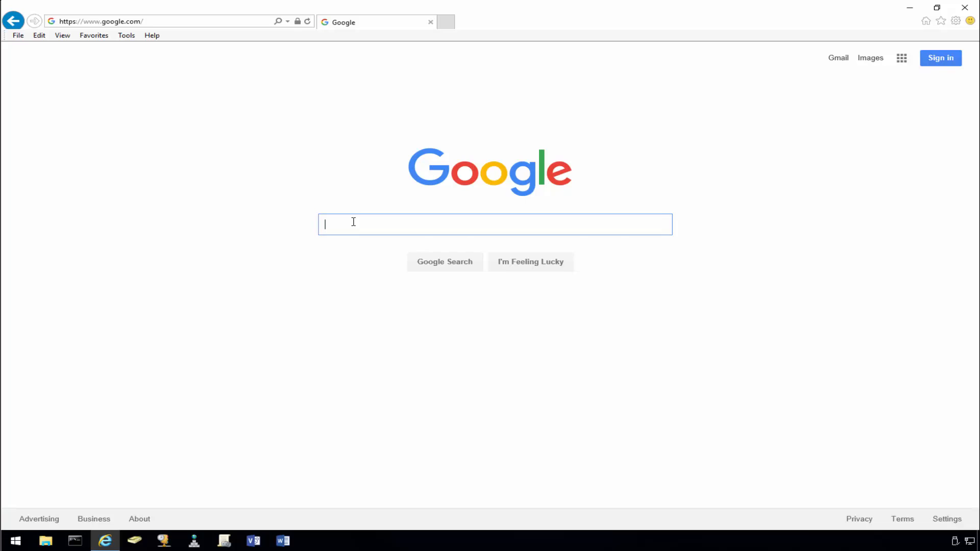
text(ssh putty)
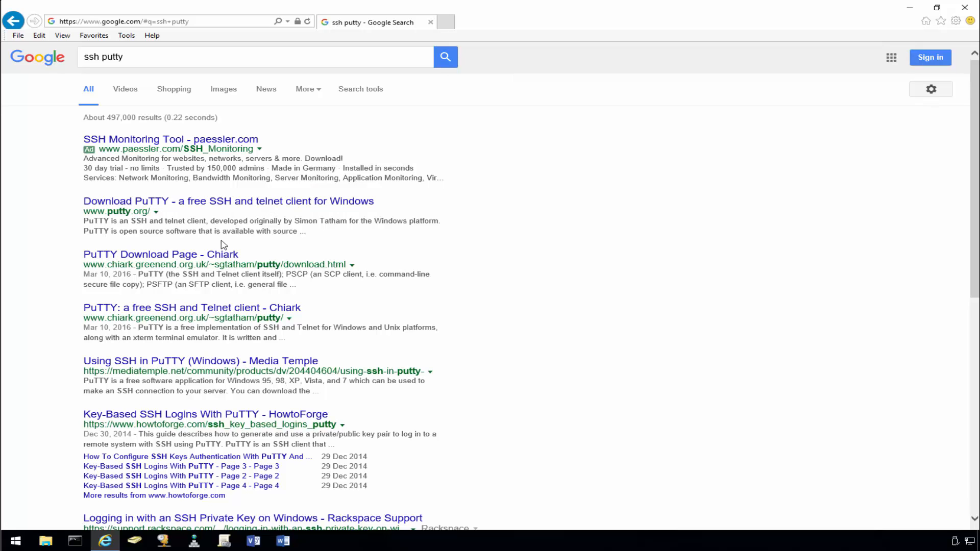
click(160, 253)
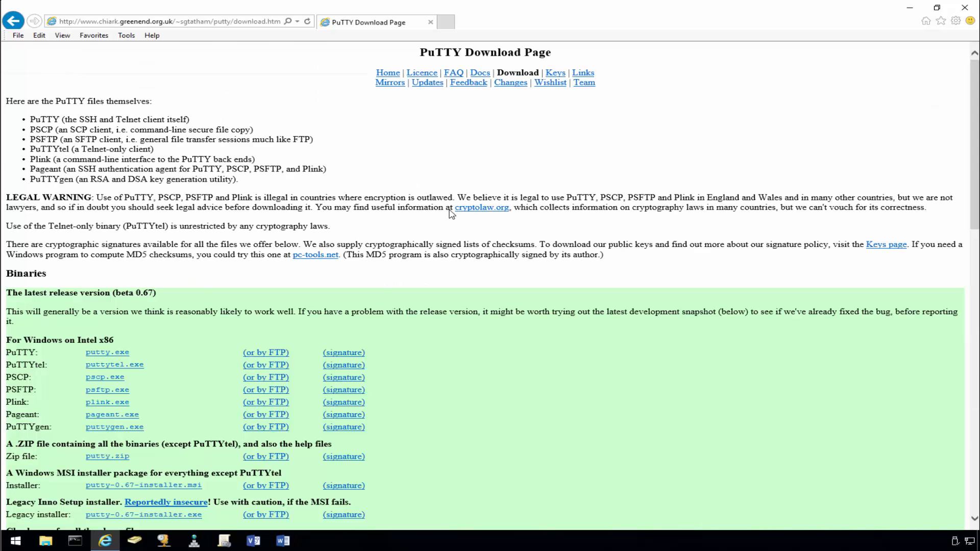
Save putty.exe to the Desktop, then close Internet Explorer
scroll(down, 3)
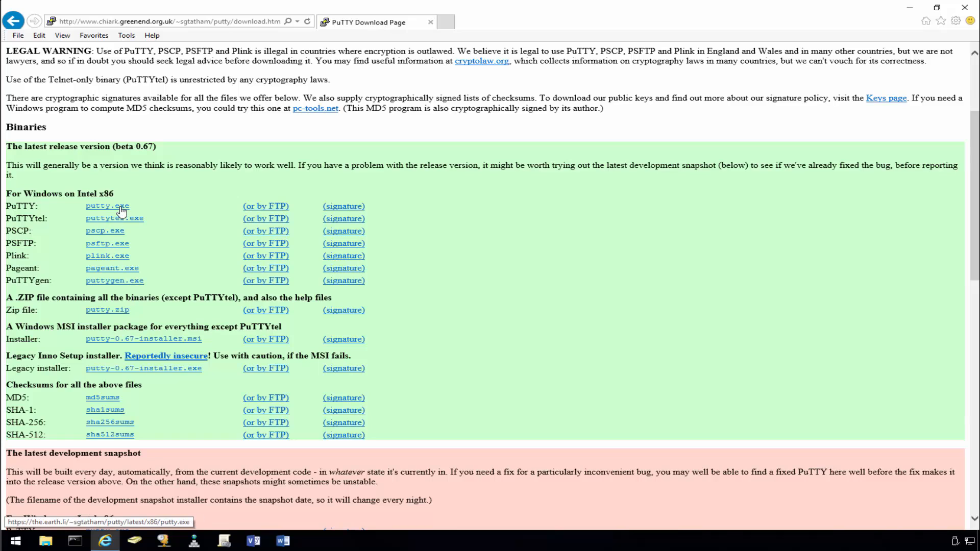
click(106, 206)
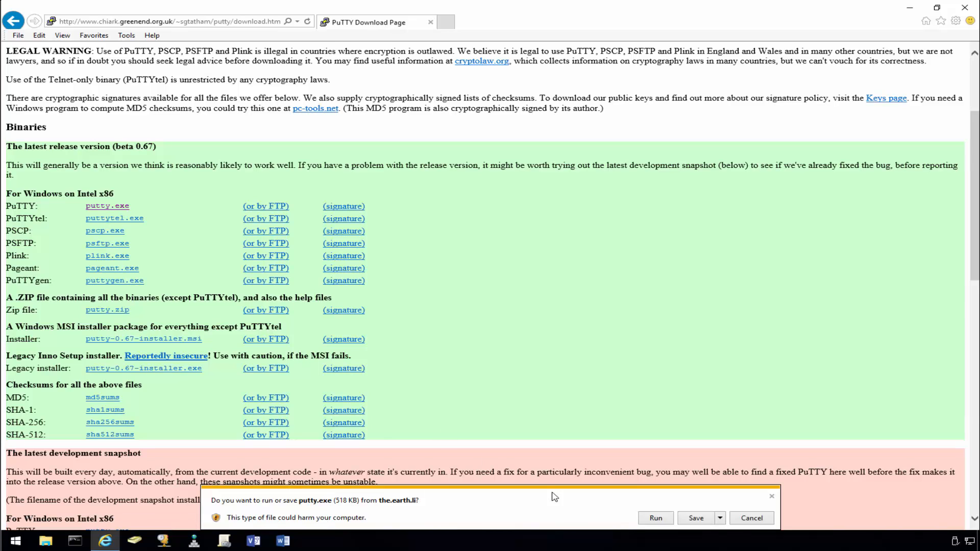
click(719, 517)
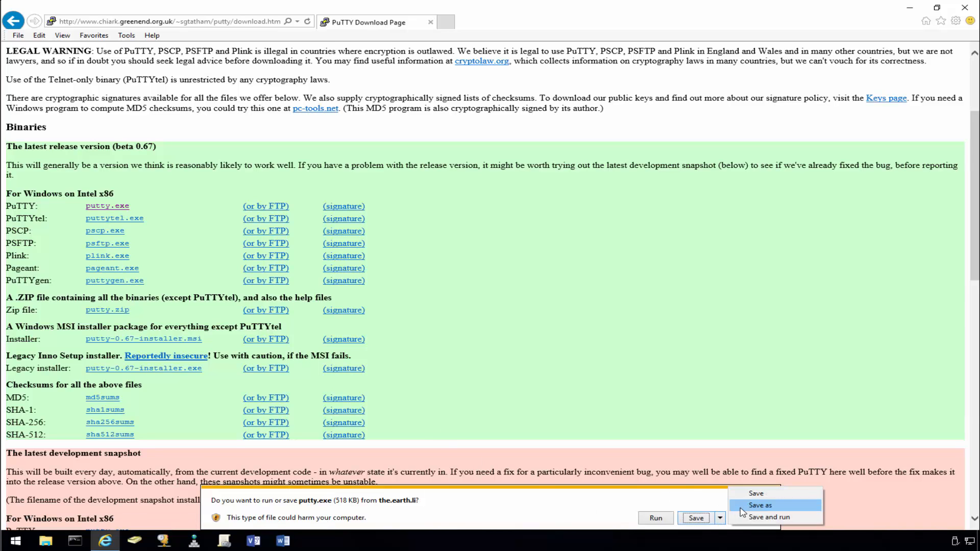
click(760, 505)
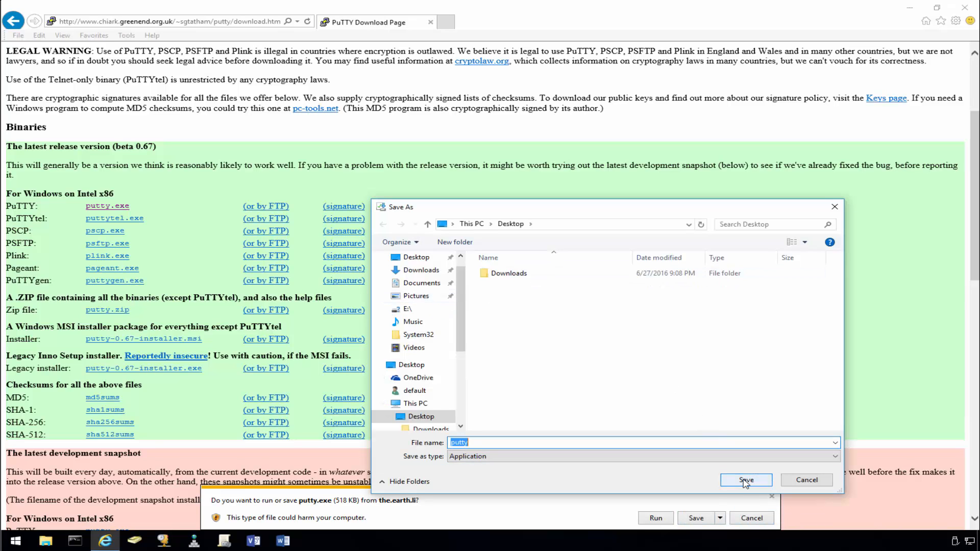
click(745, 479)
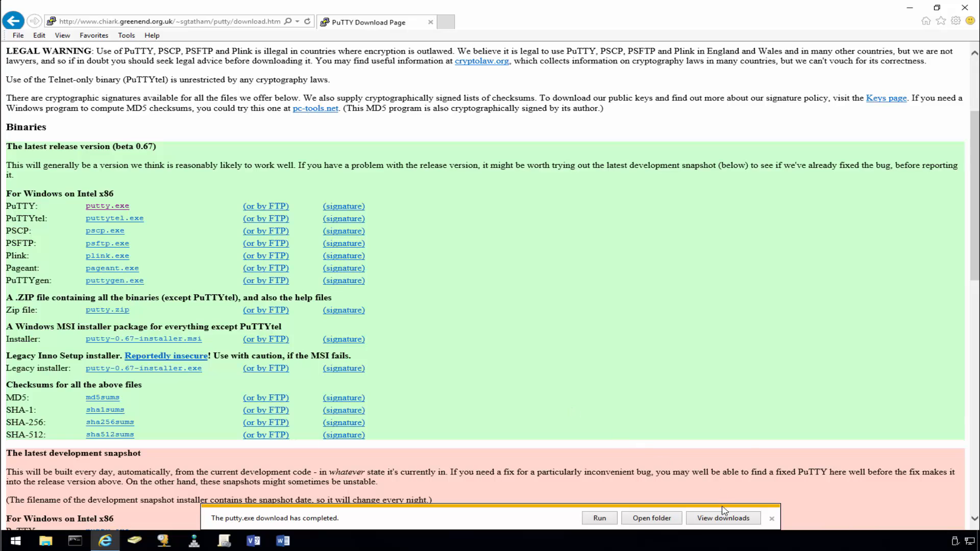
click(722, 517)
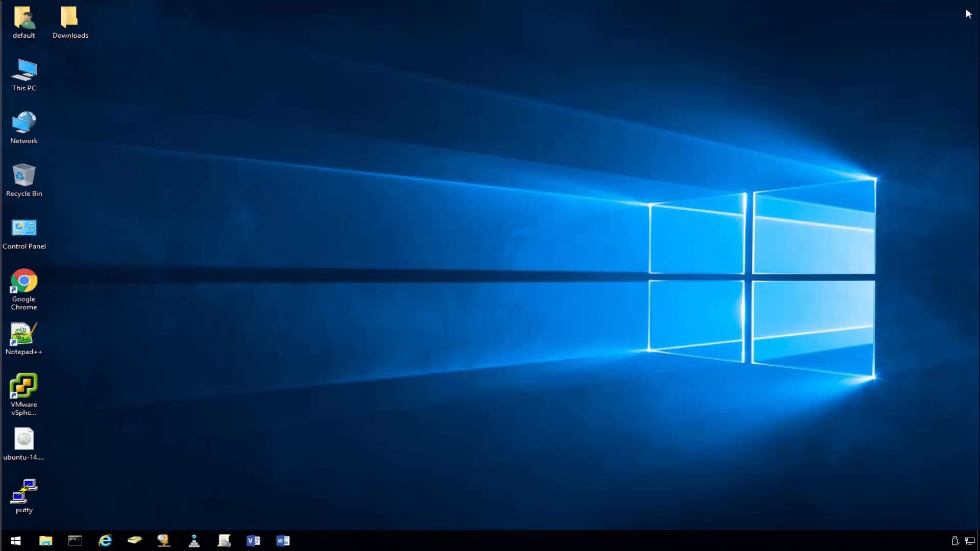
mouse_move(721, 165)
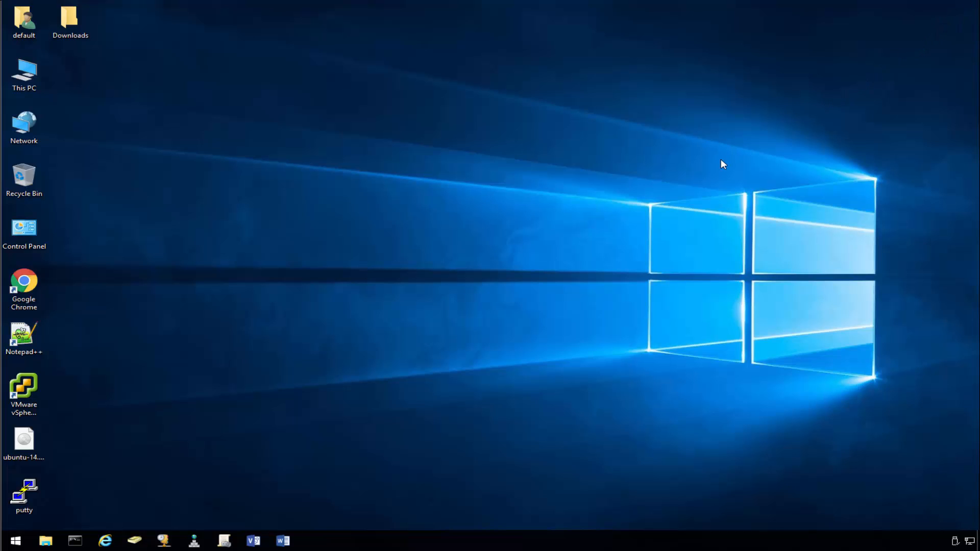
Launch the vSphere Client shortcut and log in to vc01 with Windows session credentials
click(24, 390)
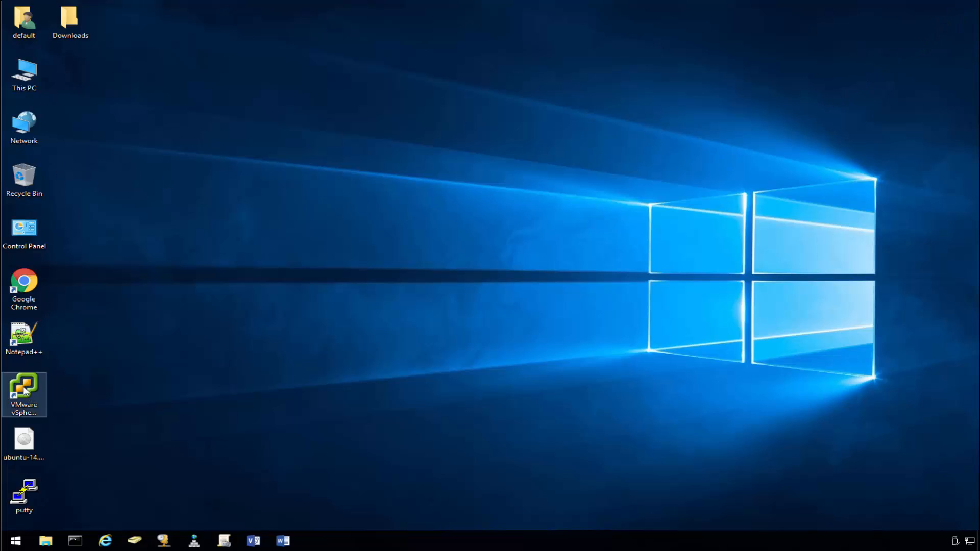
double_click(24, 390)
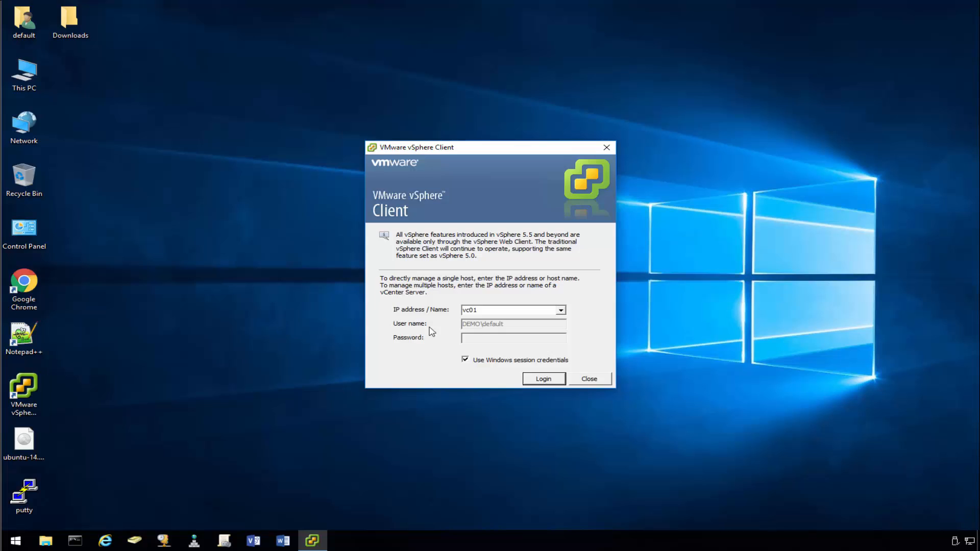
click(543, 378)
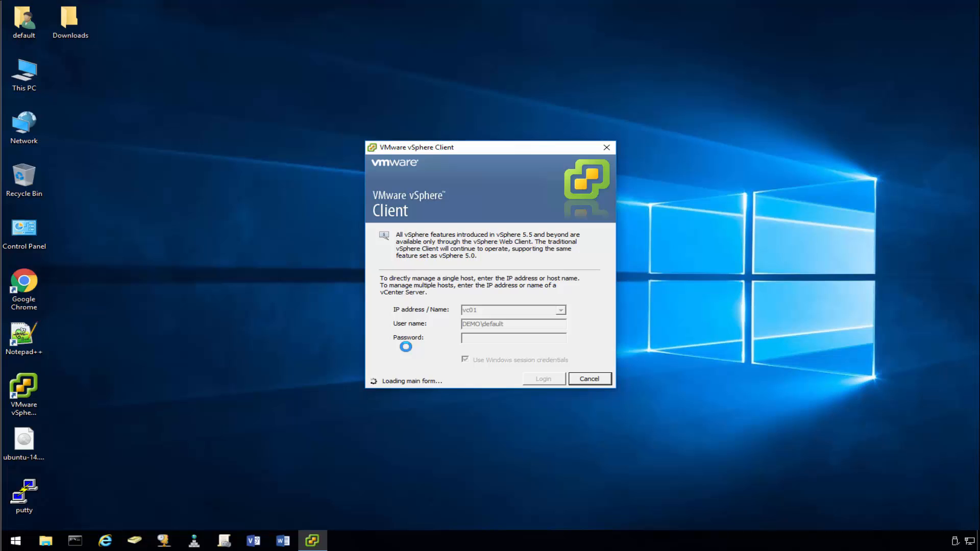
click(542, 379)
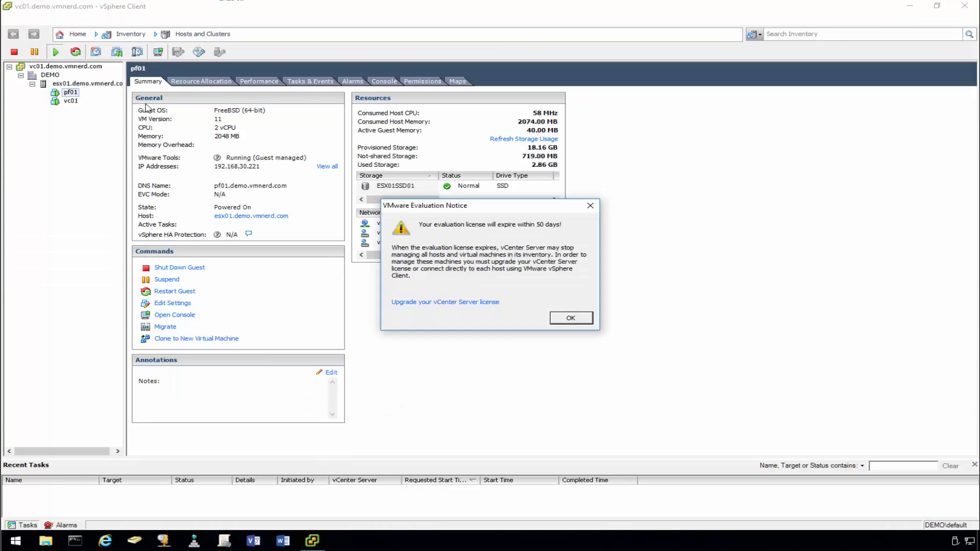
Dismiss the VMware Evaluation Notice and select host esx01.demo.vmnerd.com to view its Summary
click(570, 317)
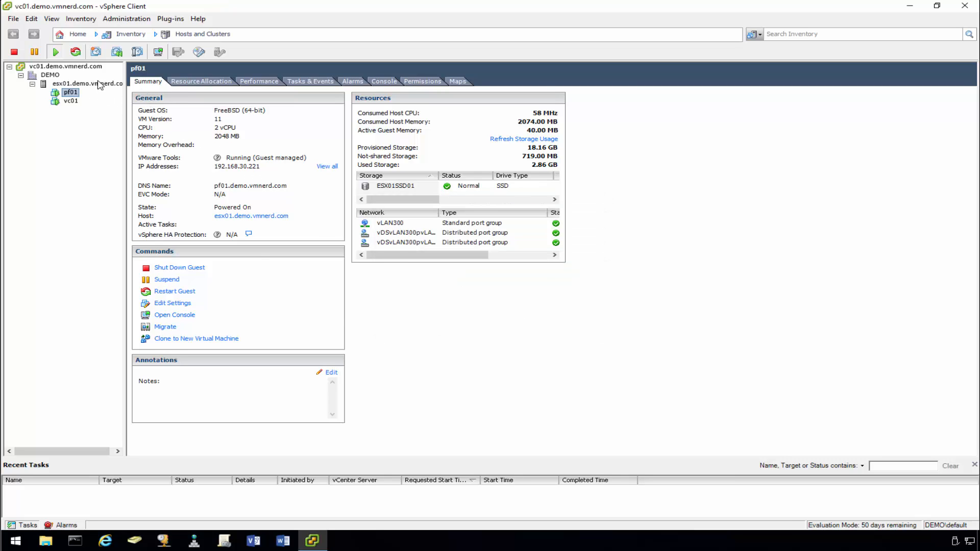
click(87, 83)
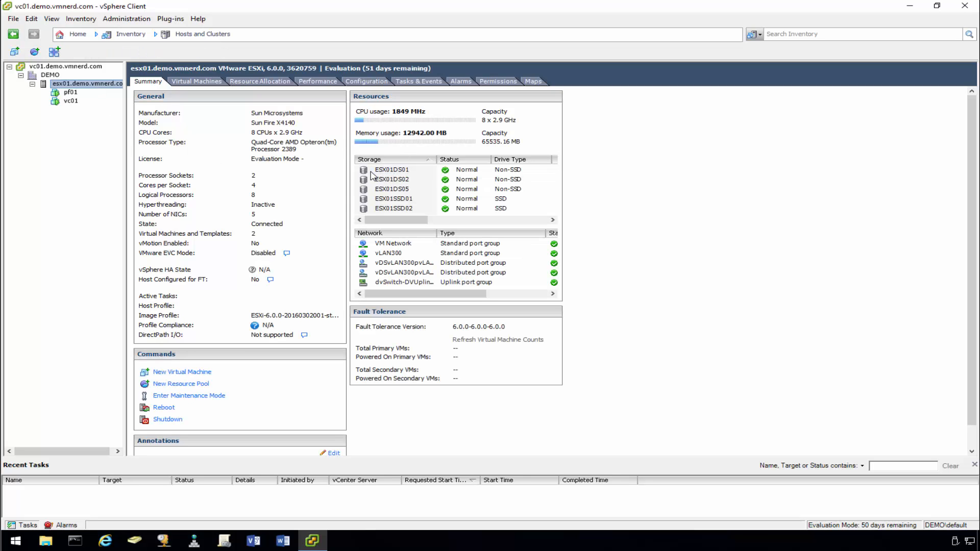
double_click(390, 170)
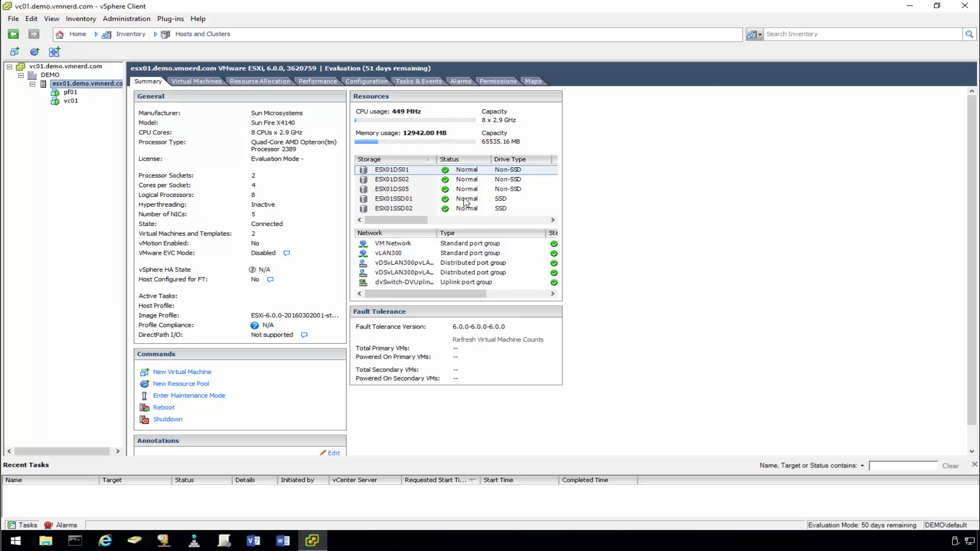
Start a Typical new VM named ub01 stored on ESX01SSD01
click(181, 372)
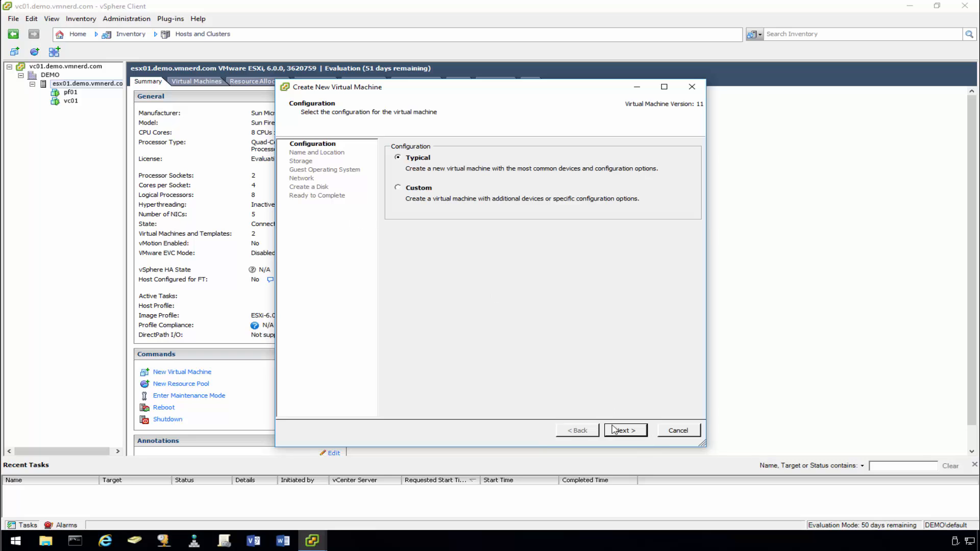
click(624, 430)
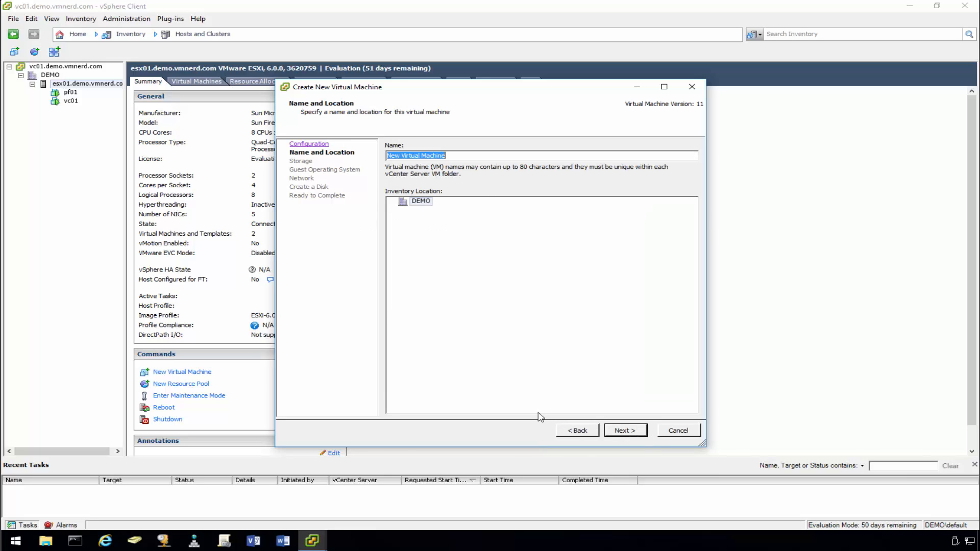
key(Delete)
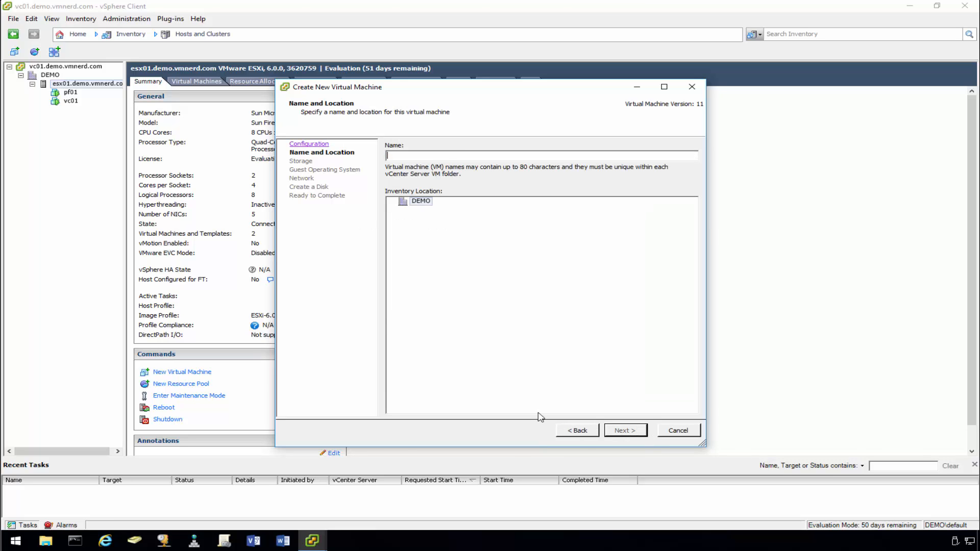
text(ub01)
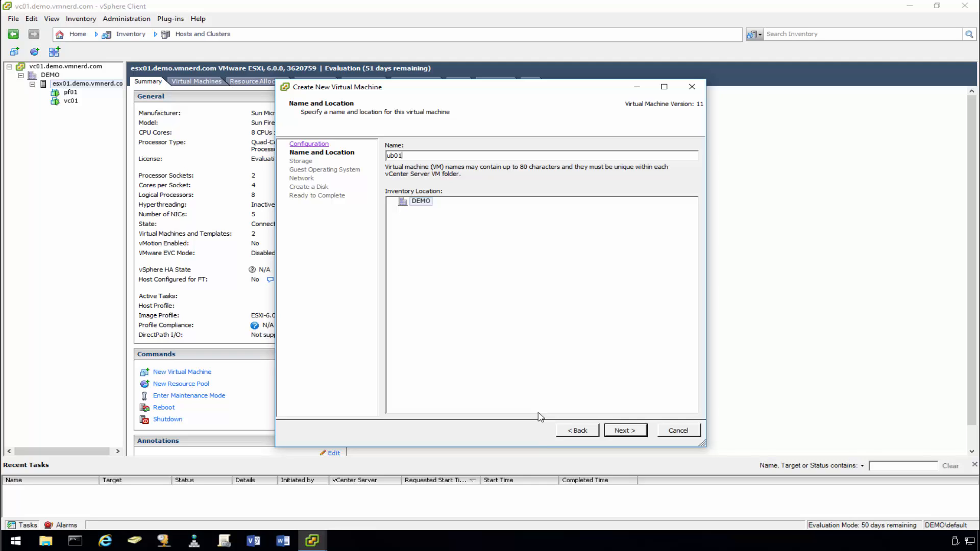
click(623, 430)
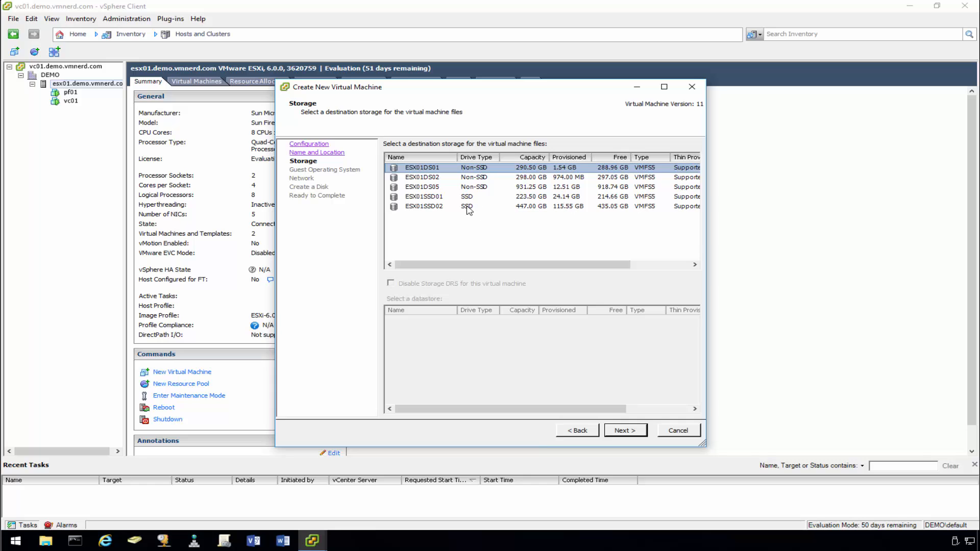
click(422, 196)
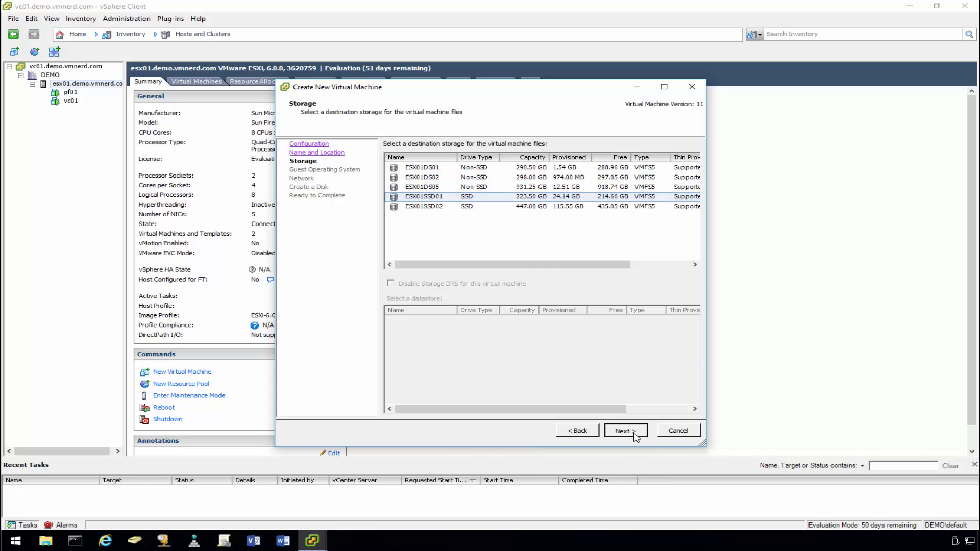
click(624, 430)
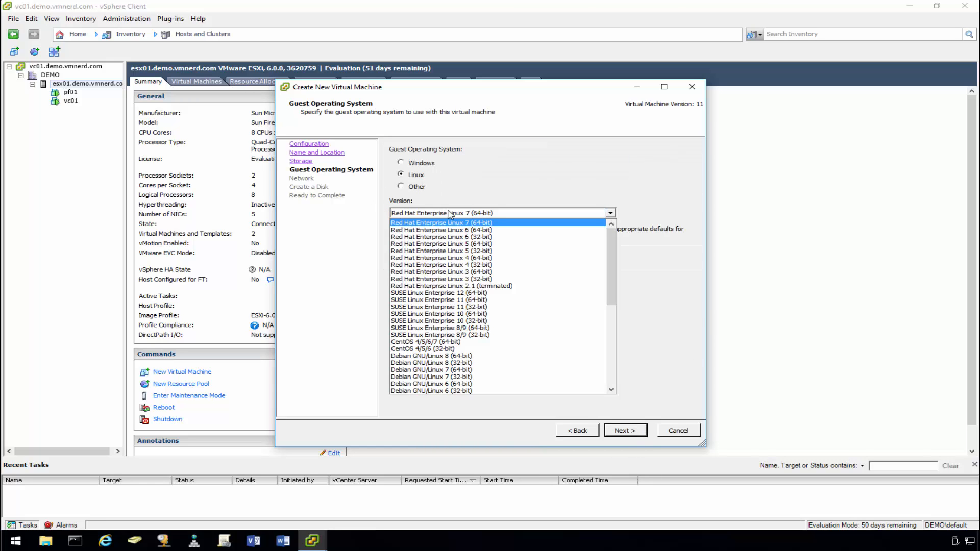
Set the guest OS to Ubuntu Linux (64-bit) and the network to vLAN300
scroll(down, 3)
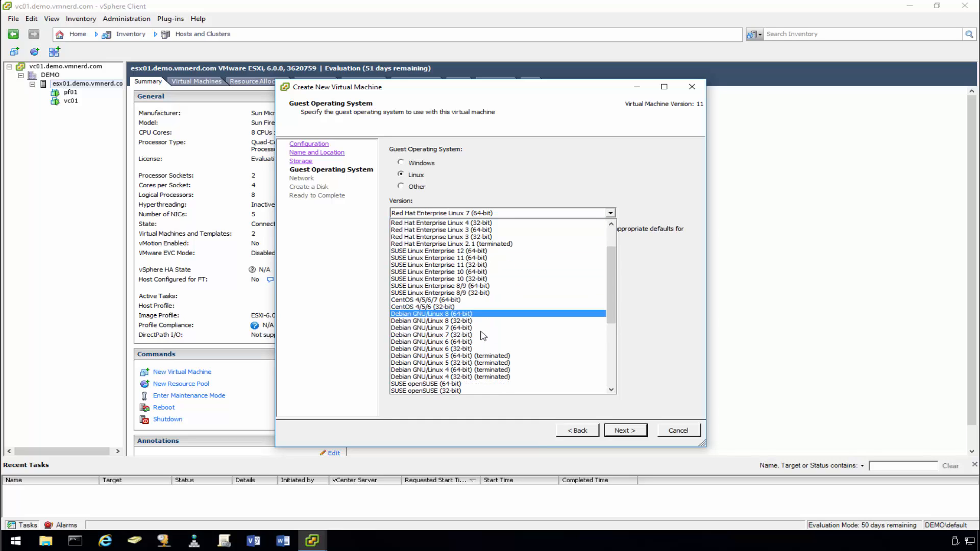
scroll(down, 3)
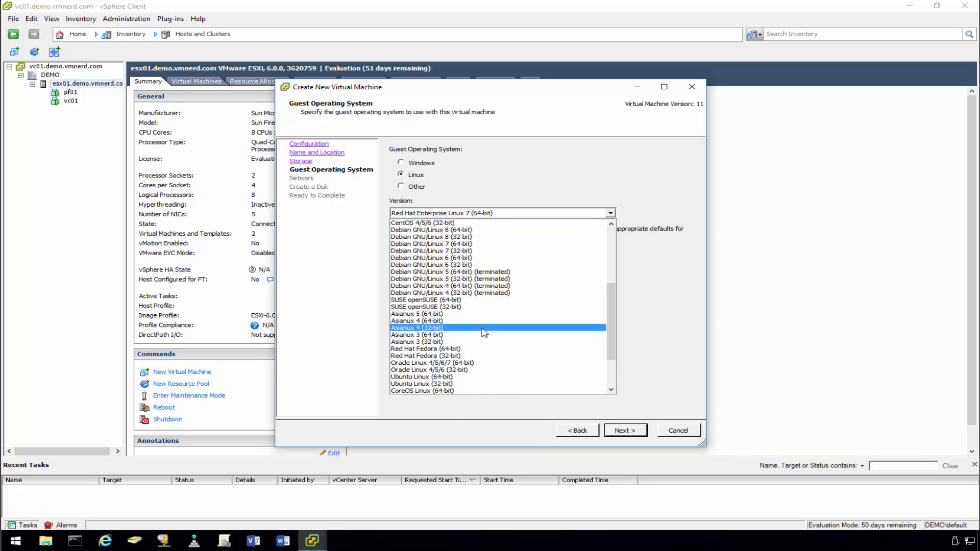
click(419, 376)
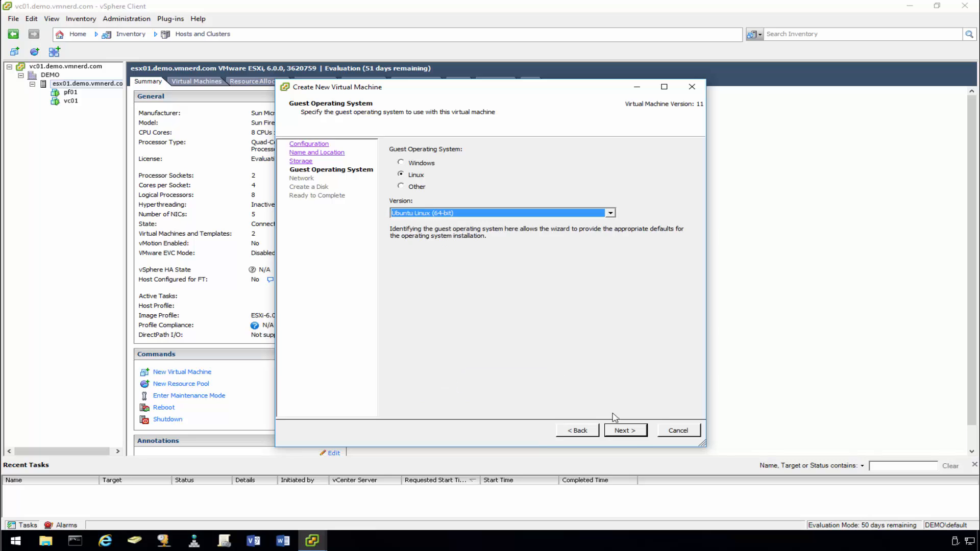
click(623, 430)
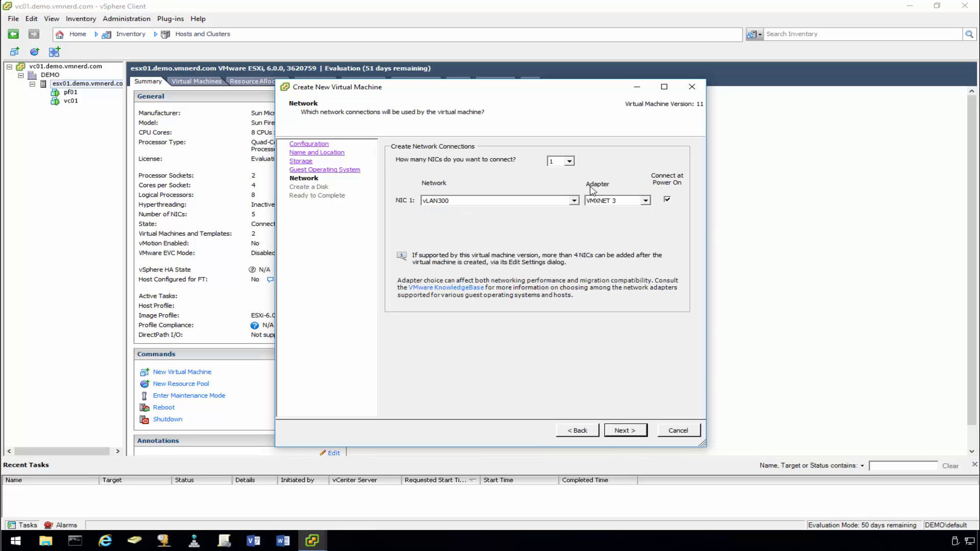
mouse_move(580, 205)
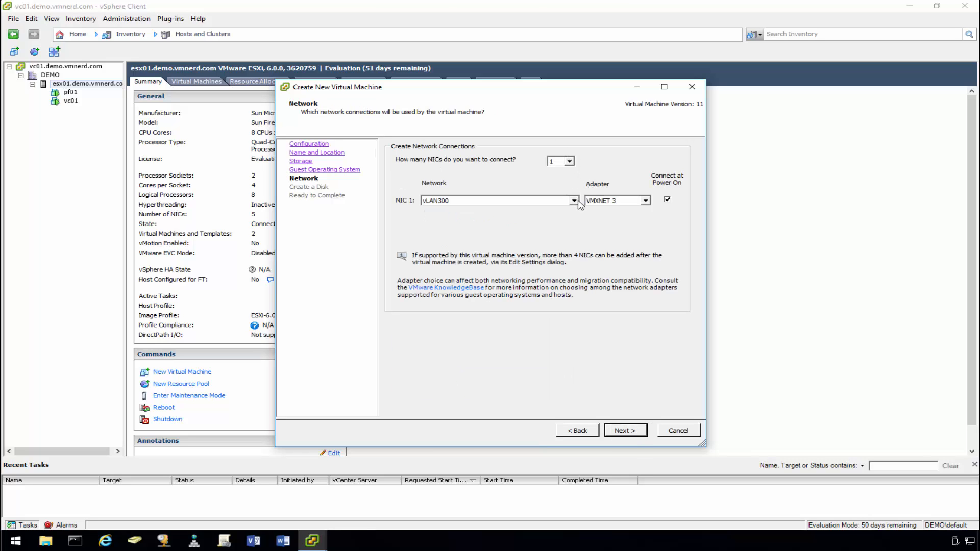
click(574, 200)
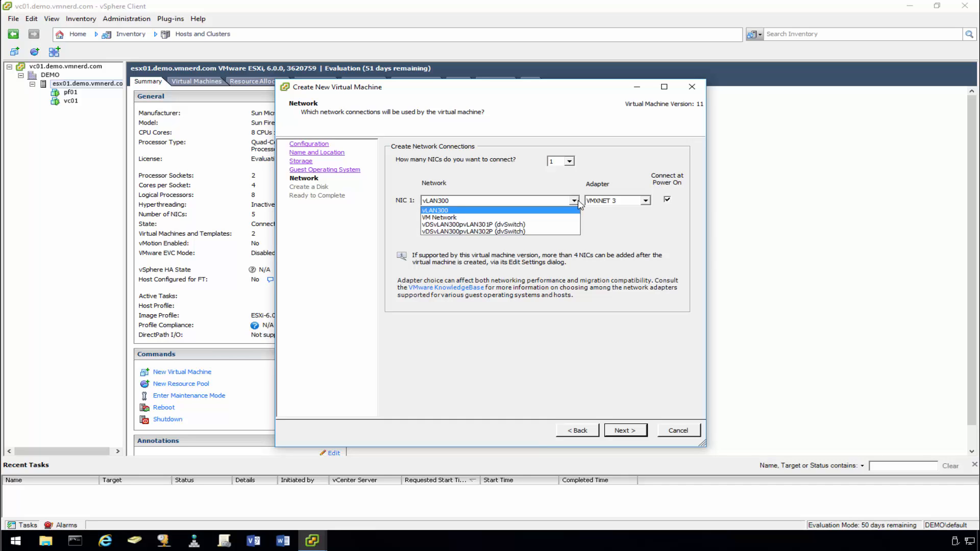
click(435, 210)
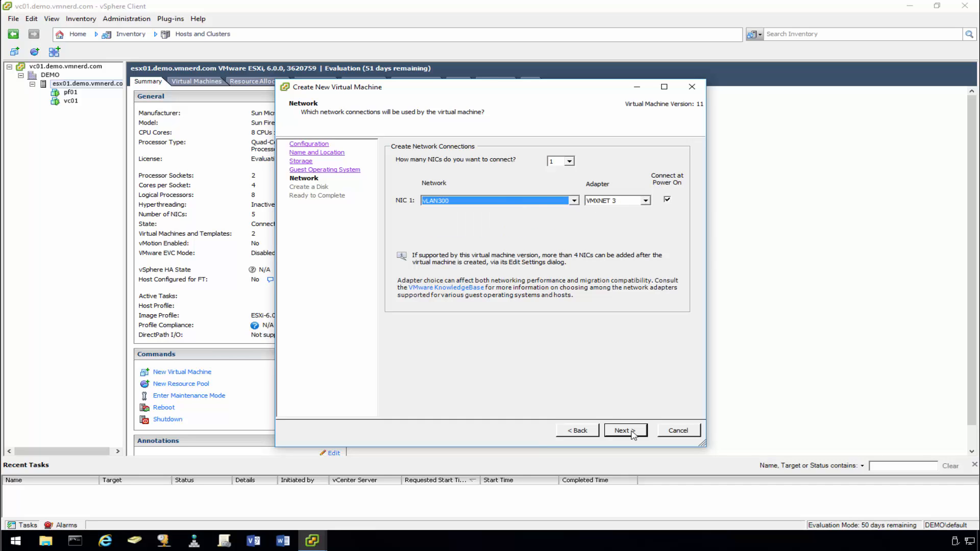
click(624, 430)
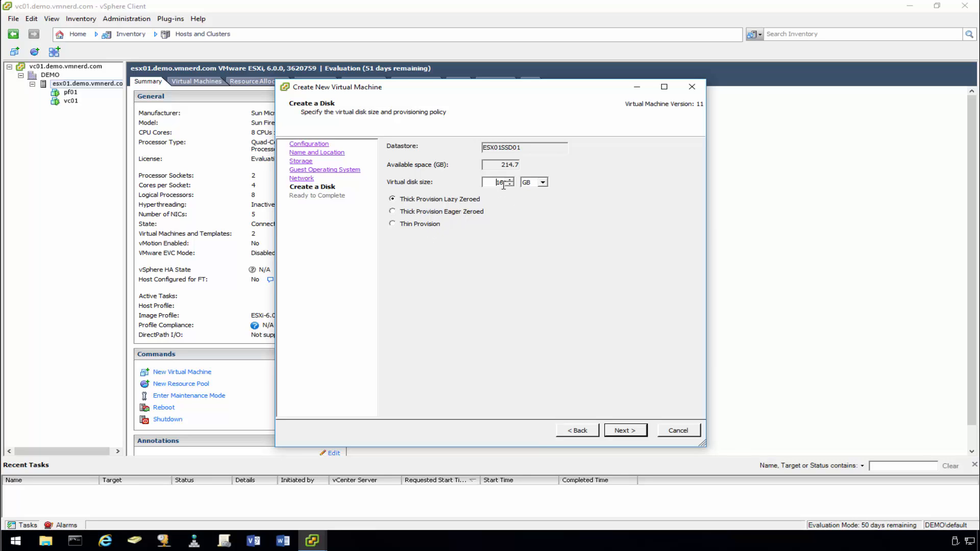
Thin-provision the 16 GB disk and choose to edit settings before completion
click(392, 223)
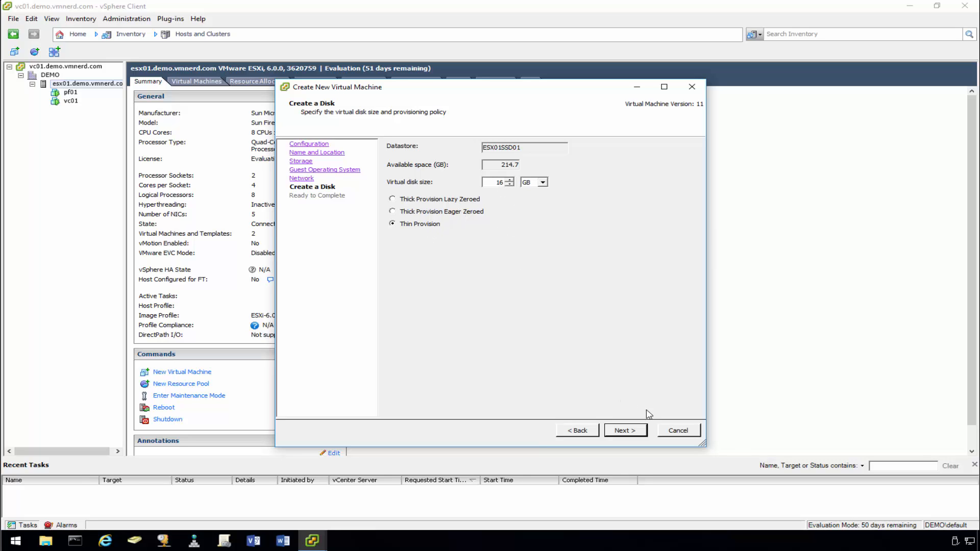
click(623, 429)
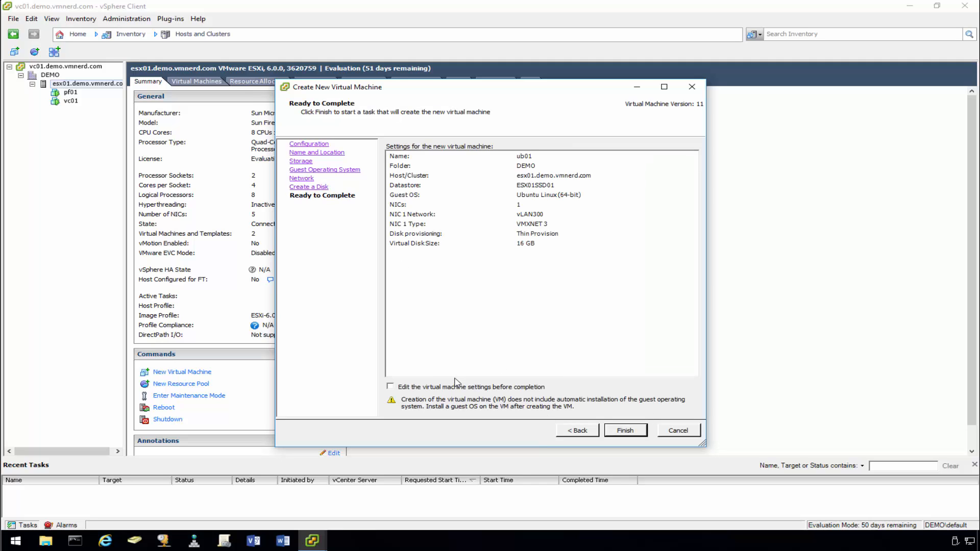
click(390, 386)
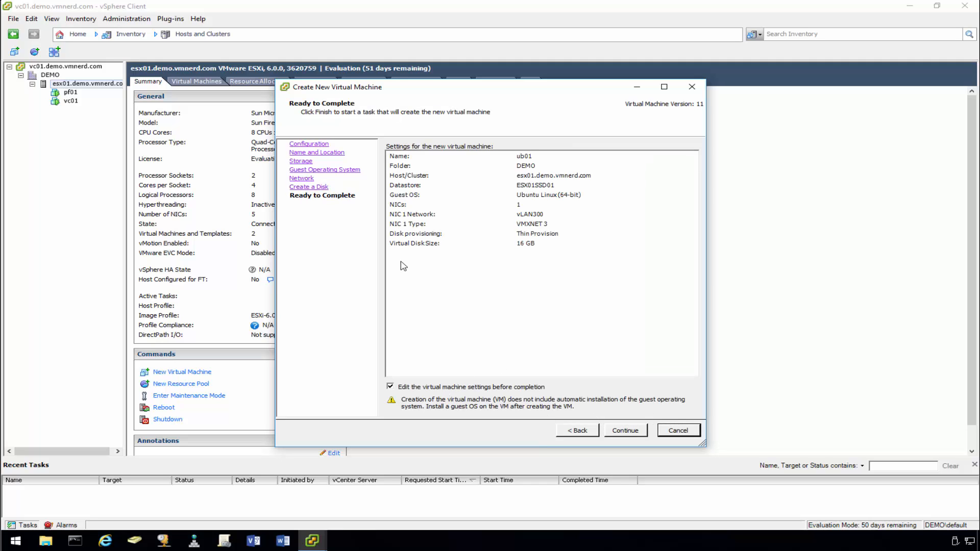
click(624, 429)
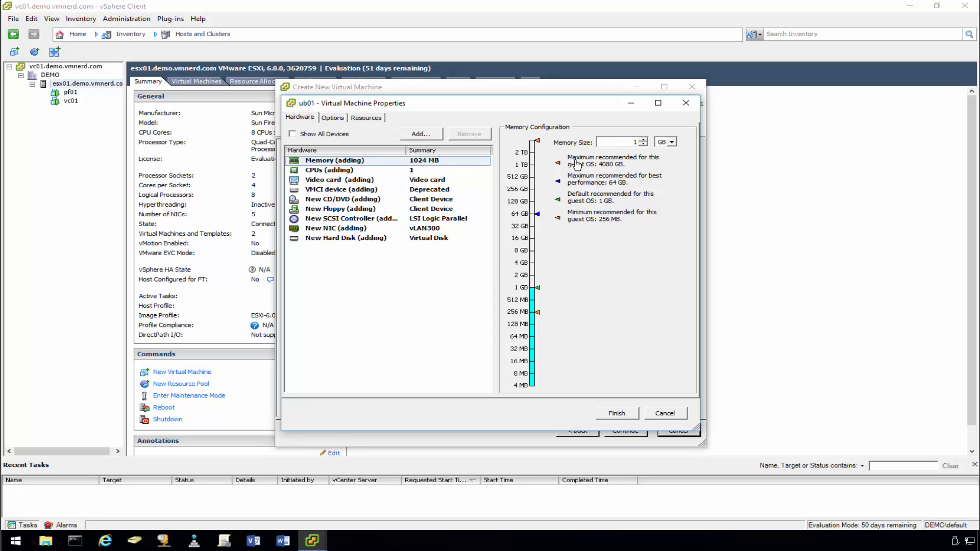
Review CPU and CD/DVD settings, then change the SCSI controller to LSI Logic SAS
click(329, 170)
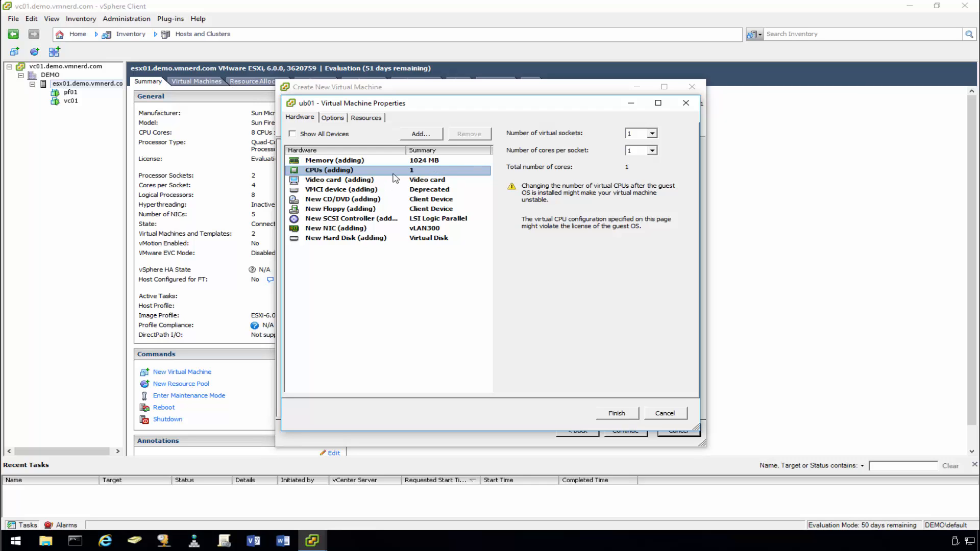
click(341, 209)
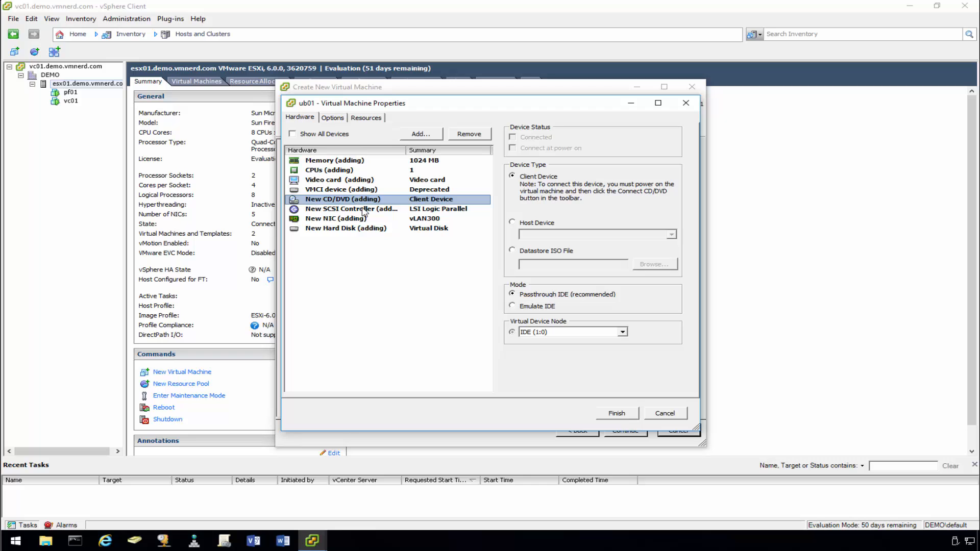
click(351, 209)
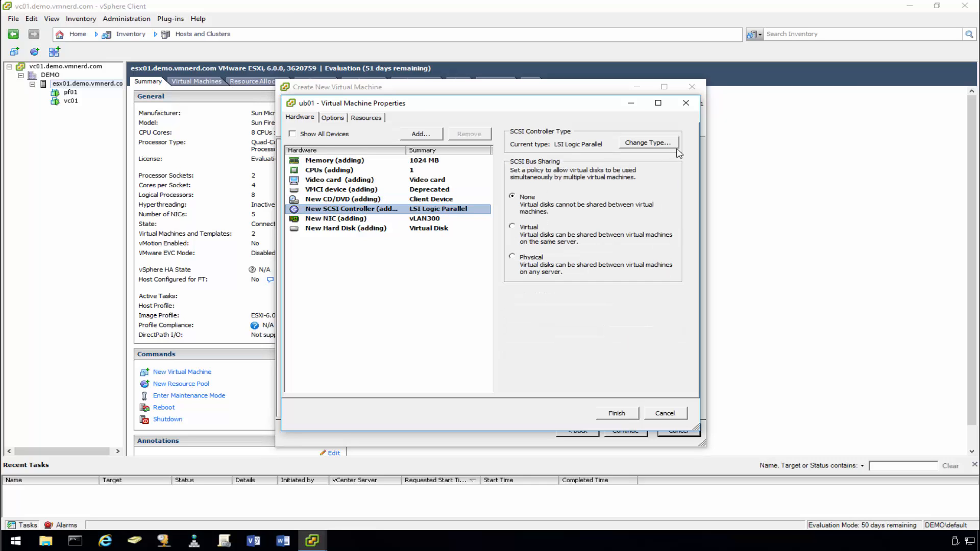
click(647, 142)
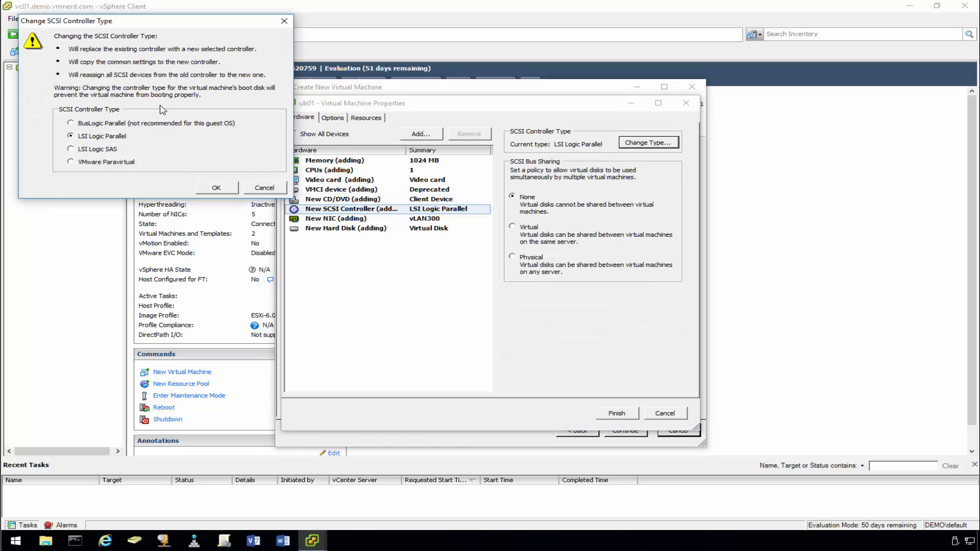
click(71, 148)
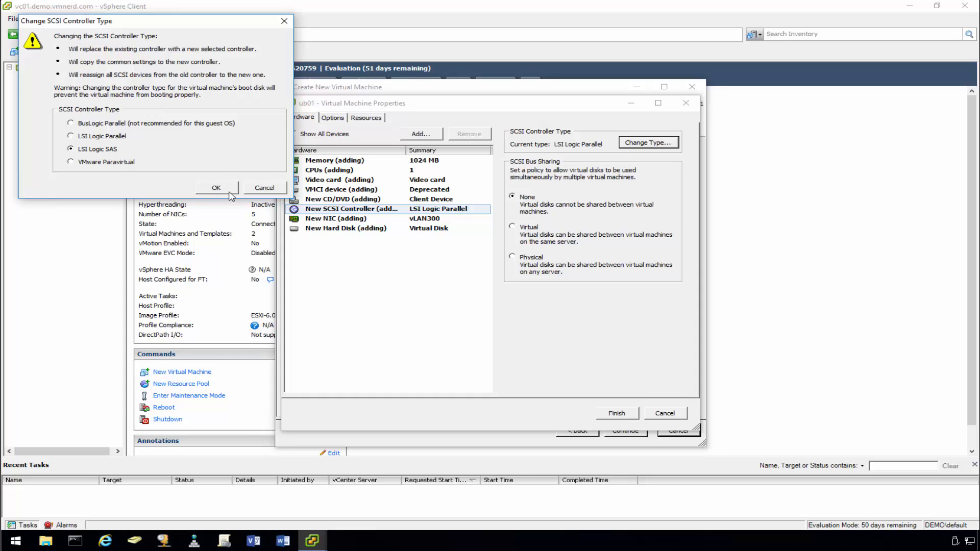
click(216, 188)
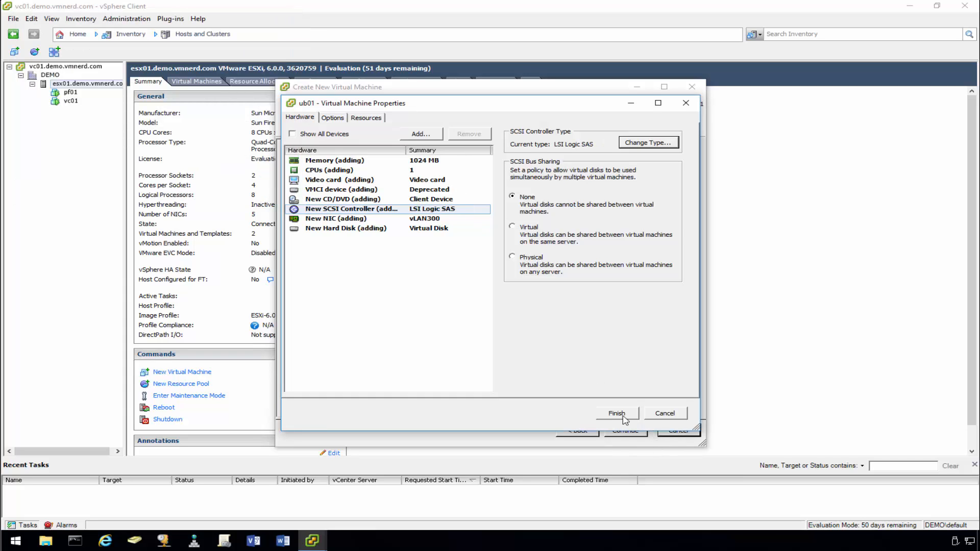
Point the CD/DVD drive at the datastore's Ubuntu installer ISO and finish creating ub01
click(342, 199)
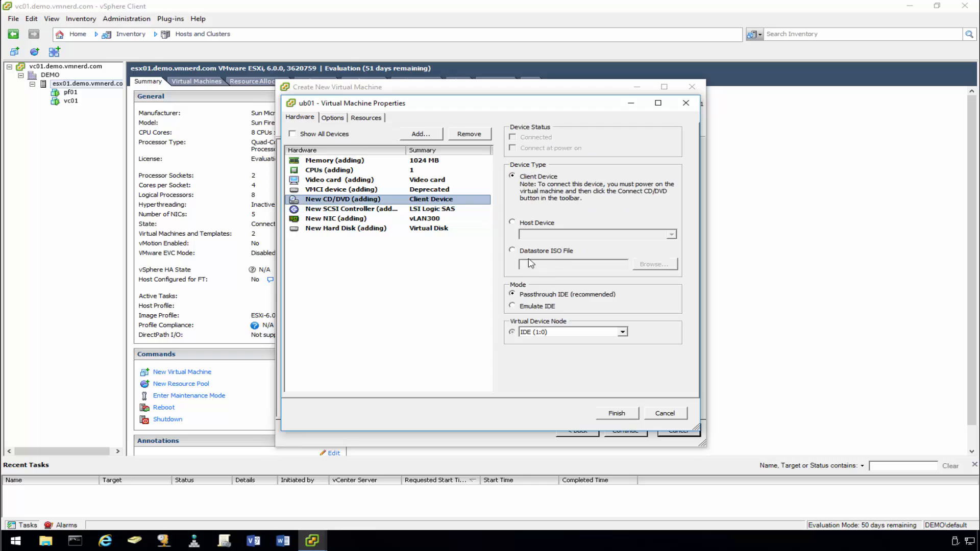
click(512, 251)
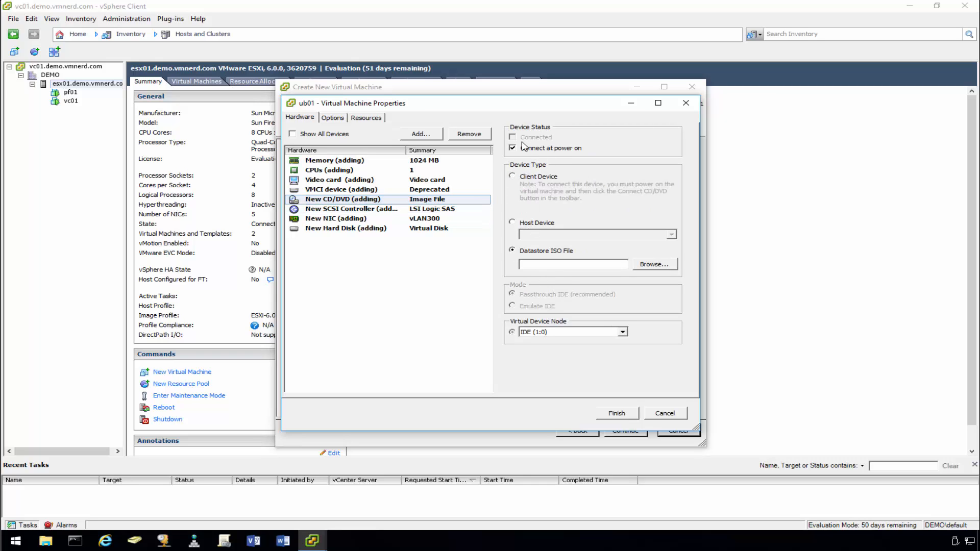
click(653, 263)
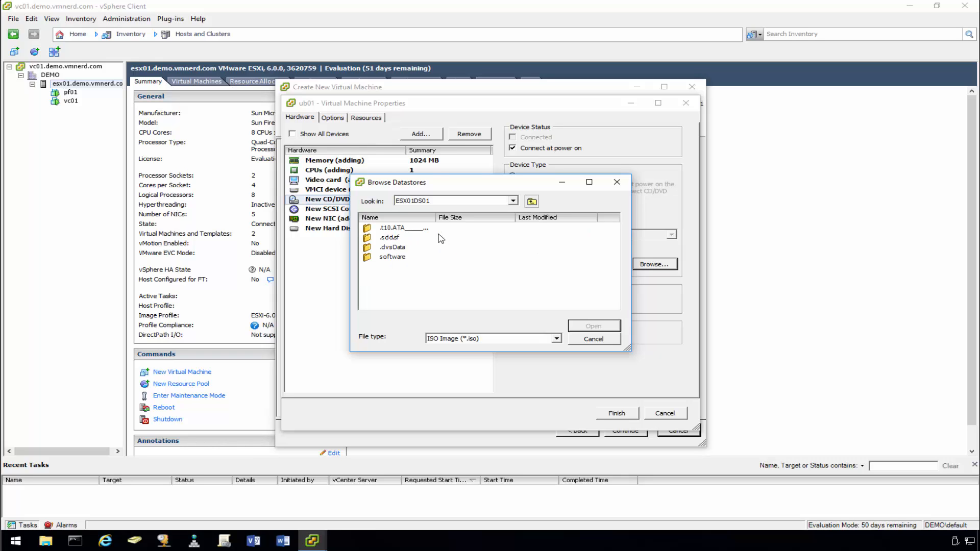
double_click(391, 256)
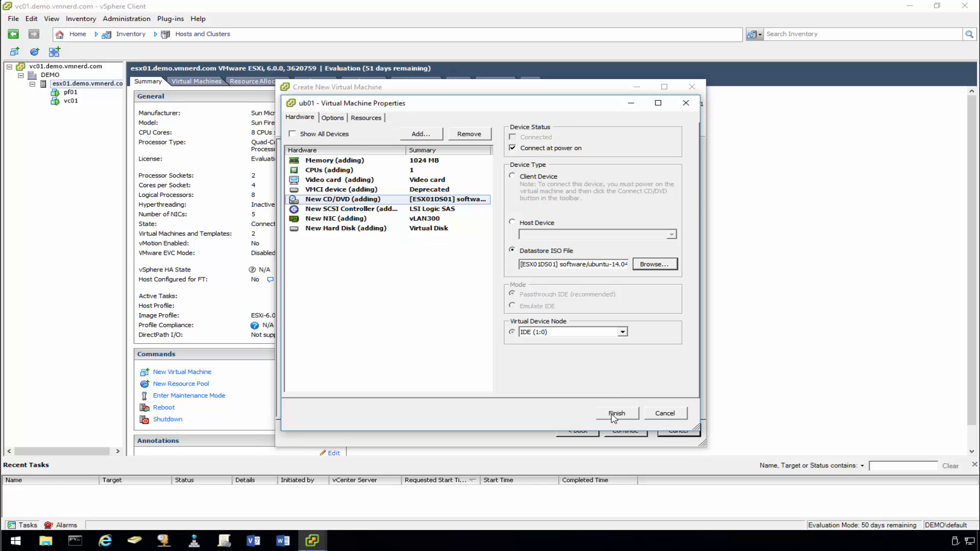
click(615, 413)
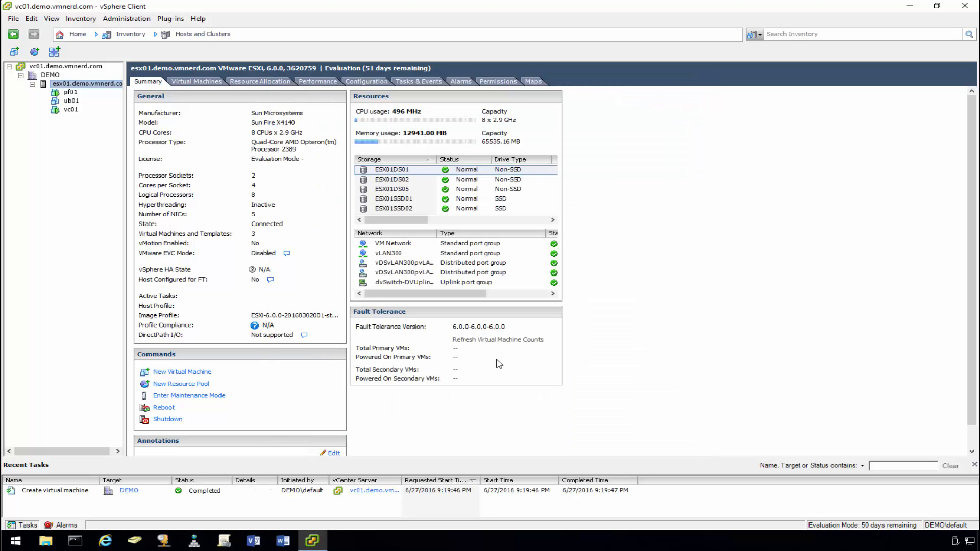
click(71, 101)
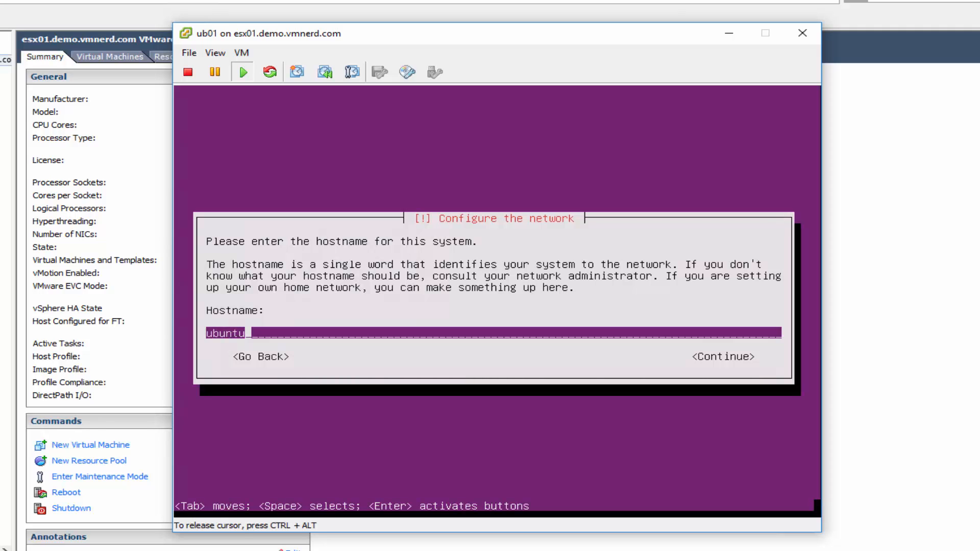
Replace the default 'ubuntu' hostname with 'ub01' and continue
key(BackSpace)
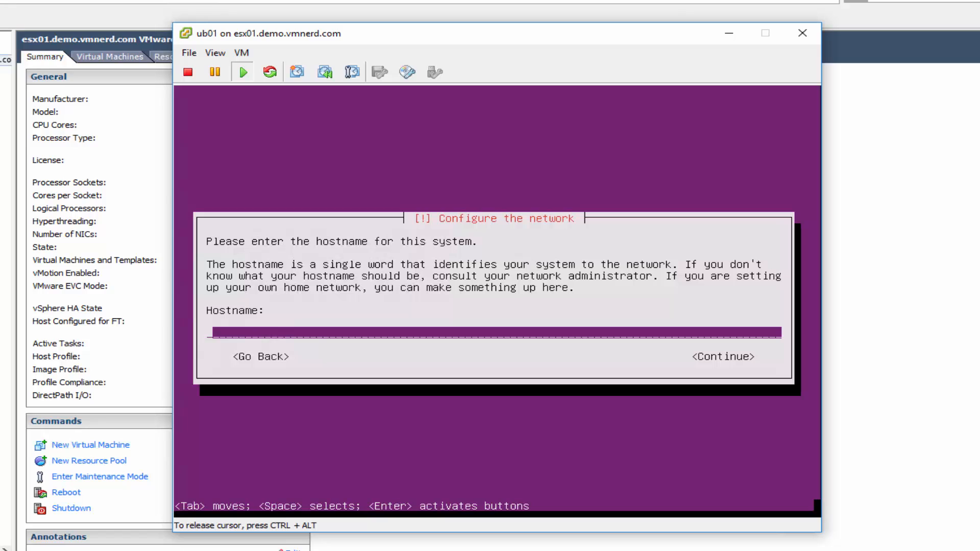
text(ub)
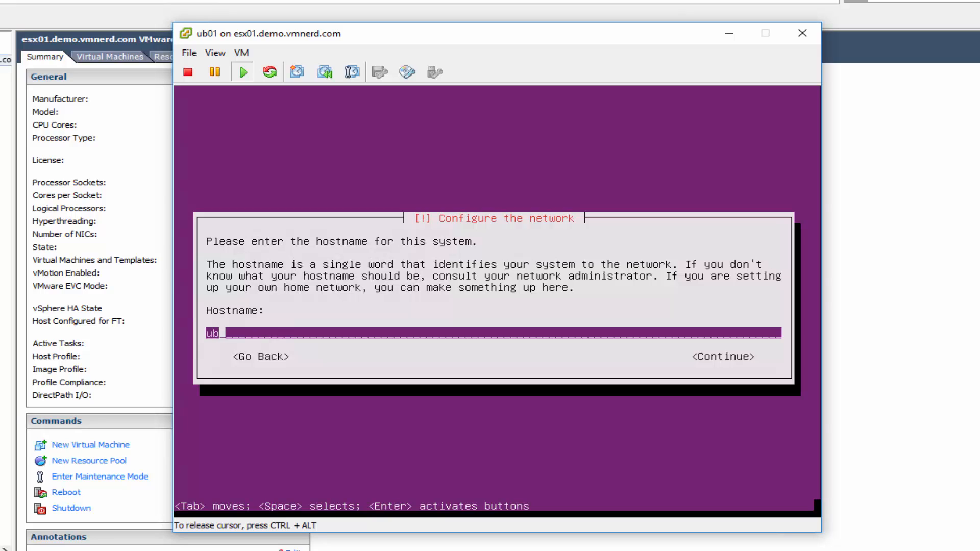
text(01)
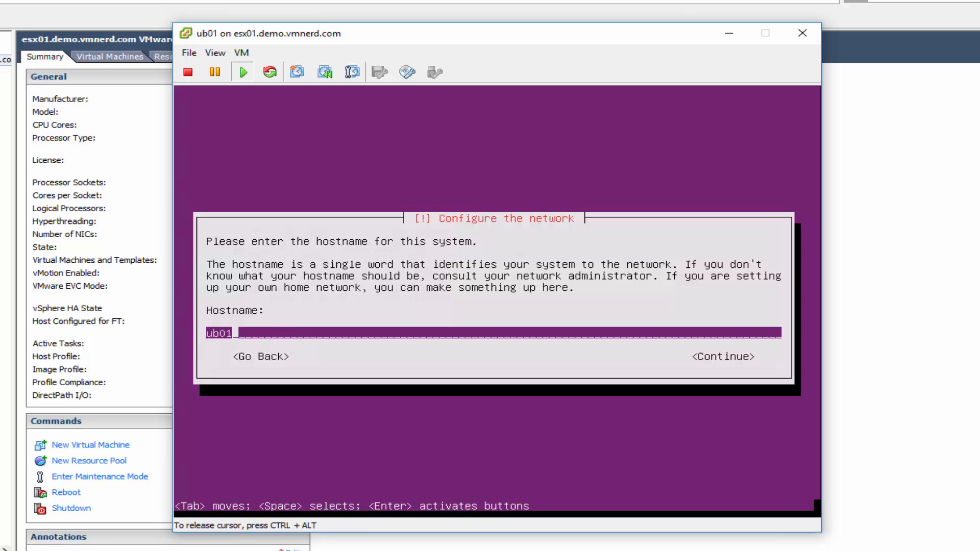
click(724, 356)
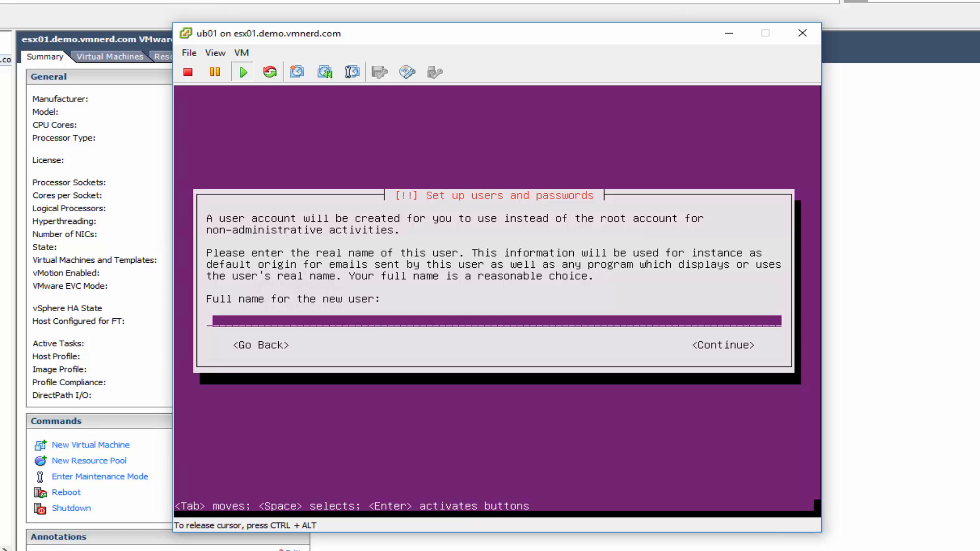
Enter 'default' as the installer account username and finish user setup
text(default)
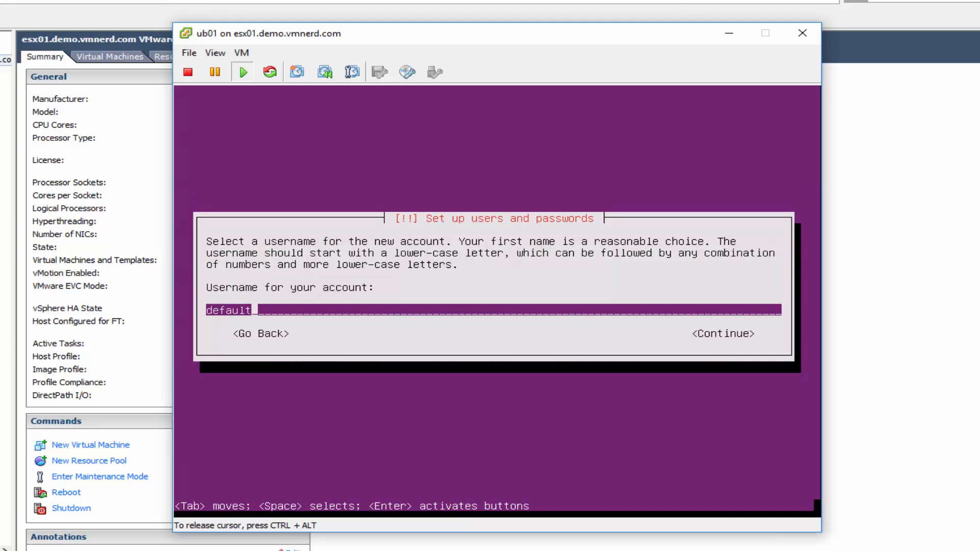
click(723, 333)
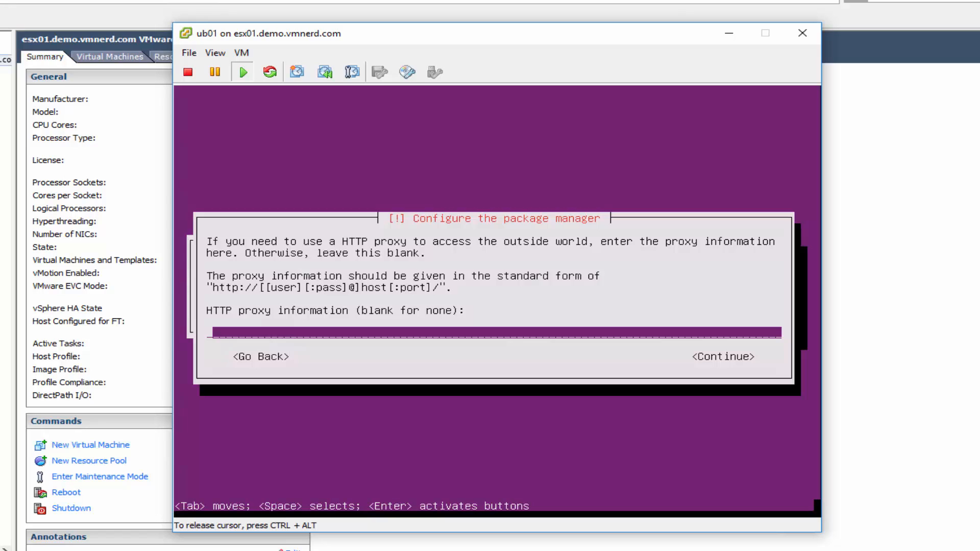
Leave the package manager's HTTP proxy field blank and continue
key(Tab)
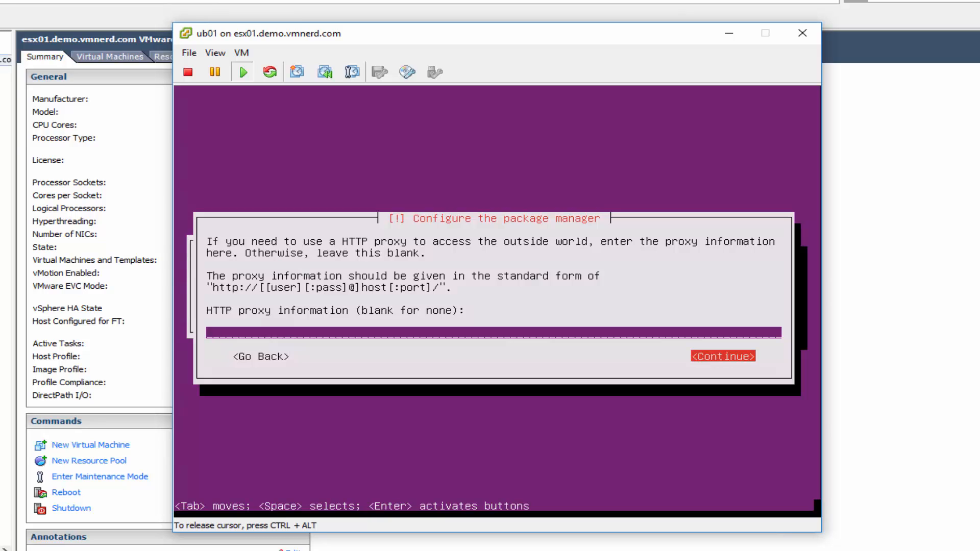
click(722, 356)
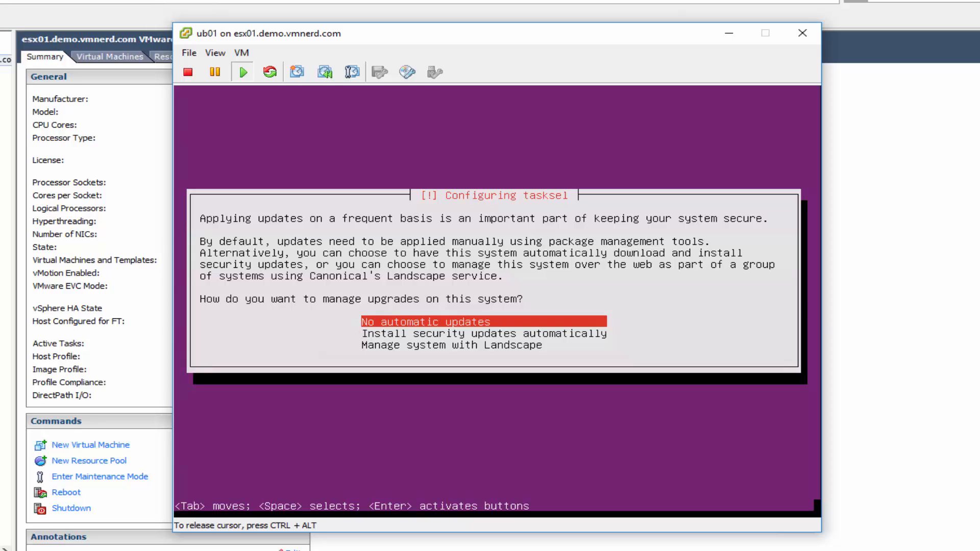
Choose No automatic updates, keep OpenSSH server selected, and run the installation
key(Return)
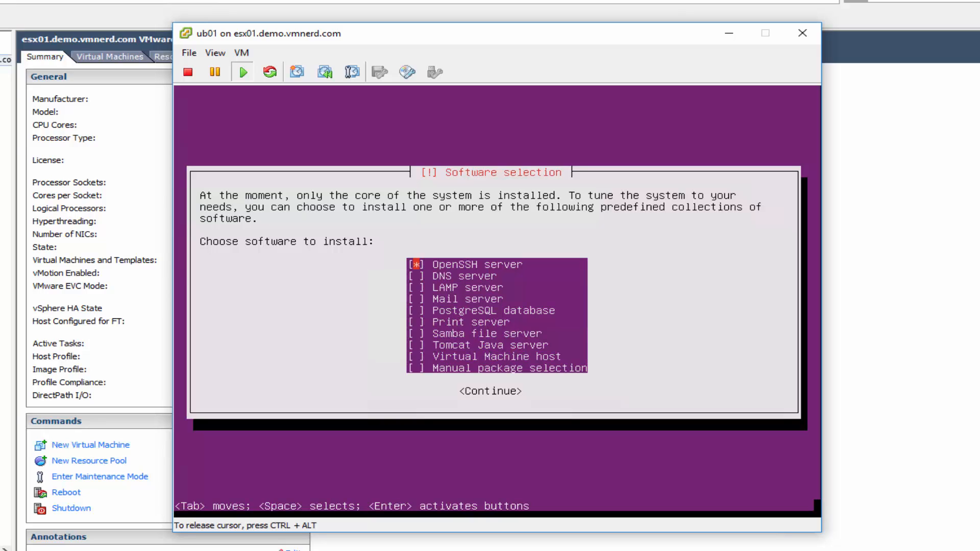
key(Tab)
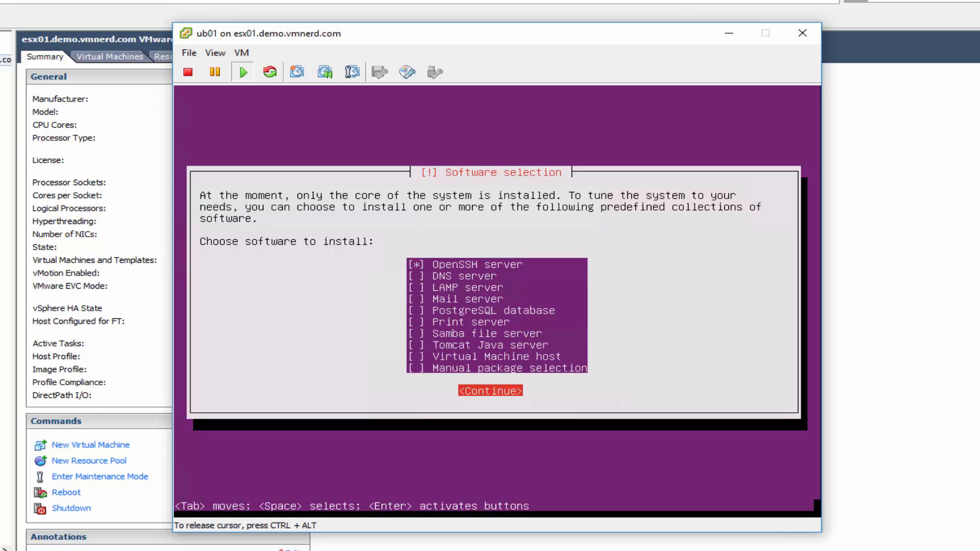
click(489, 390)
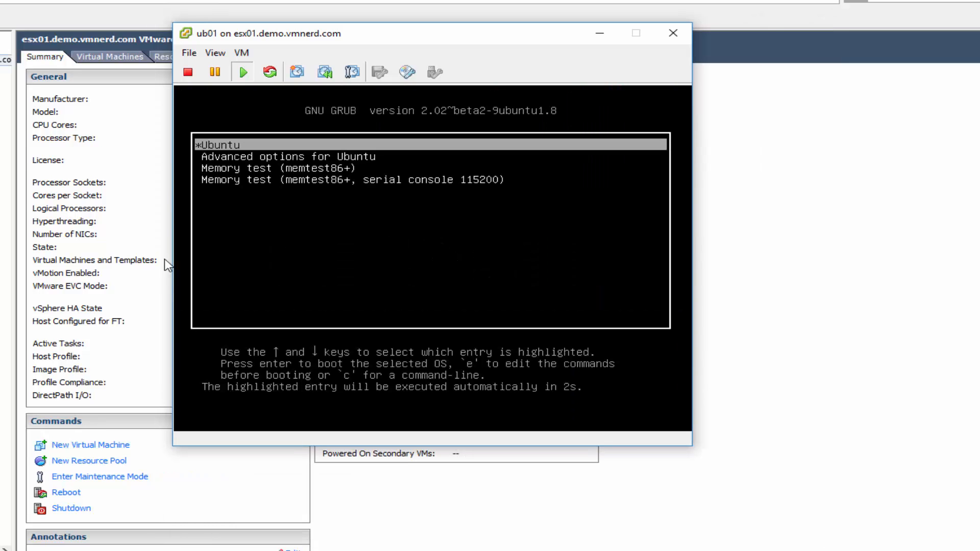
Review ub01's hardware in Edit Settings, then close the dialog back to the console
click(241, 53)
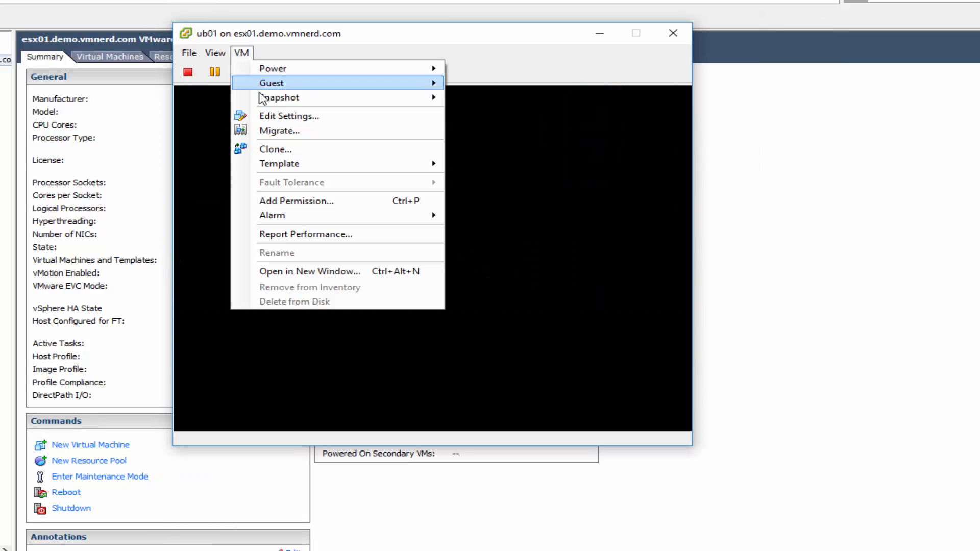
click(289, 116)
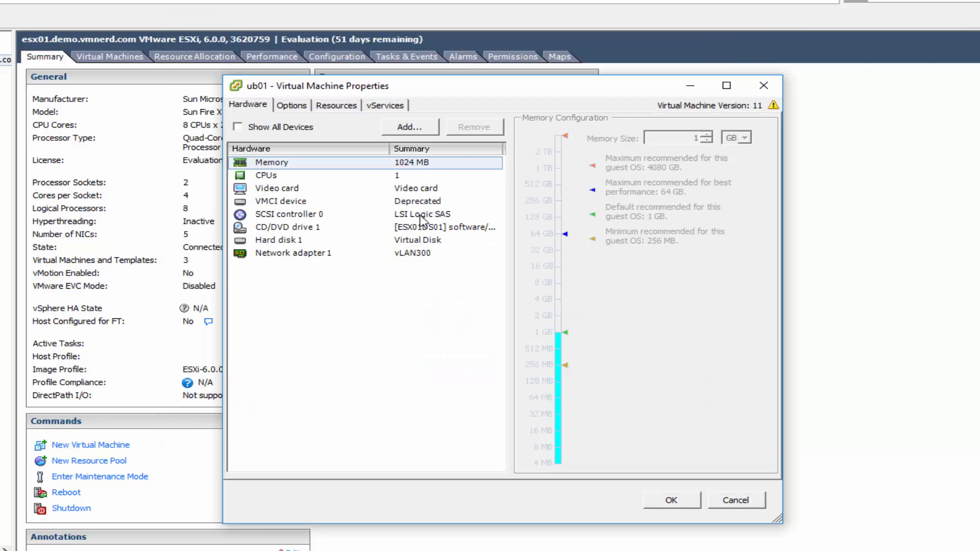
click(287, 226)
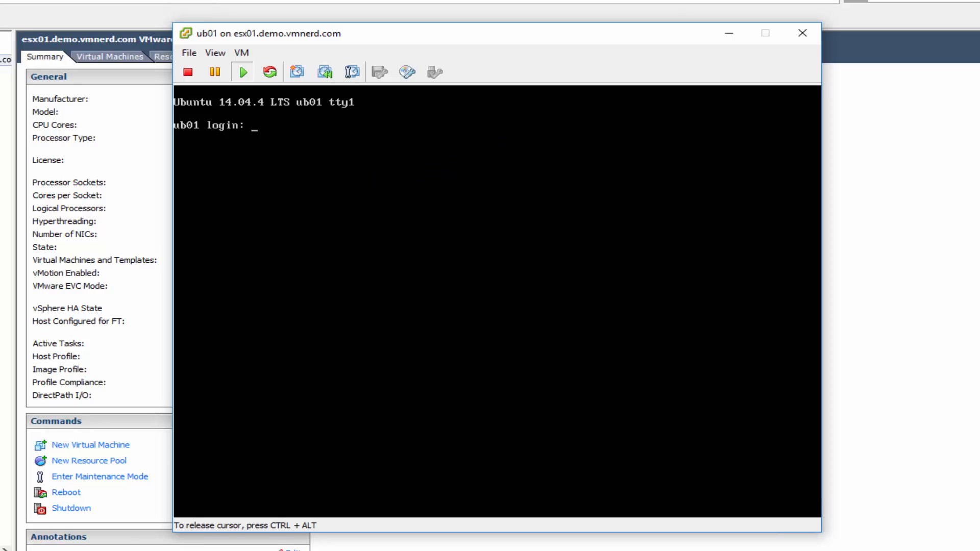
Log in as default, switch to root with sudo, and run ifconfig -a
text(defa)
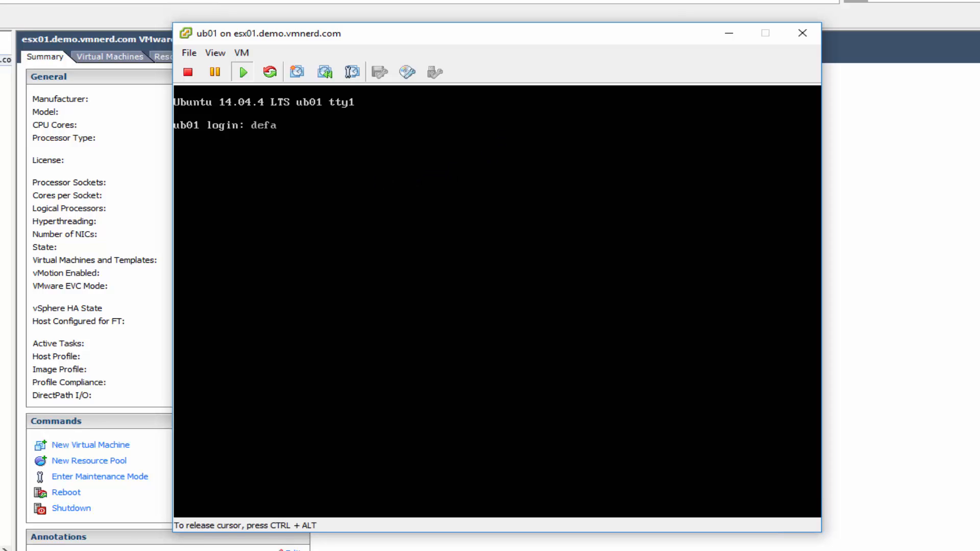
text(ult)
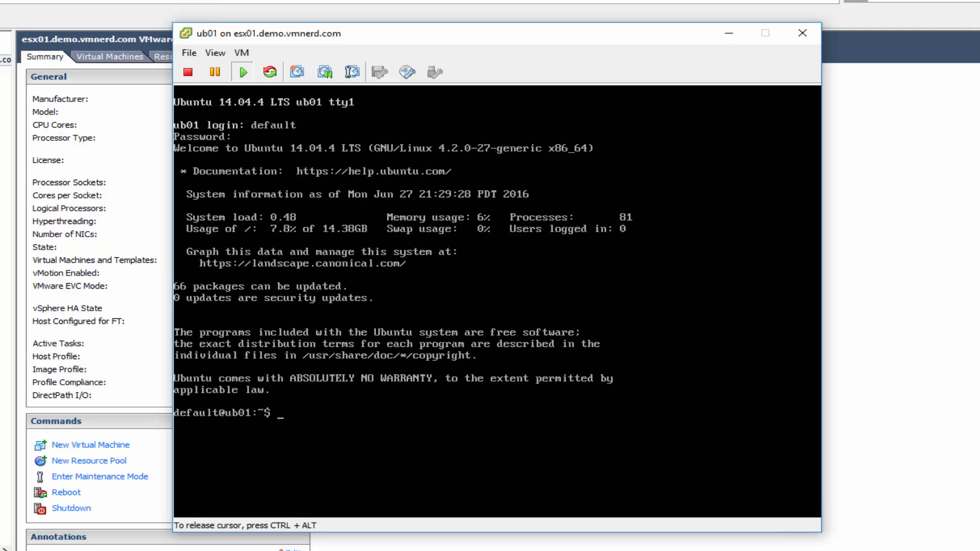
text(sudo su -)
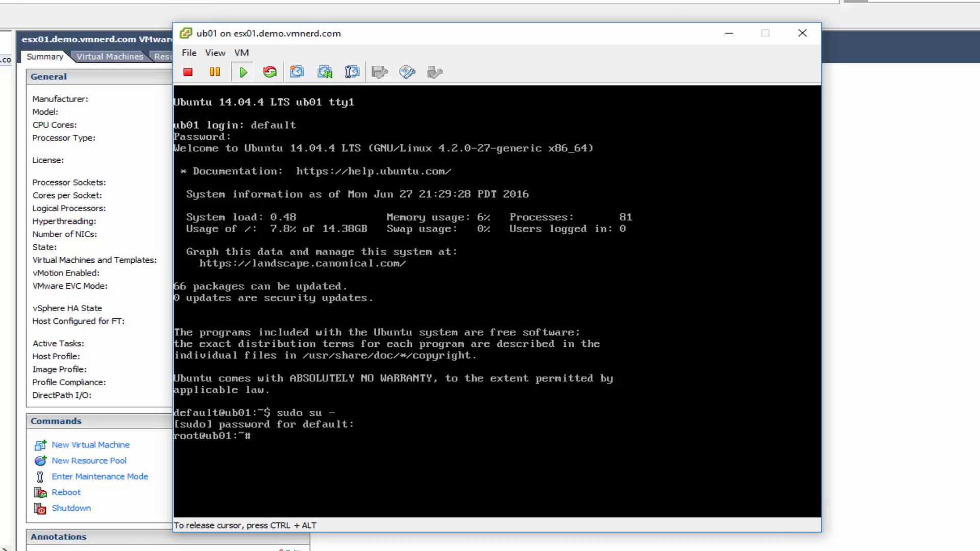
text(ifc)
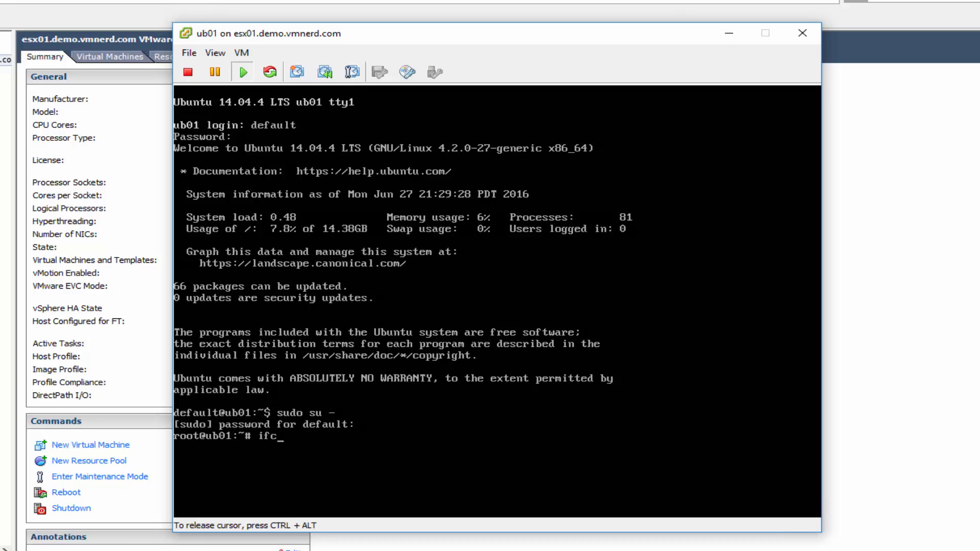
text(onfig -a)
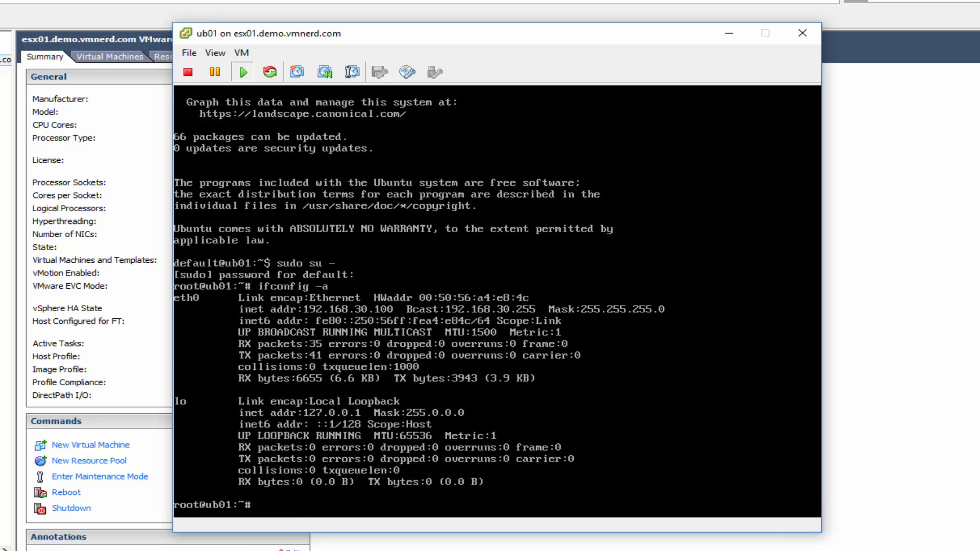
mouse_move(269, 547)
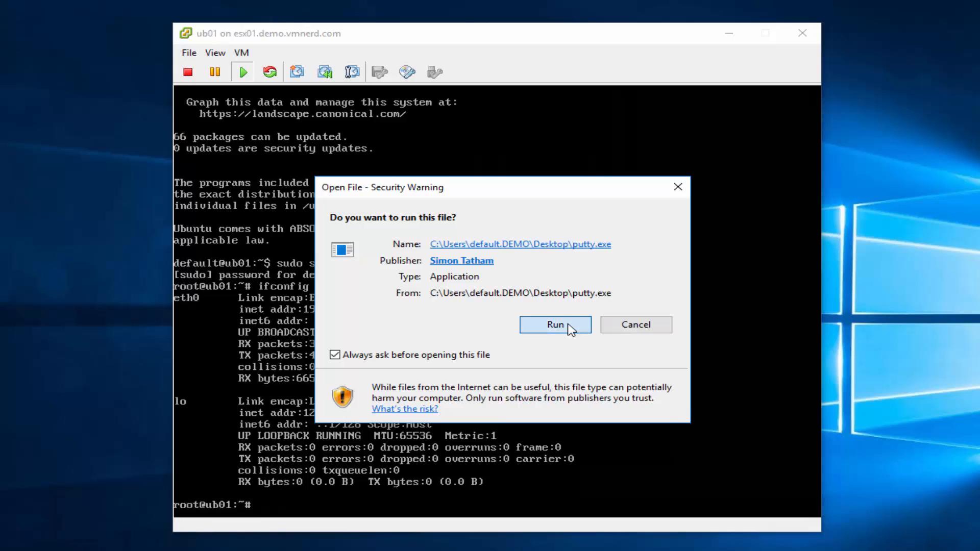
Allow PuTTY to run and connect over SSH to 192.168.30.100
click(554, 325)
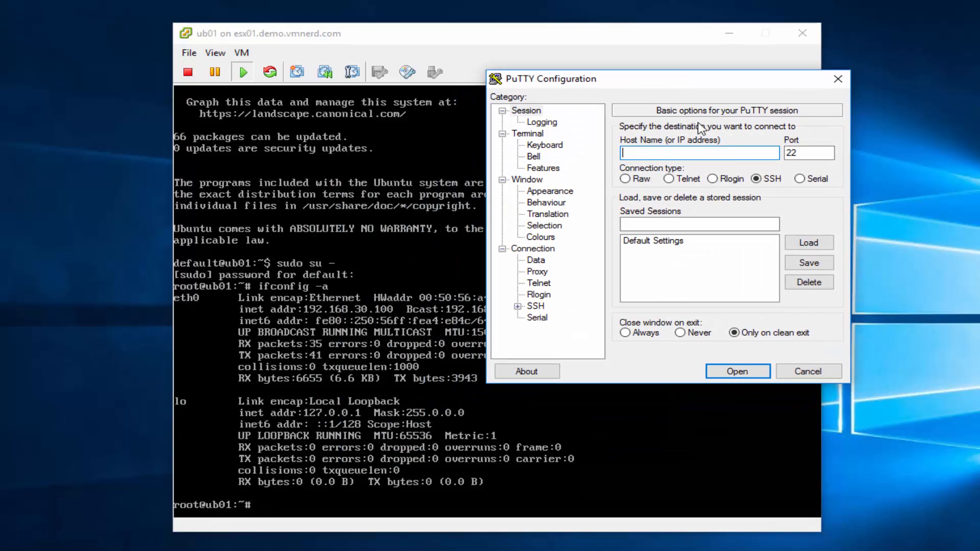
text(1)
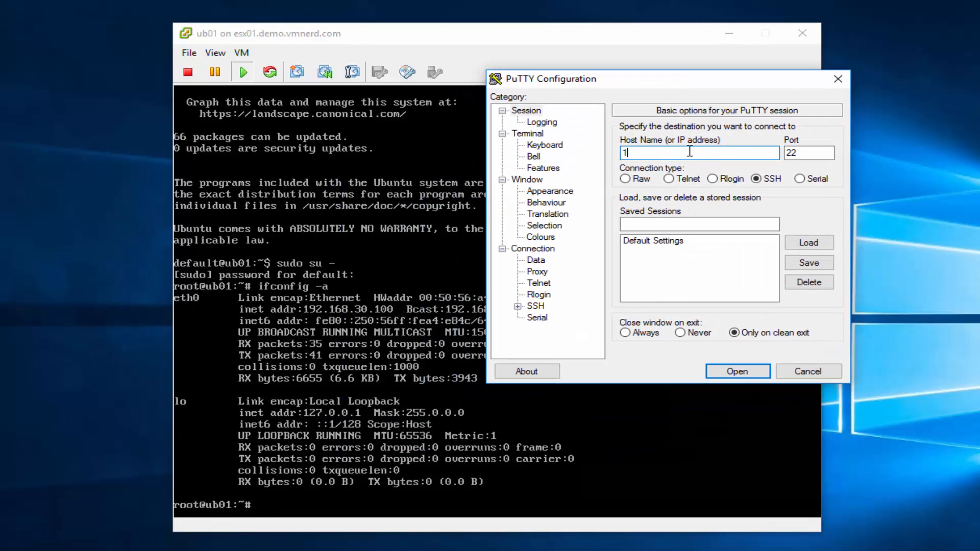
text(92.168.30.1)
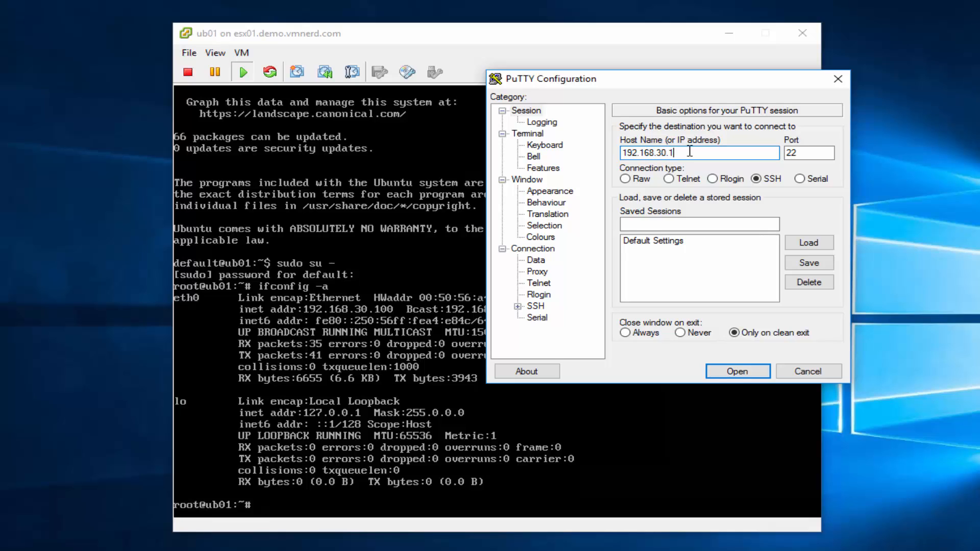
click(736, 371)
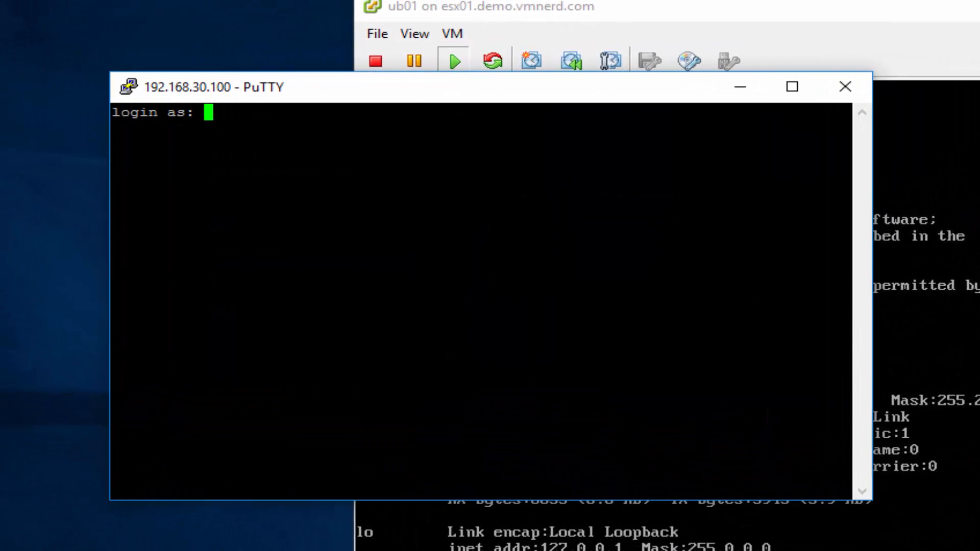
Log in as default, switch to root with sudo su -, and run apt-get update
text(default)
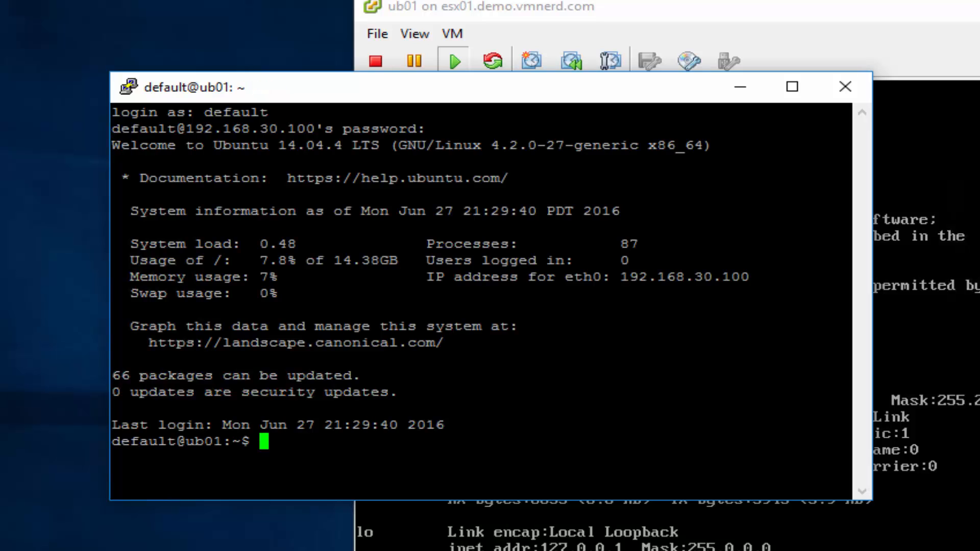
text(sudo su -)
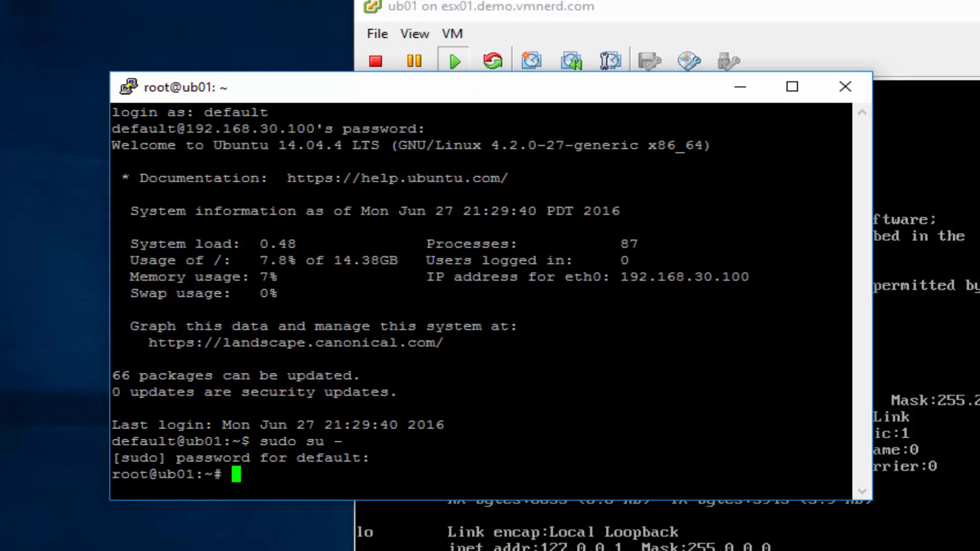
text(apt-)
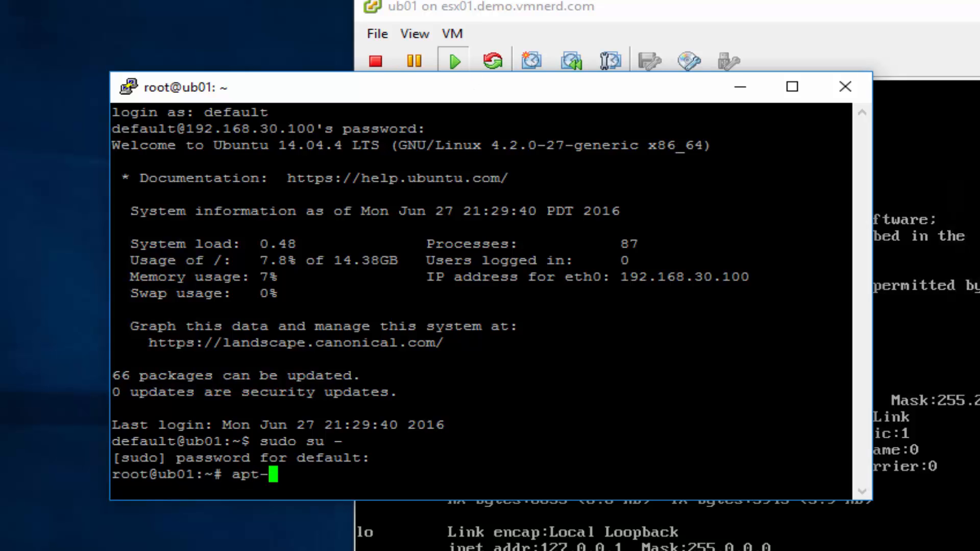
text(get upd)
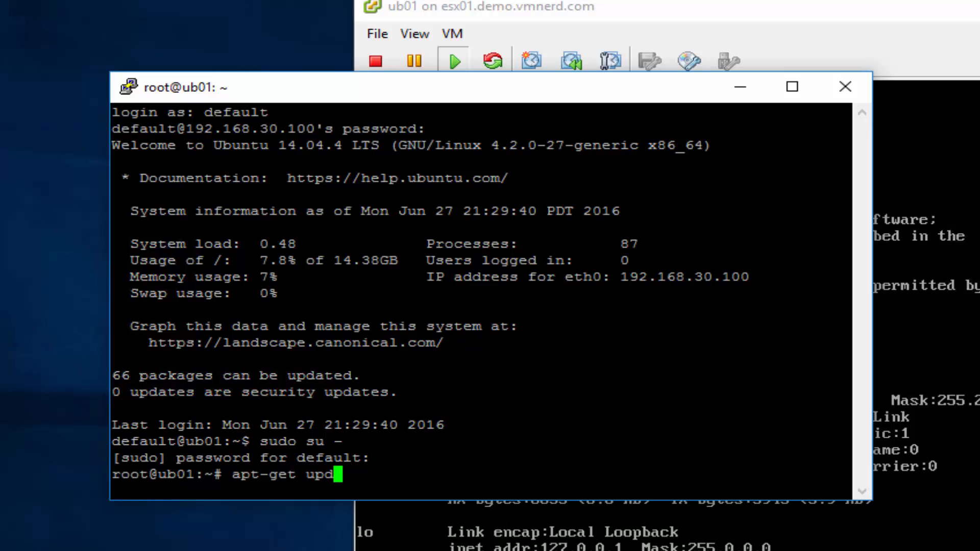
text(ate)
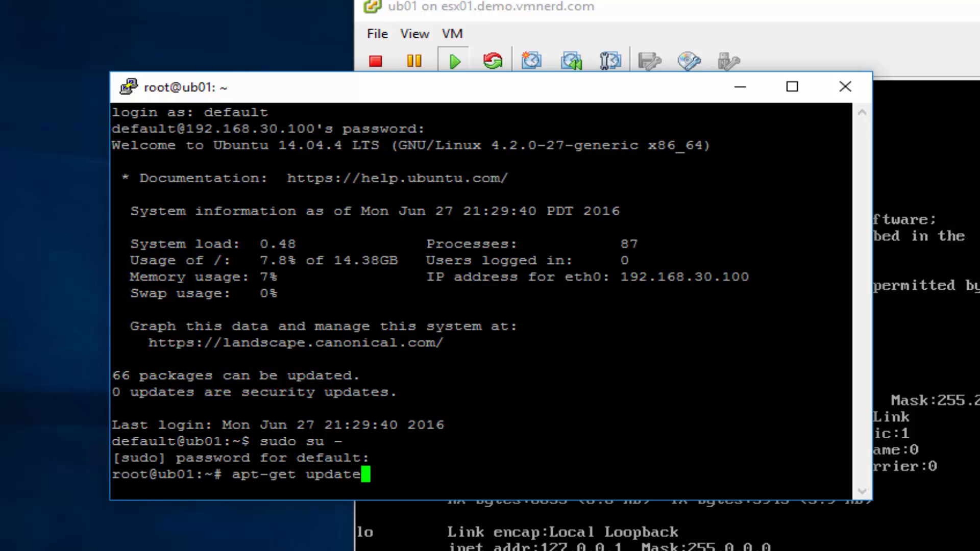
key(Return)
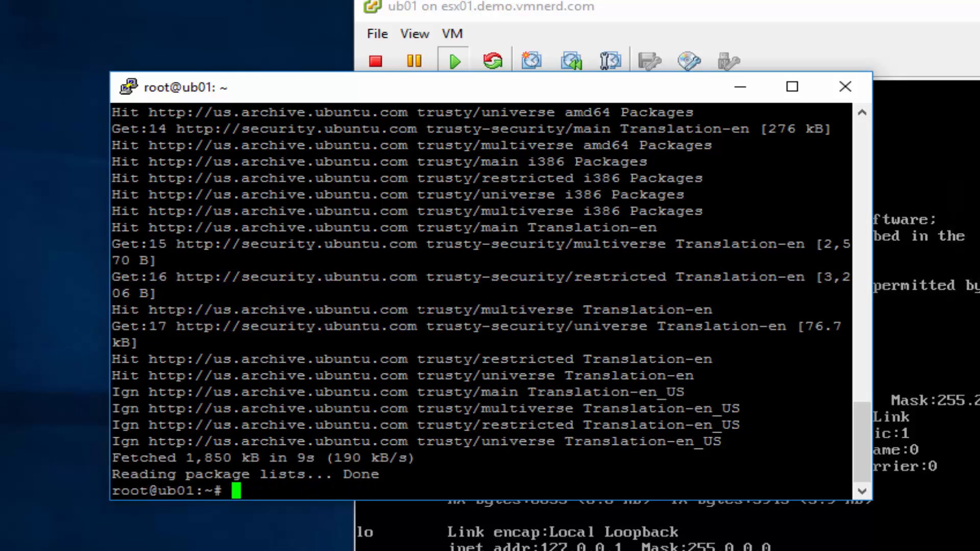
Enter the mistyped 'update upgrade -y' command, which fails
text(pu)
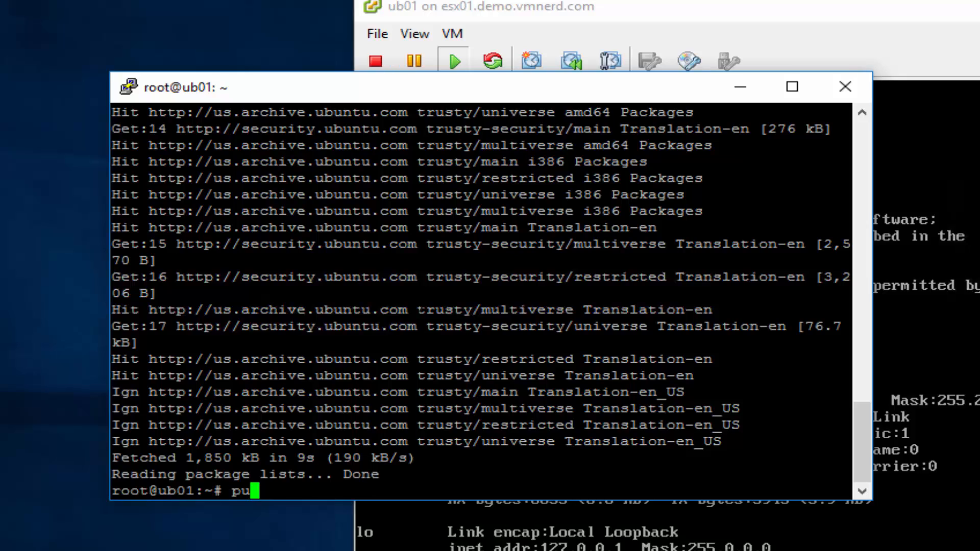
text(pda)
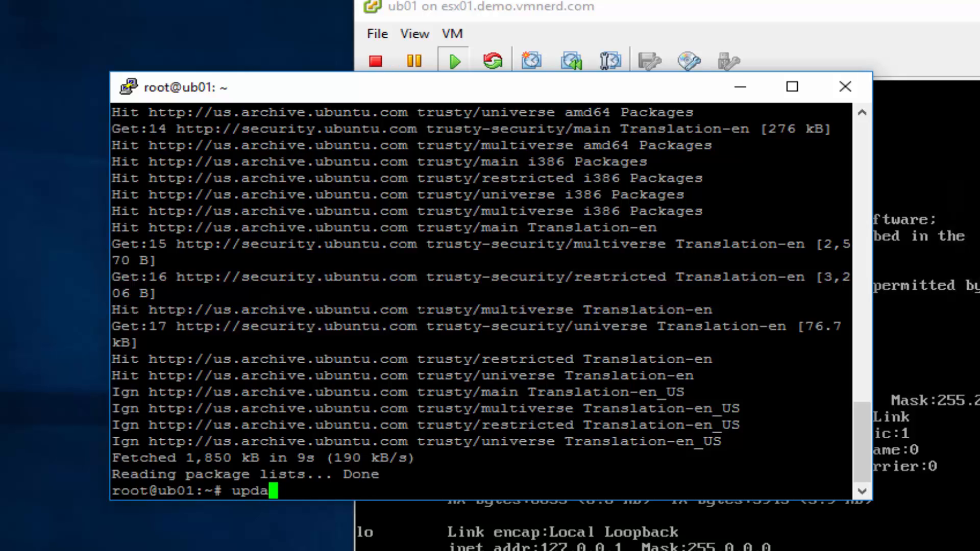
text(te)
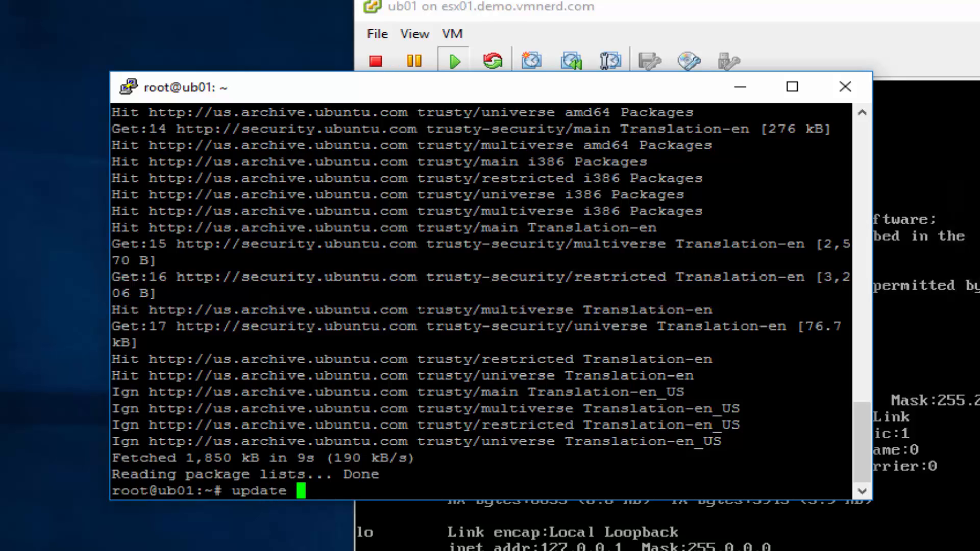
text(upgrade)
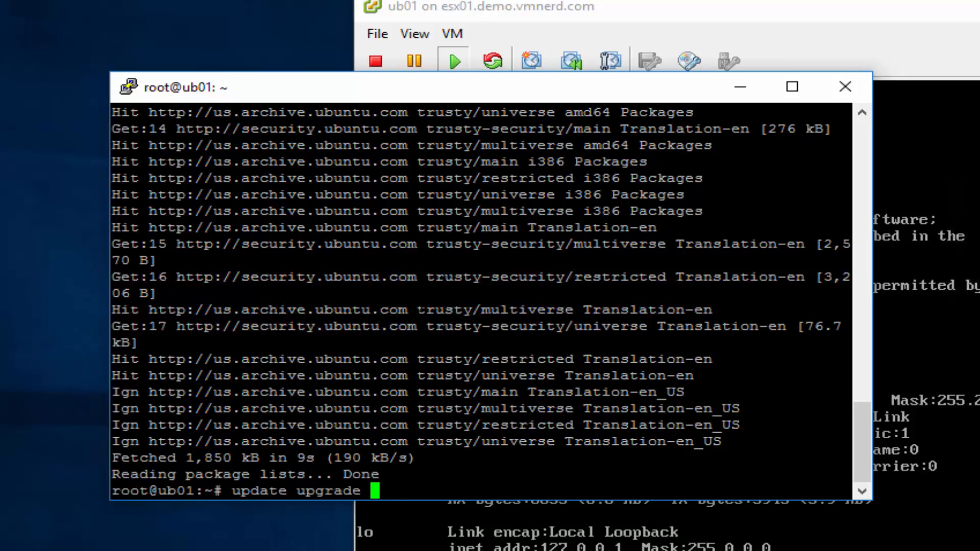
text(-y)
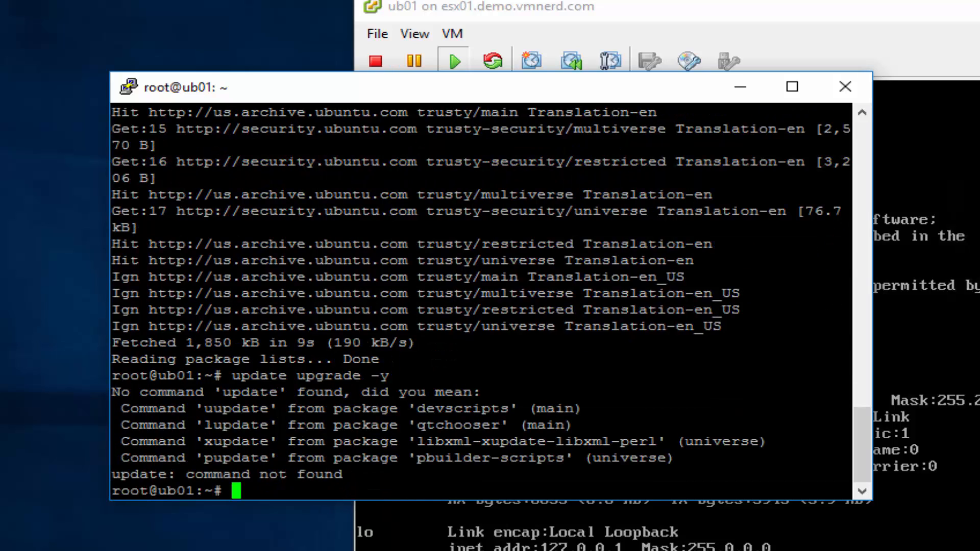
mouse_move(568, 106)
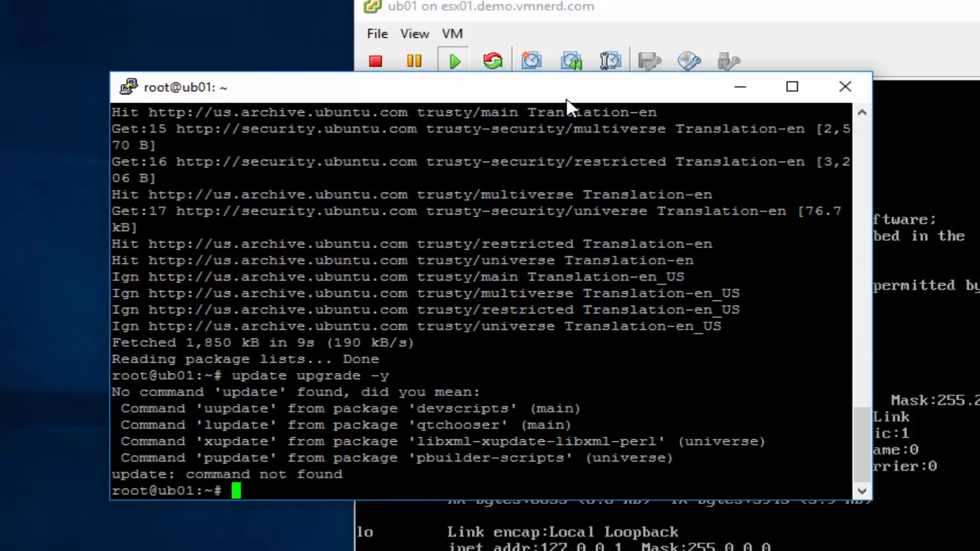
Run apt-get upgrade -y to upgrade all installed packages
text(apt-get upgr)
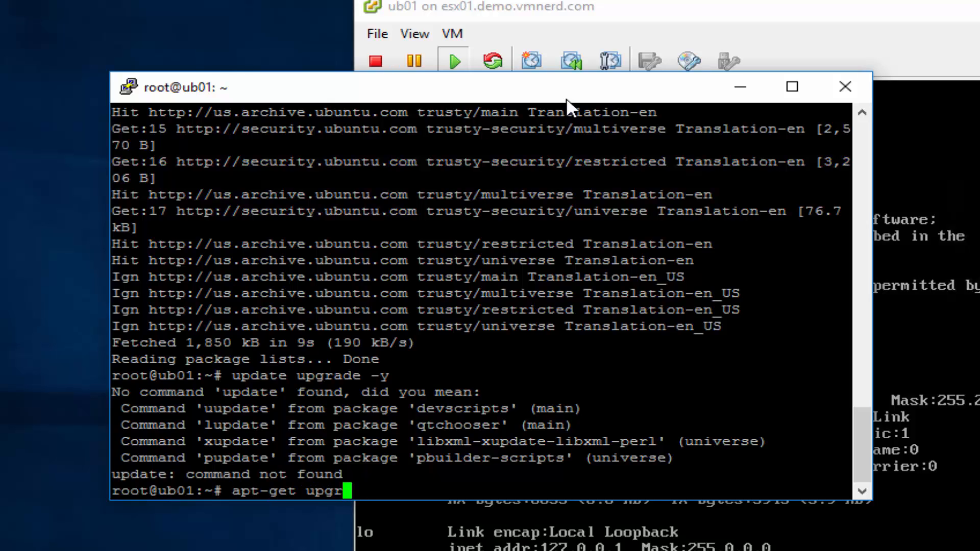
text(ade -y)
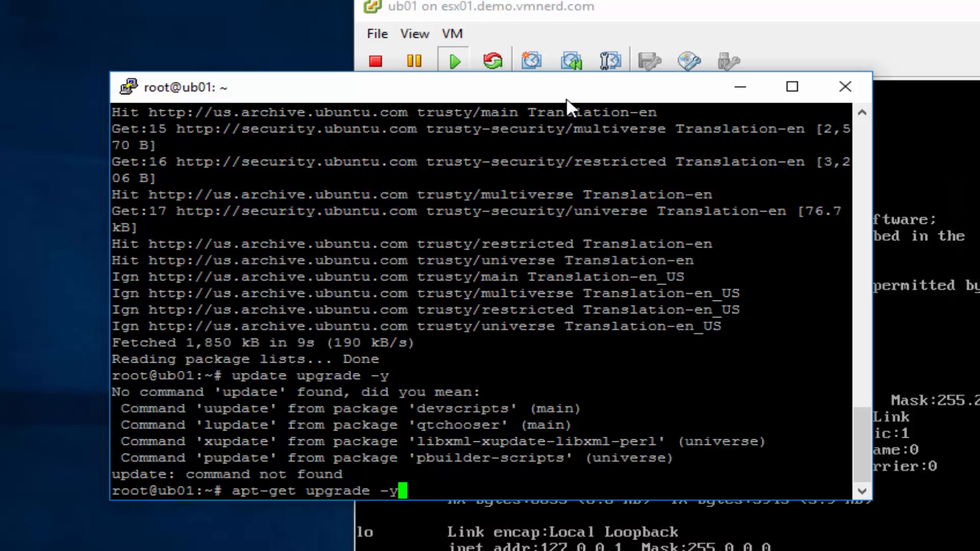
key(Return)
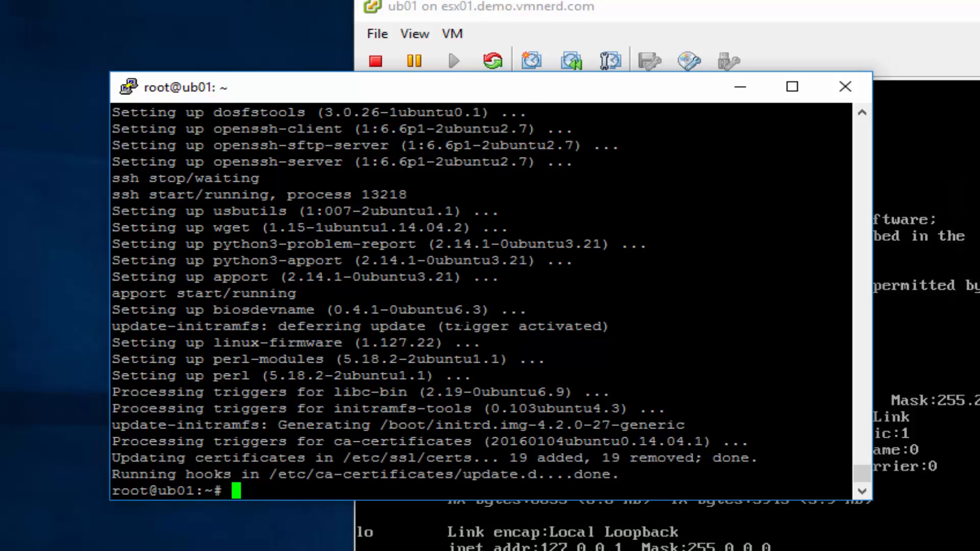
Attempt apt-get install open-vm-tools -y, then reboot ub01, dropping the SSH session
text(apt-)
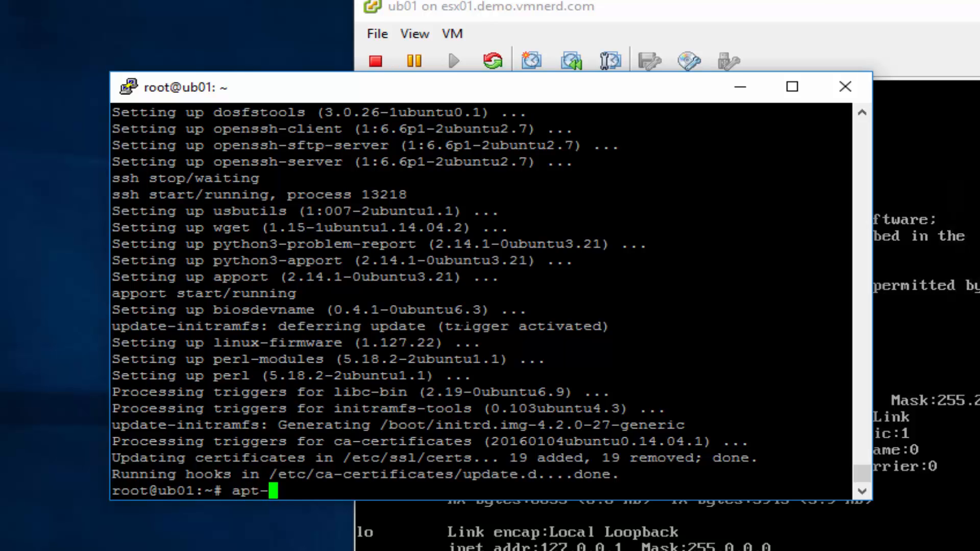
text(get install open-vm-)
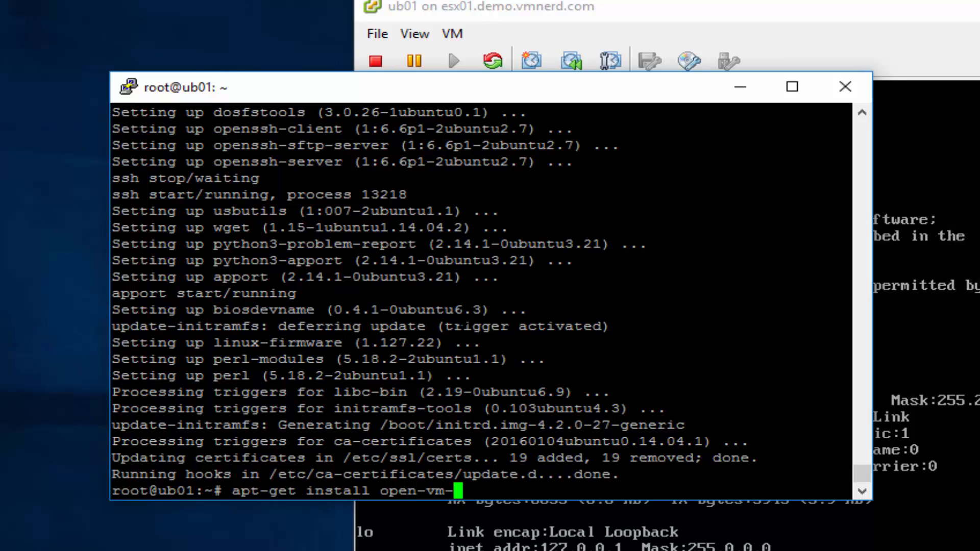
text(tools -y)
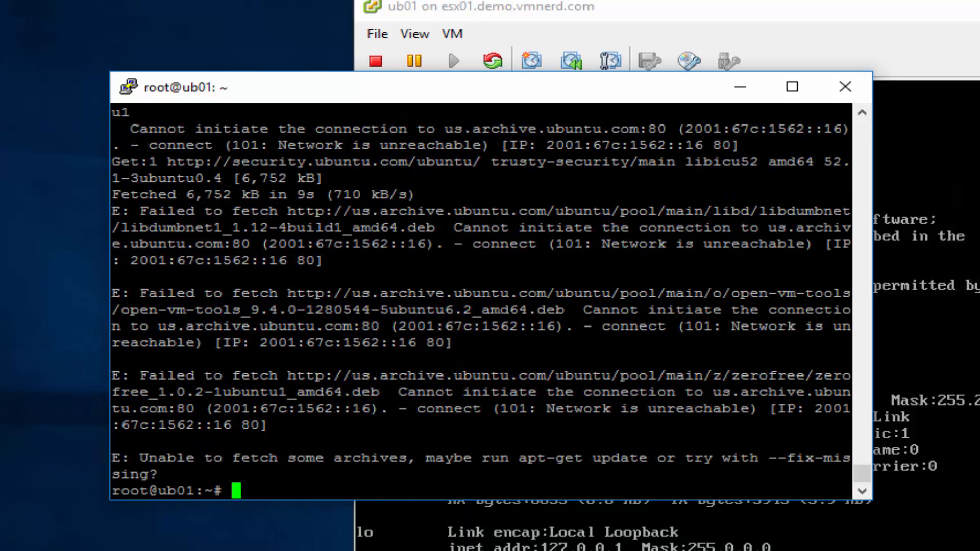
text(r)
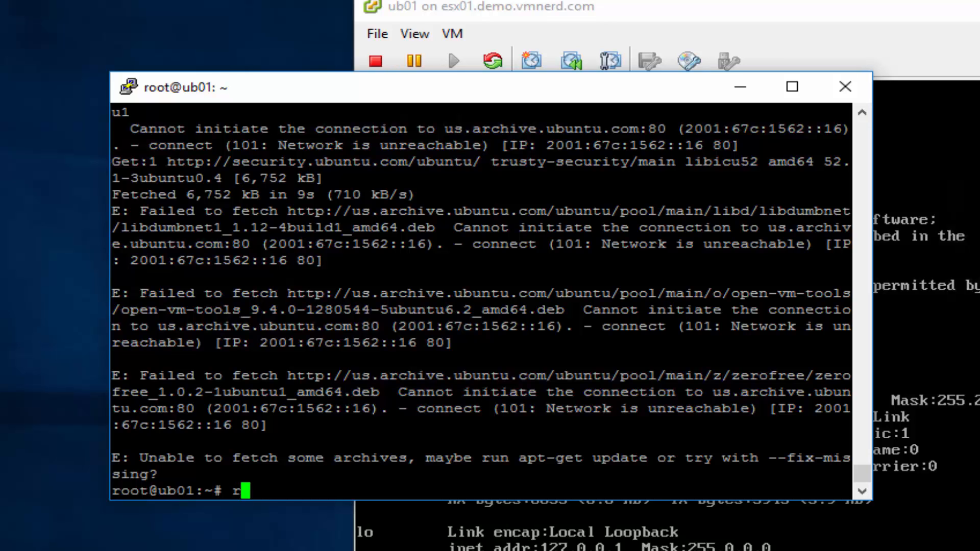
text(eboot)
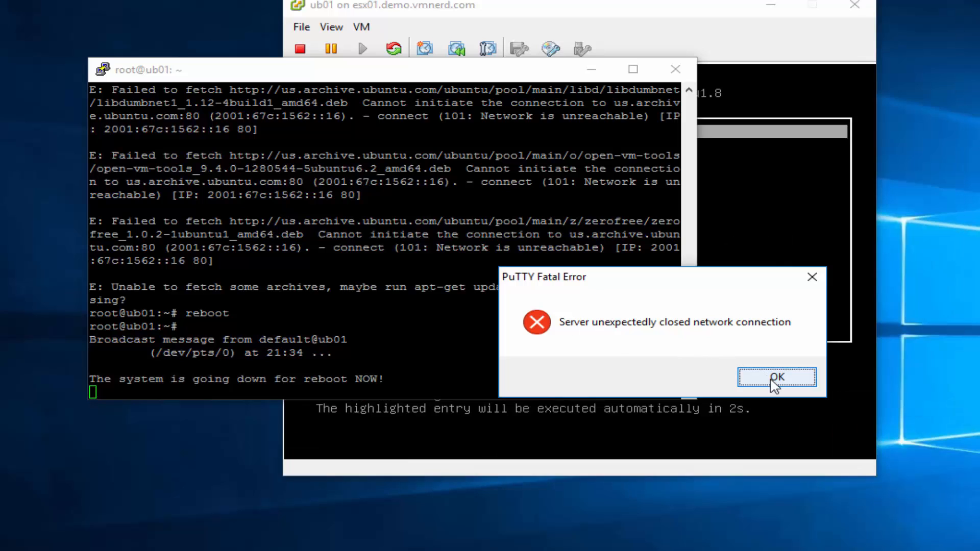
Dismiss the error and reopen a PuTTY SSH session to 192.168.30.100
click(776, 377)
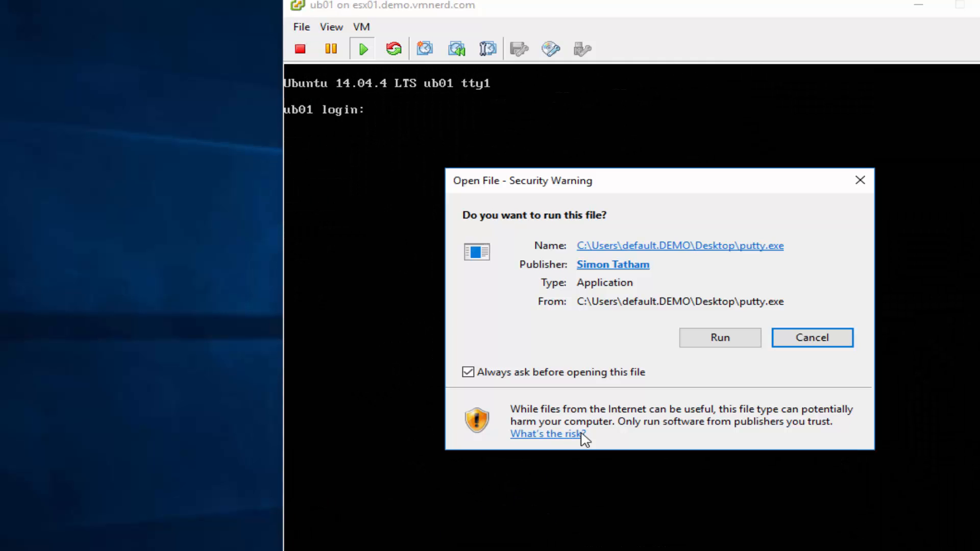
click(718, 337)
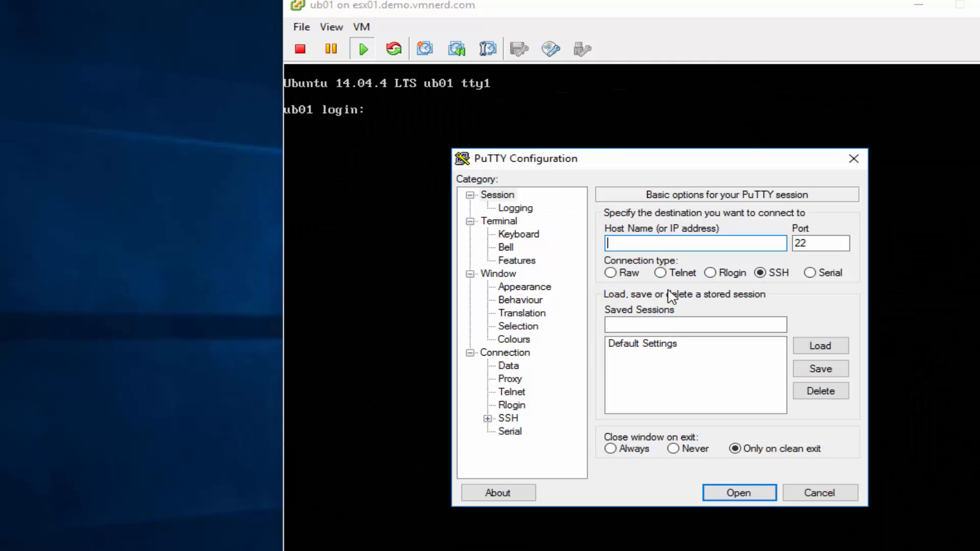
text(192.168.)
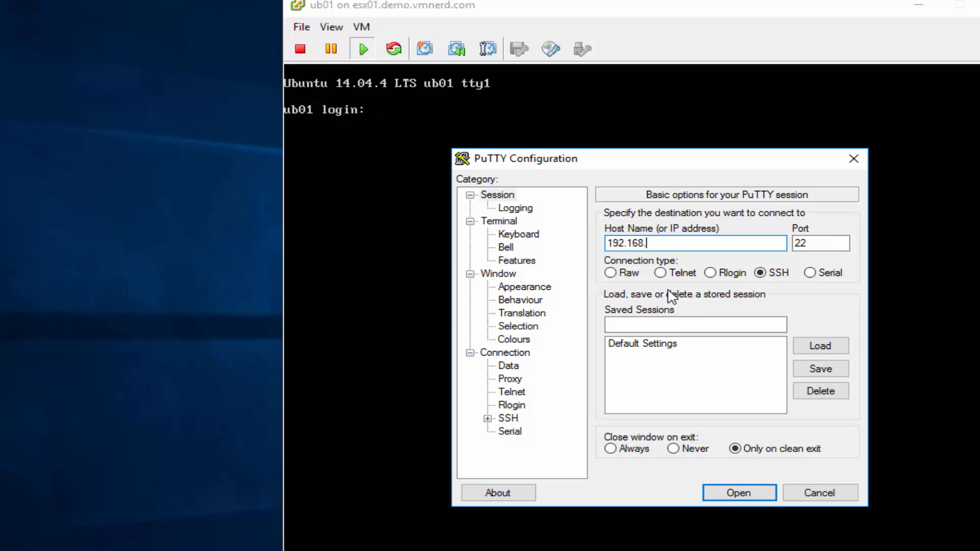
click(737, 493)
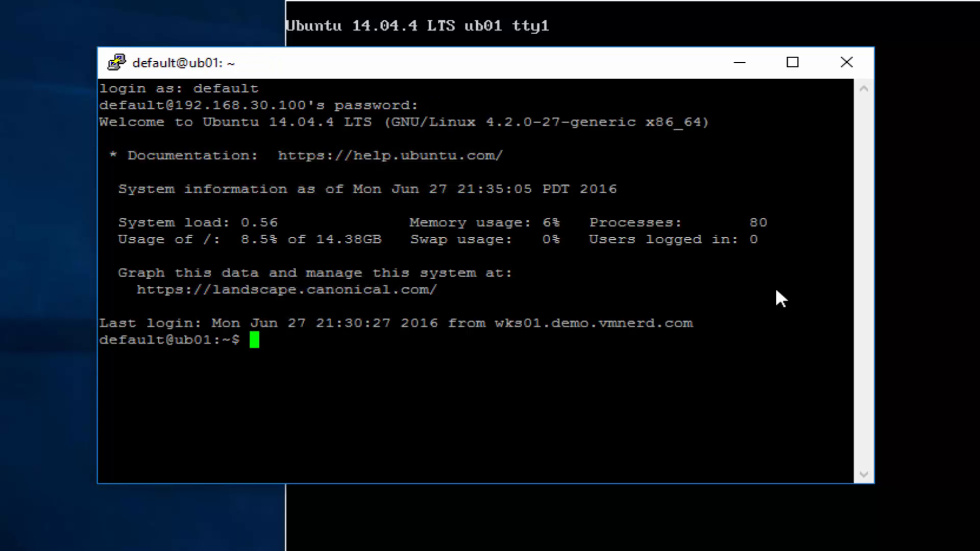
Become root with sudo su - and run apt-get install open-vm-tools -y
text(sudo)
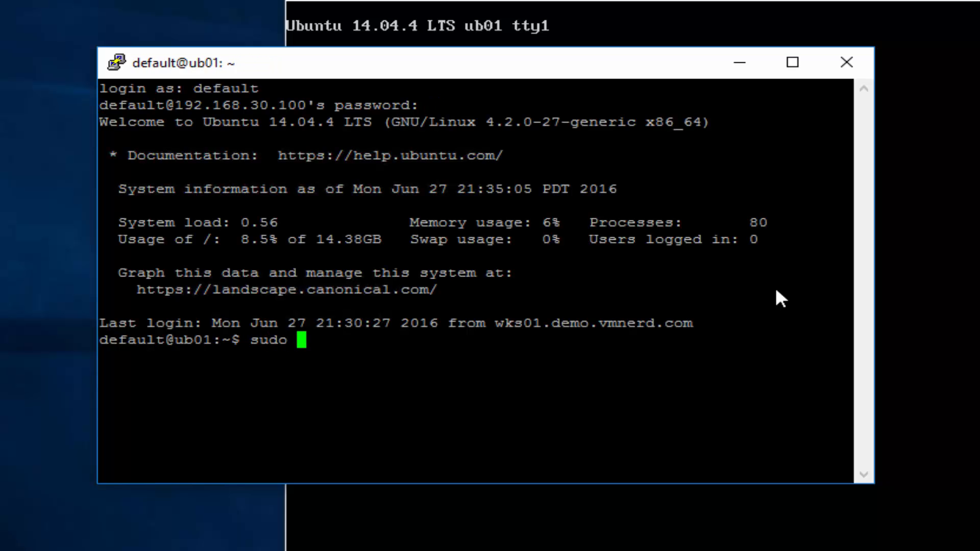
text(su -)
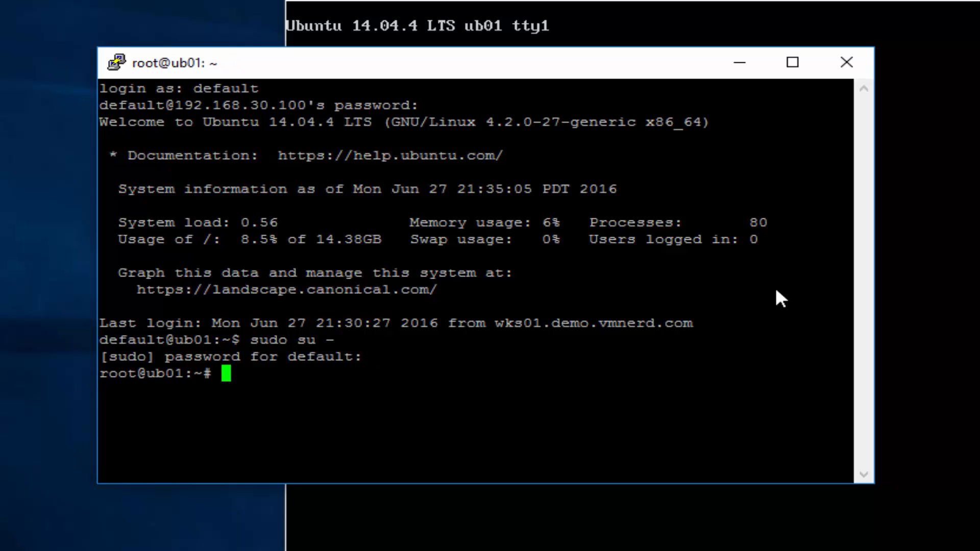
text(apt-get install open-vm-tools -y)
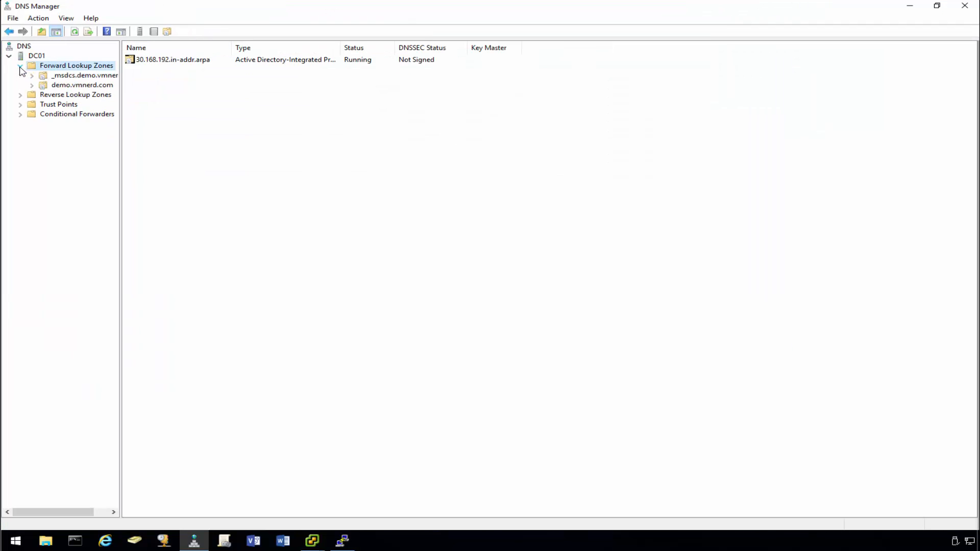
Create host record ub01 at 192.168.30.9 with a PTR record in demo.vmnerd.com
click(82, 84)
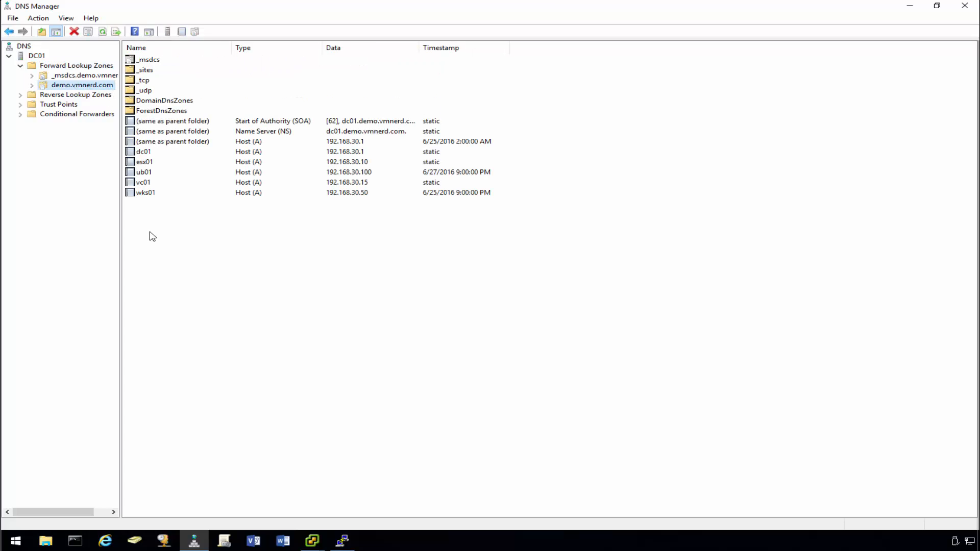
mouse_move(195, 156)
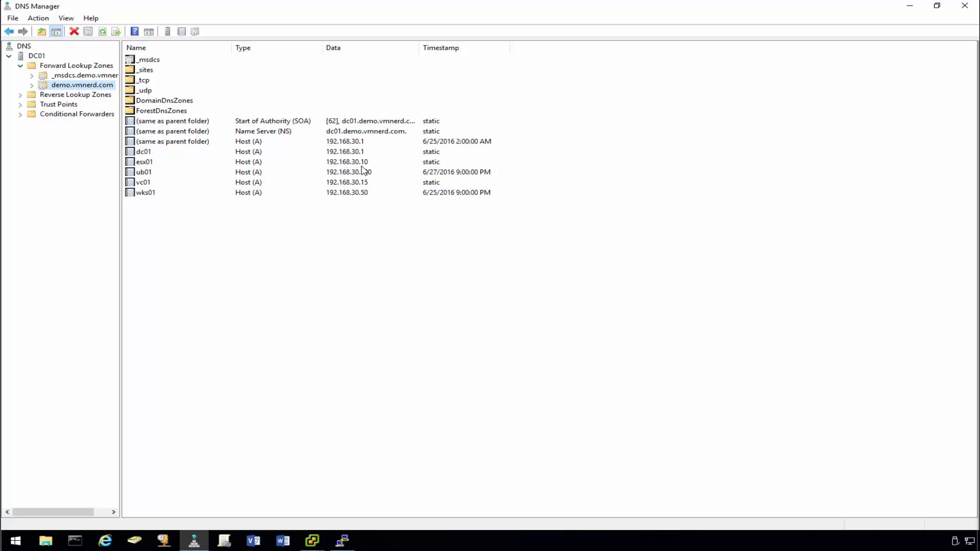
right_click(81, 85)
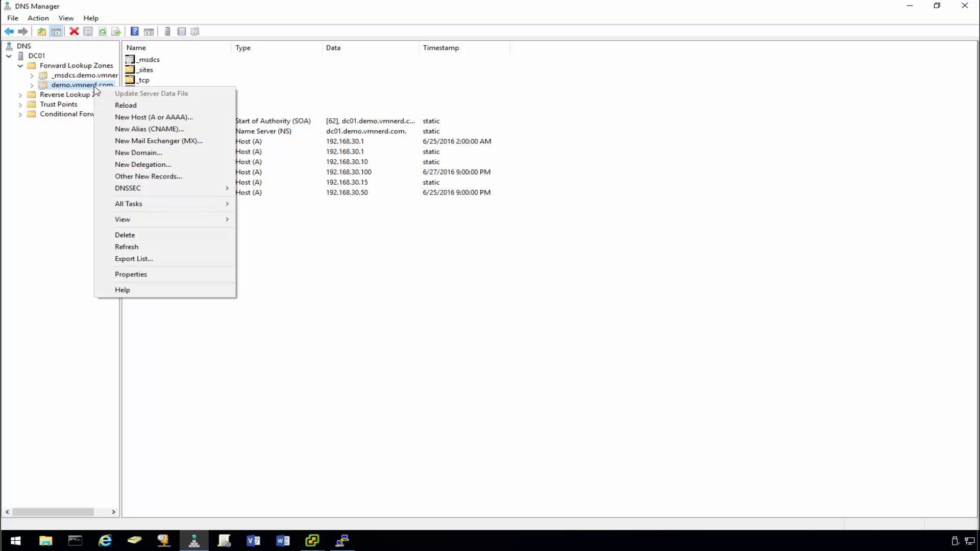
click(154, 117)
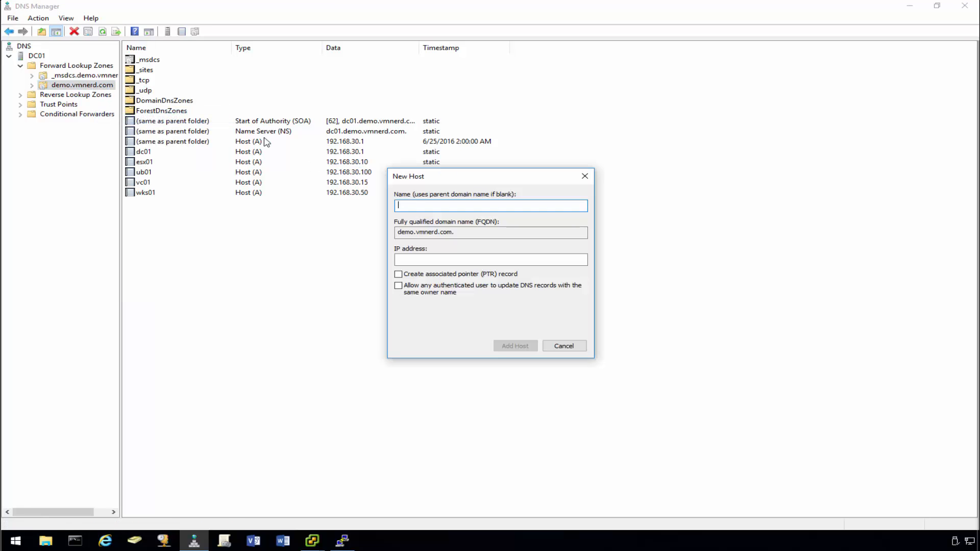
mouse_move(443, 170)
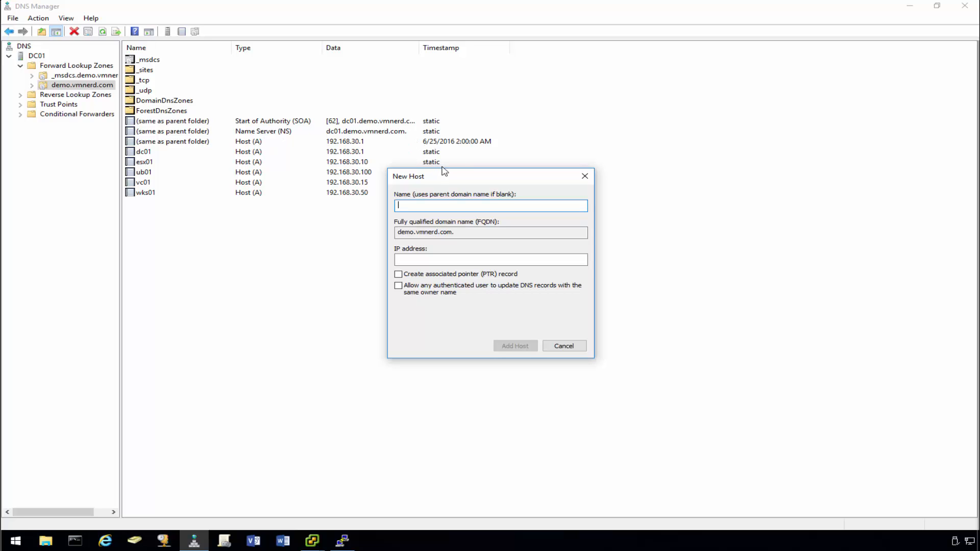
mouse_move(435, 183)
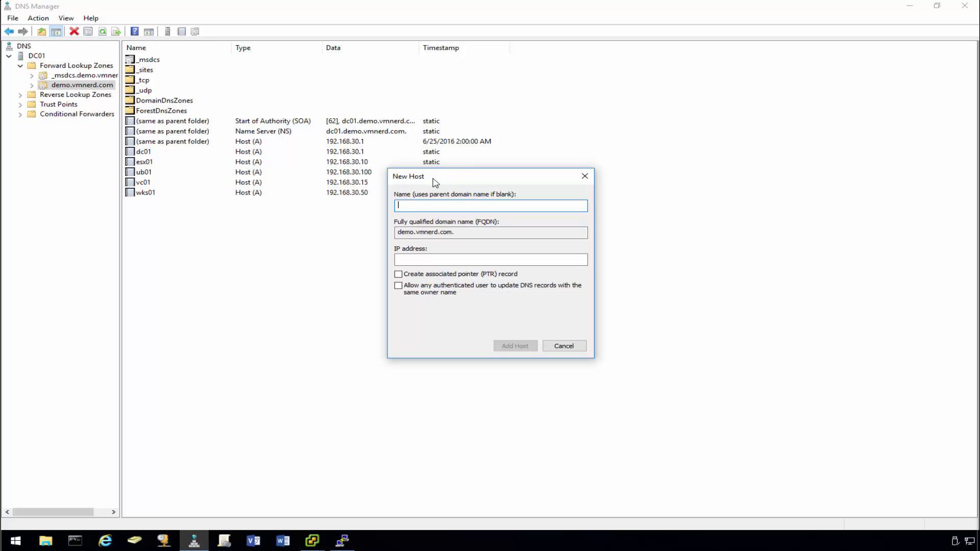
text(1)
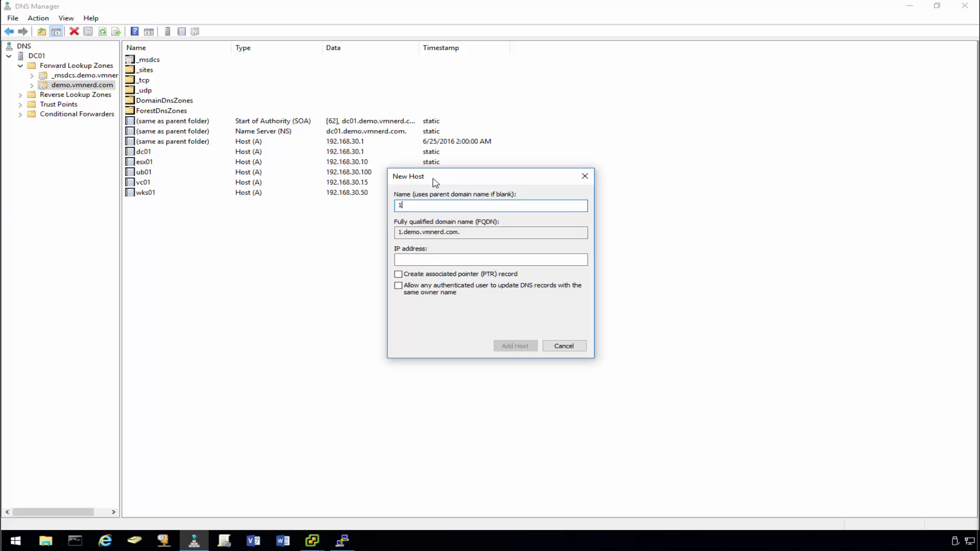
text(m)
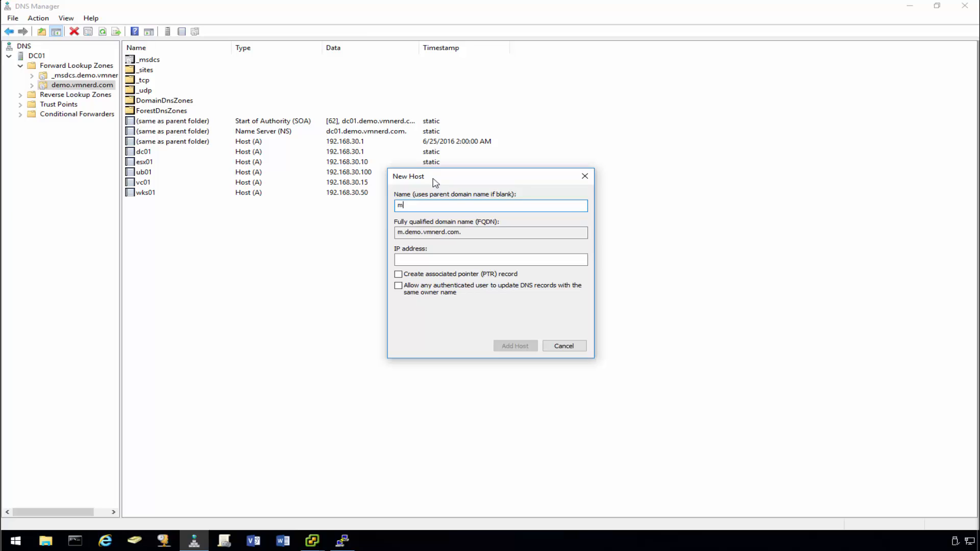
text(yip)
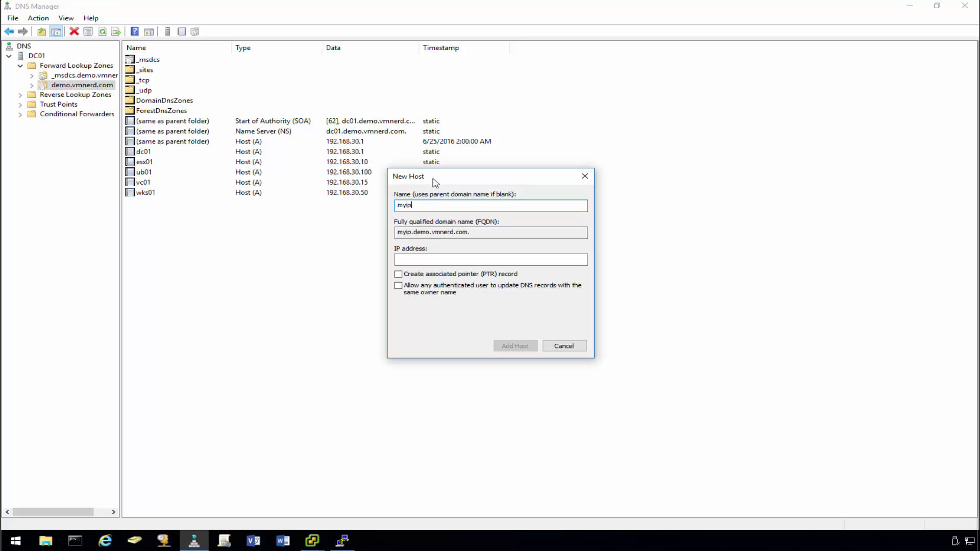
text(192. 168.)
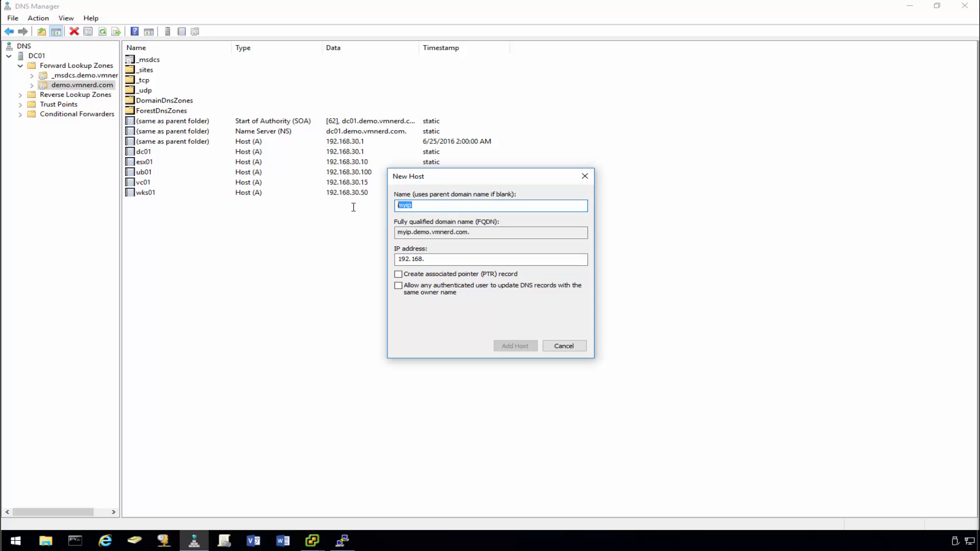
text(ub01)
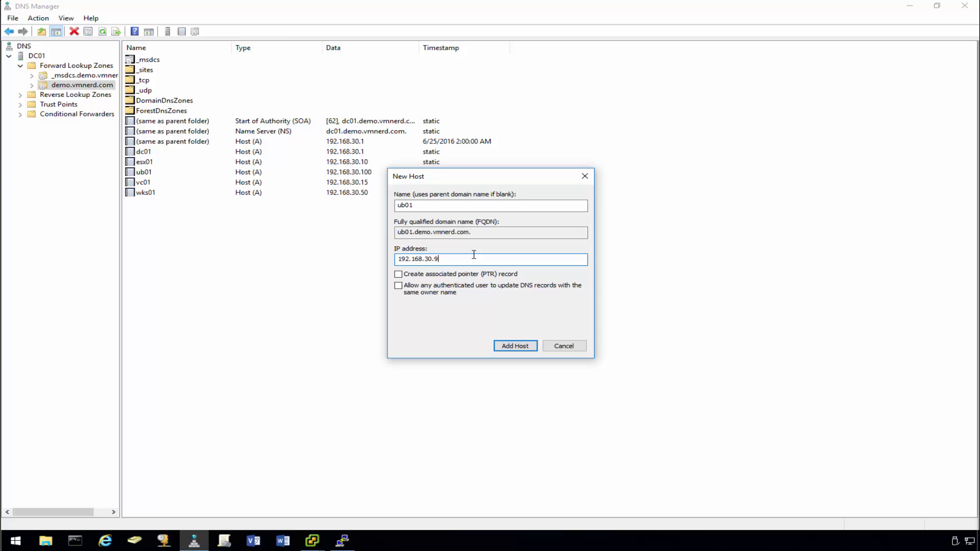
click(398, 273)
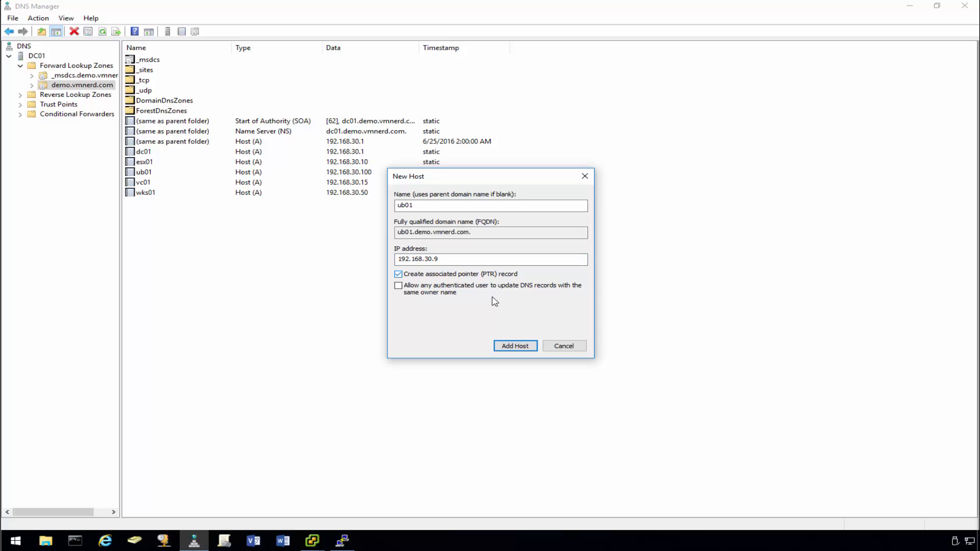
click(514, 345)
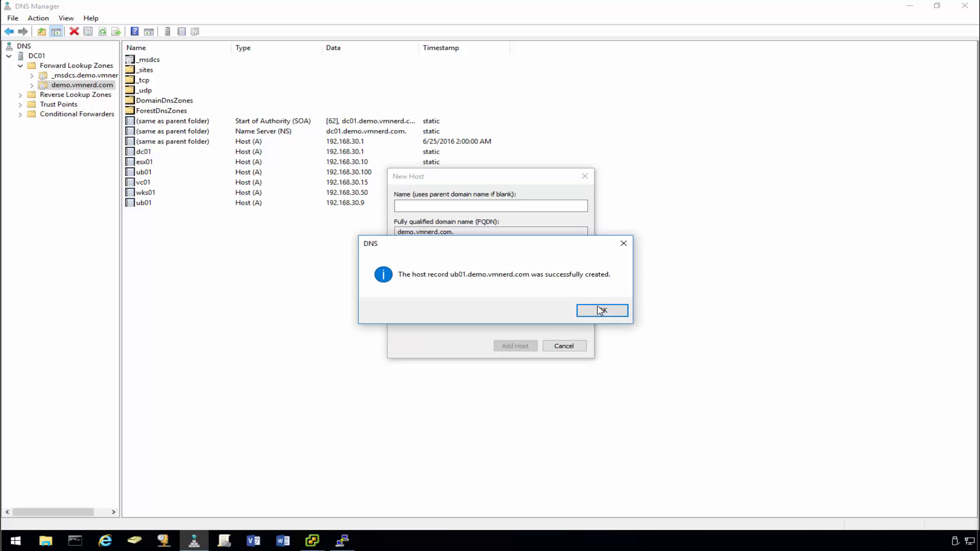
click(601, 311)
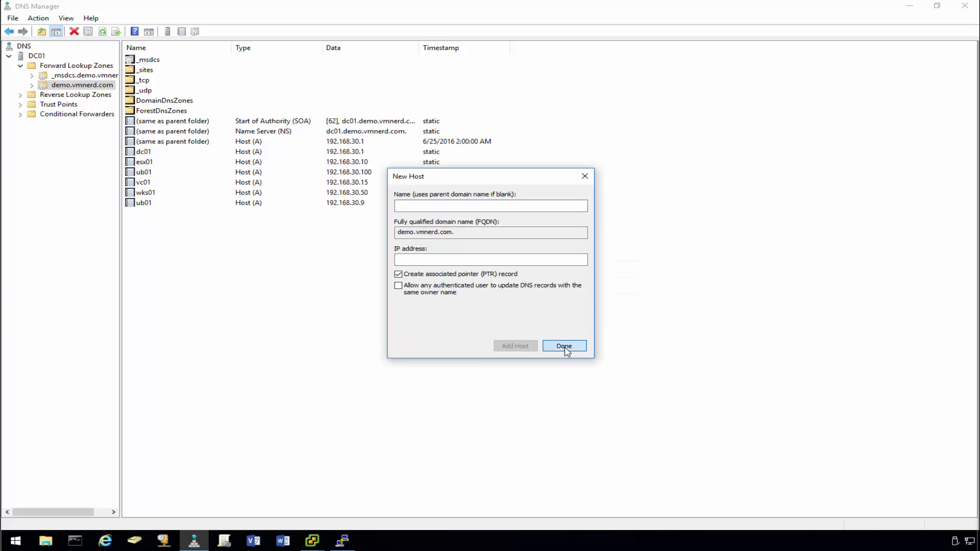
click(563, 346)
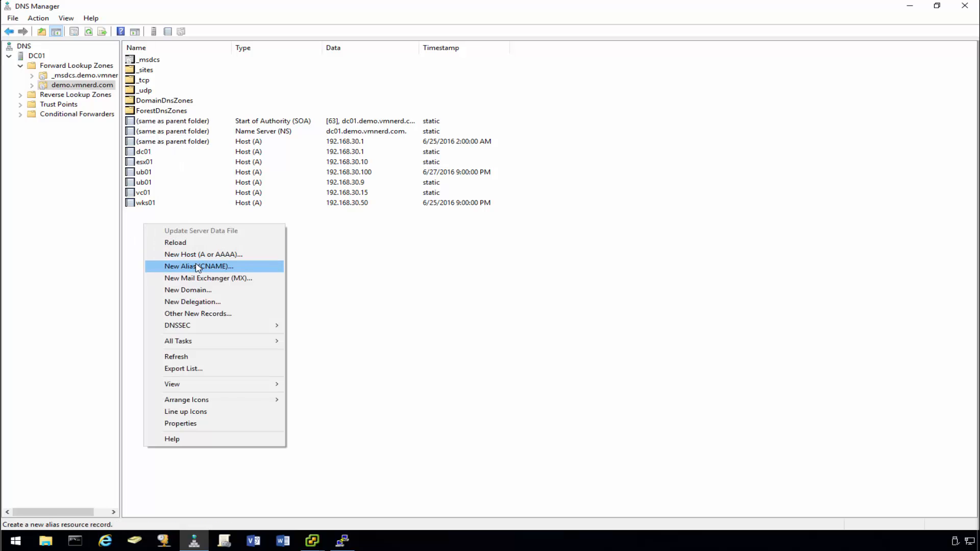
Create a CNAME alias myip targeting ub01.demo.vmnerd.com, browsed from the zone
click(199, 265)
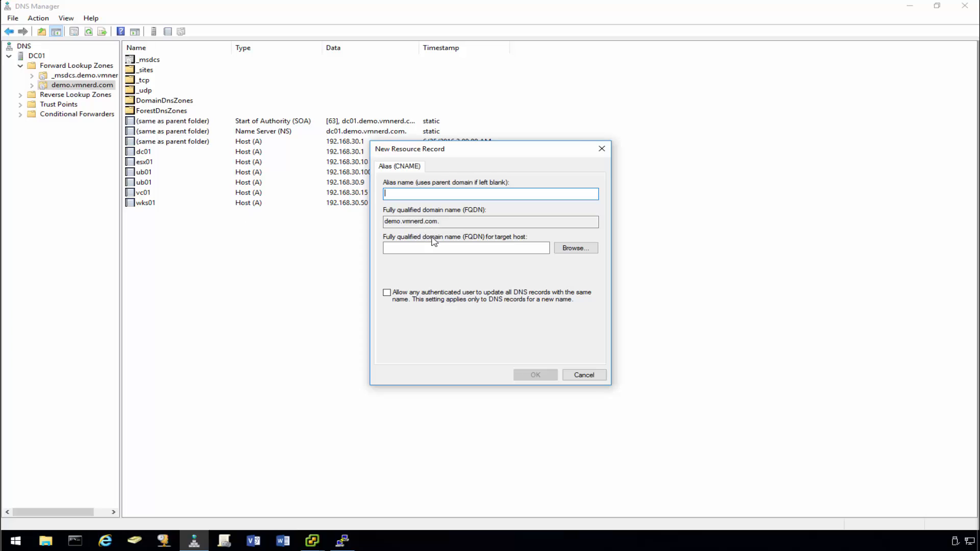
text(my)
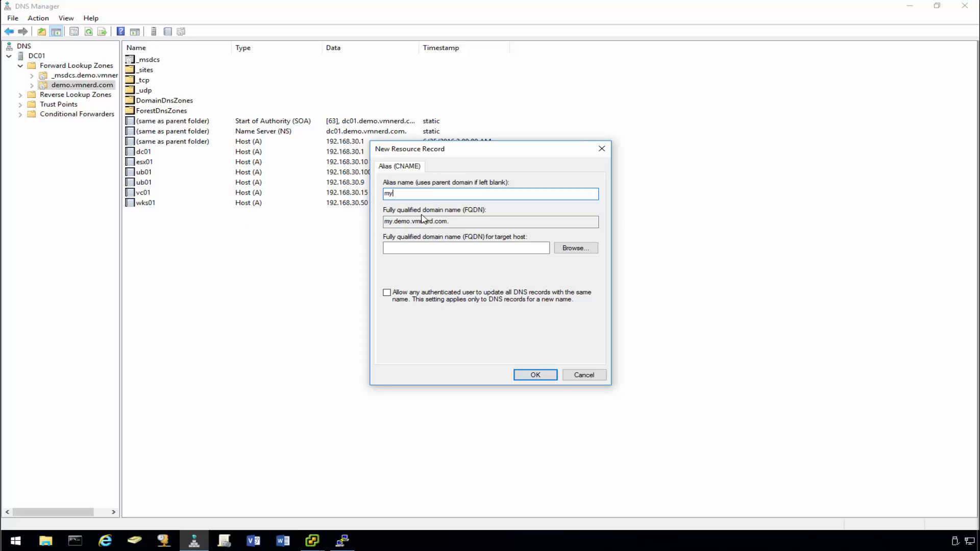
text(ip)
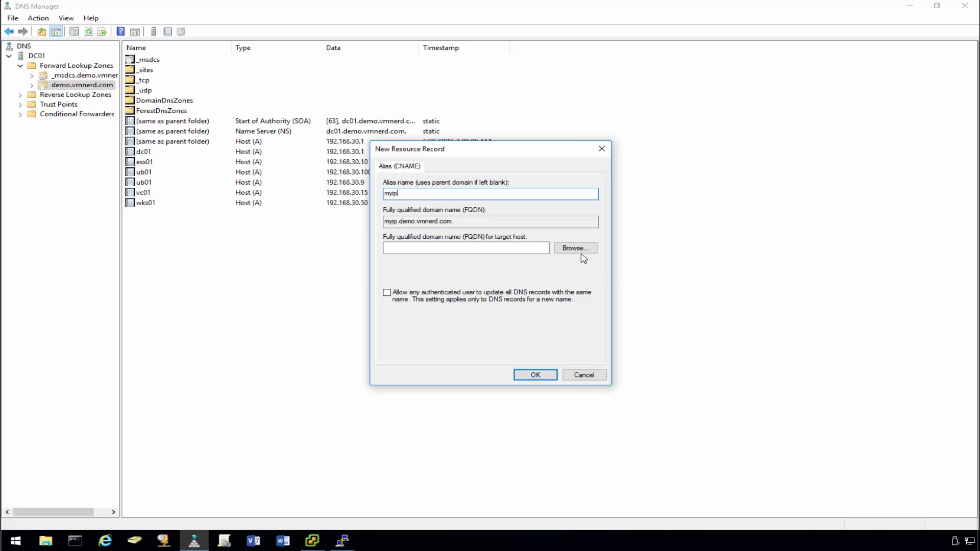
click(574, 248)
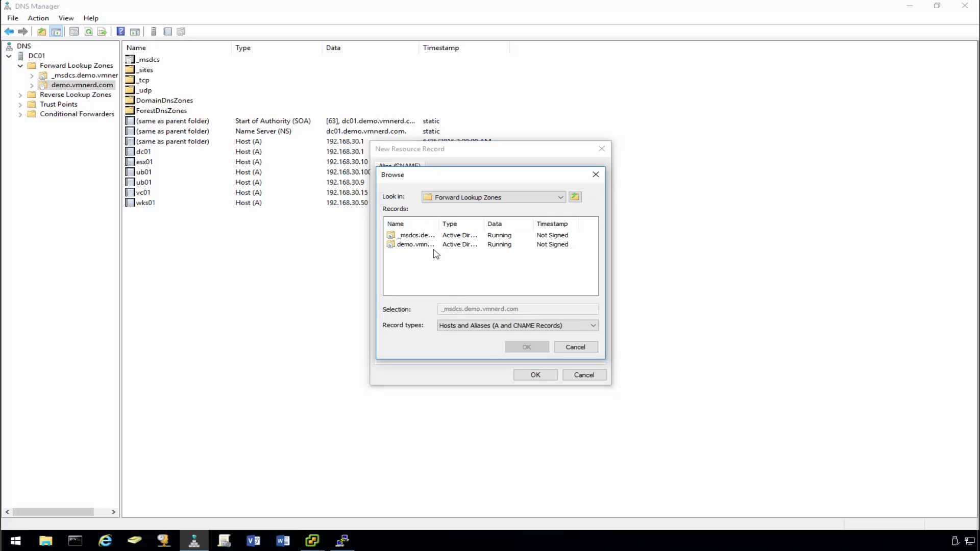
double_click(415, 244)
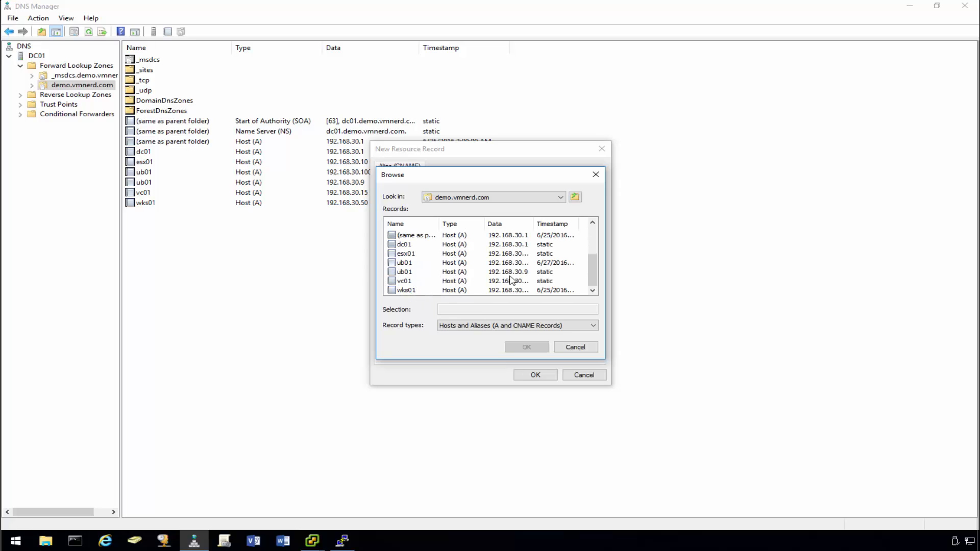
click(525, 346)
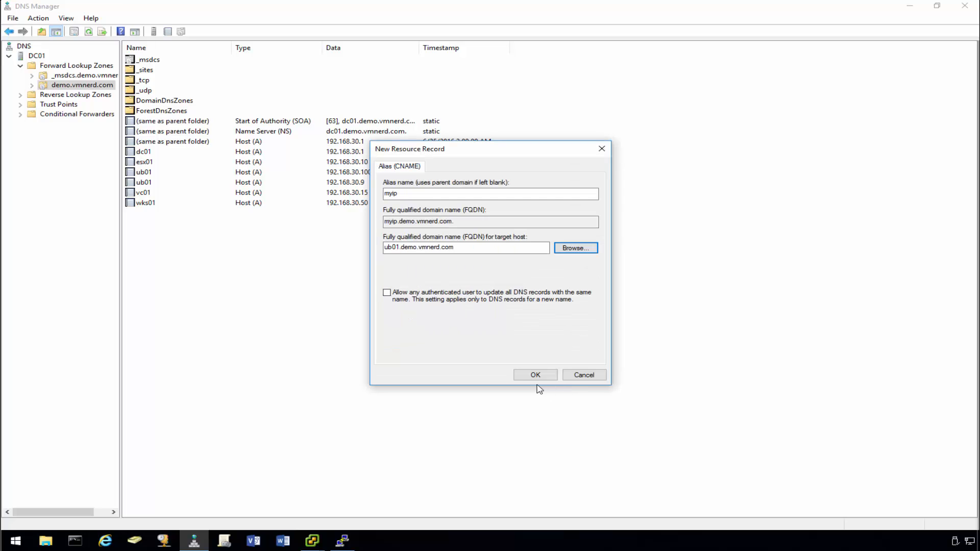
click(535, 374)
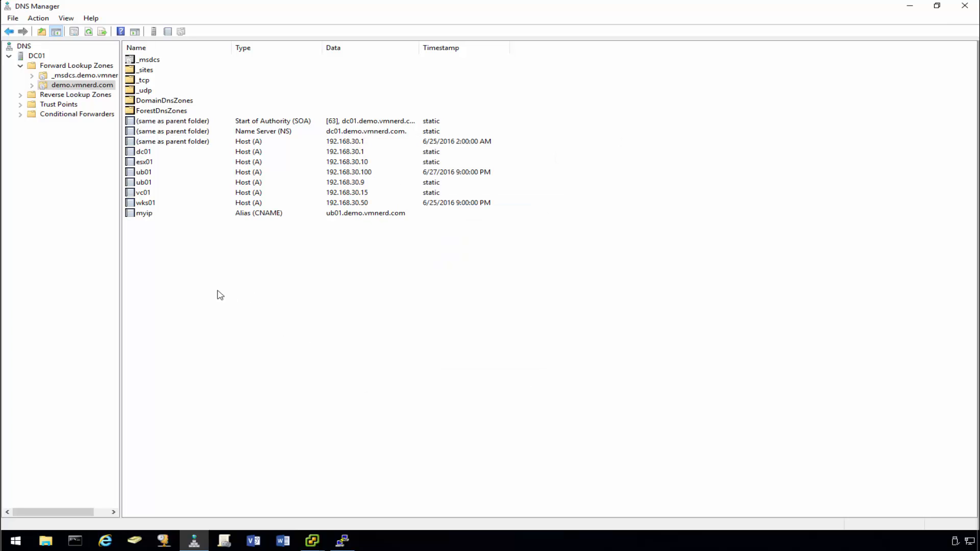
mouse_move(917, 14)
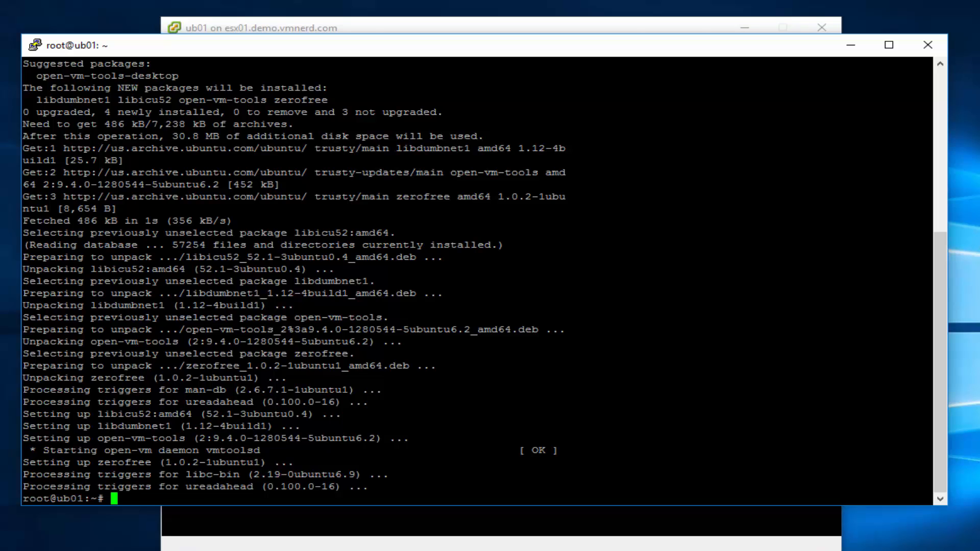
Run vi /etc/network/interfaces in ub01's root shell
text(vi /et)
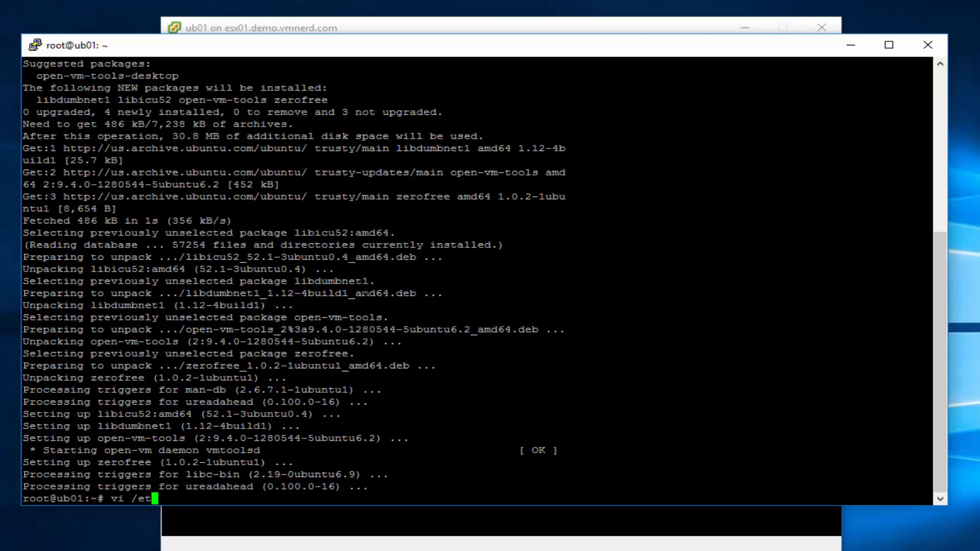
text(c/)
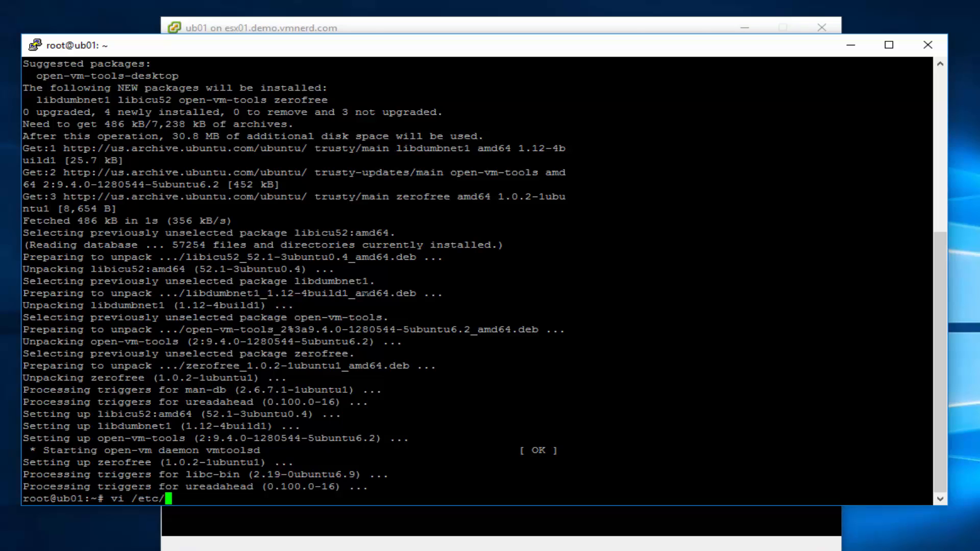
text(network/int)
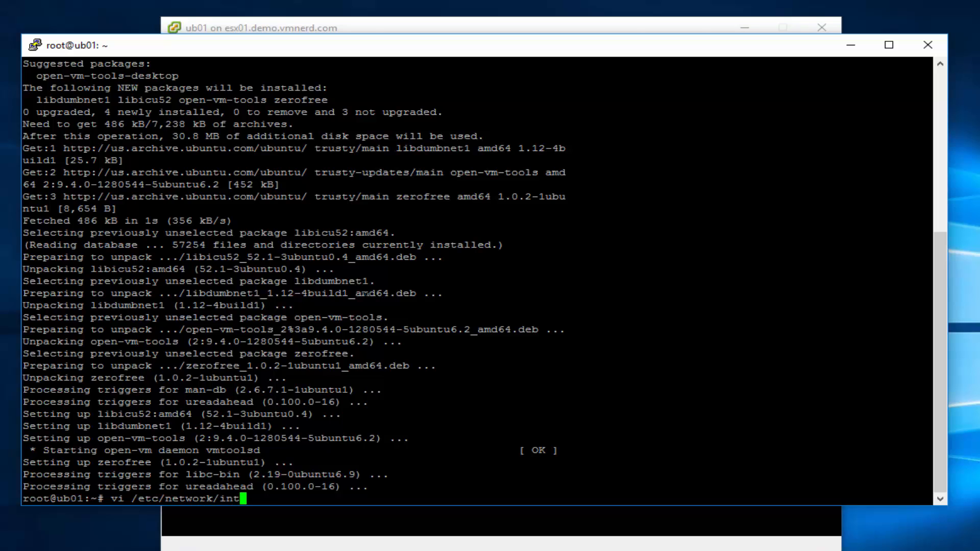
text(erfaces)
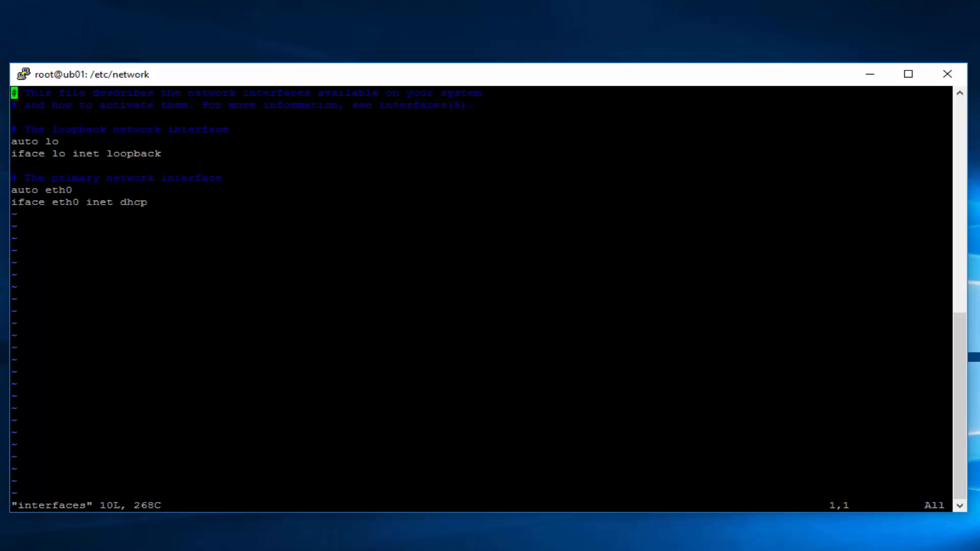
Comment out the DHCP line and set eth0 static at 192.168.30.9, netmask 255.255.255.0
key(G)
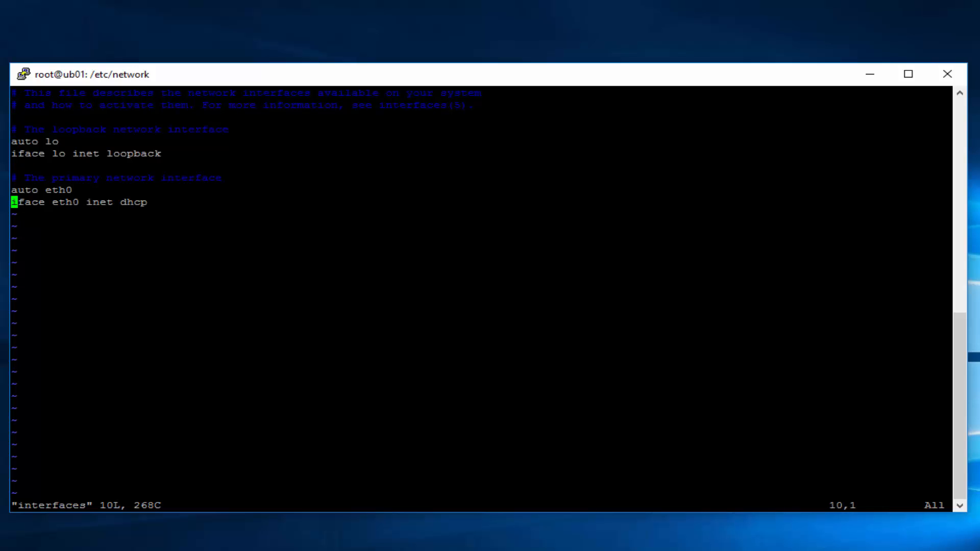
text(#)
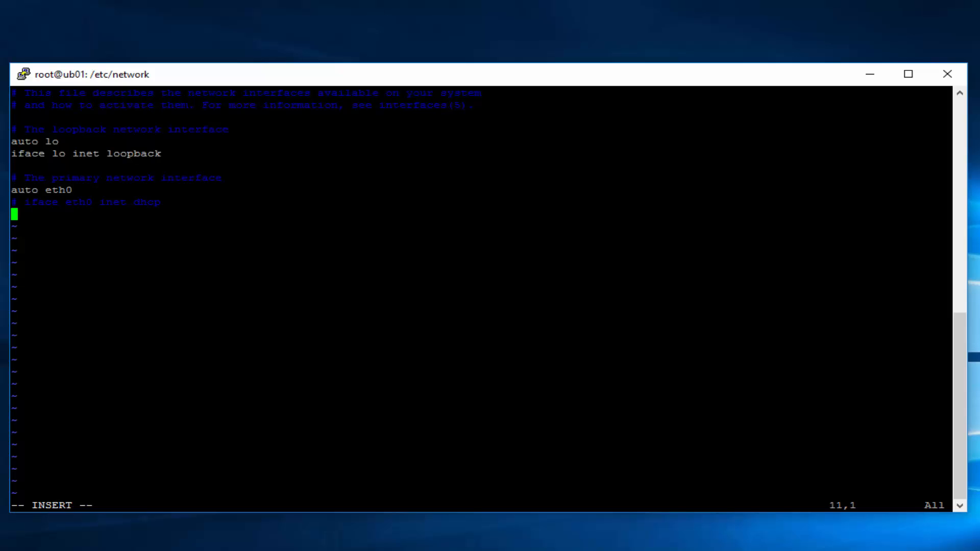
text(iface)
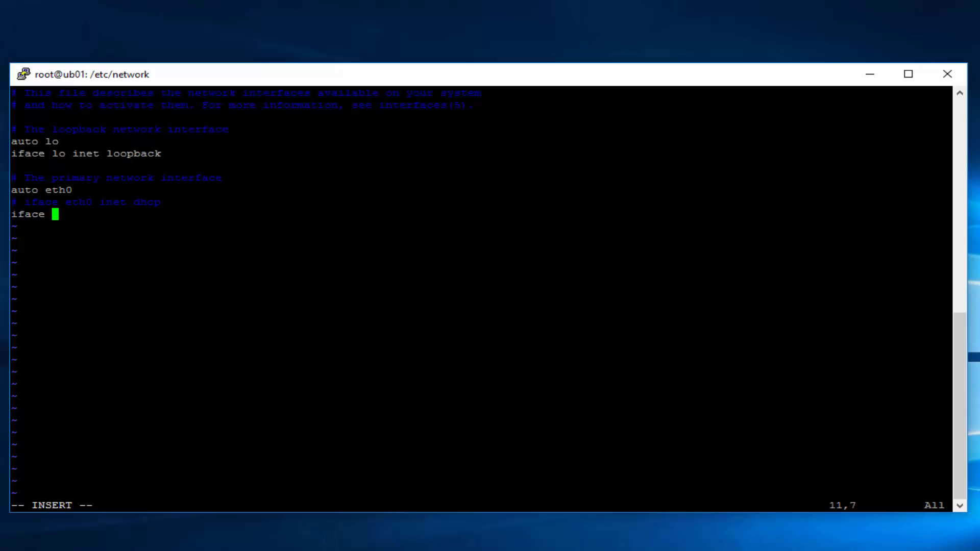
text(eth)
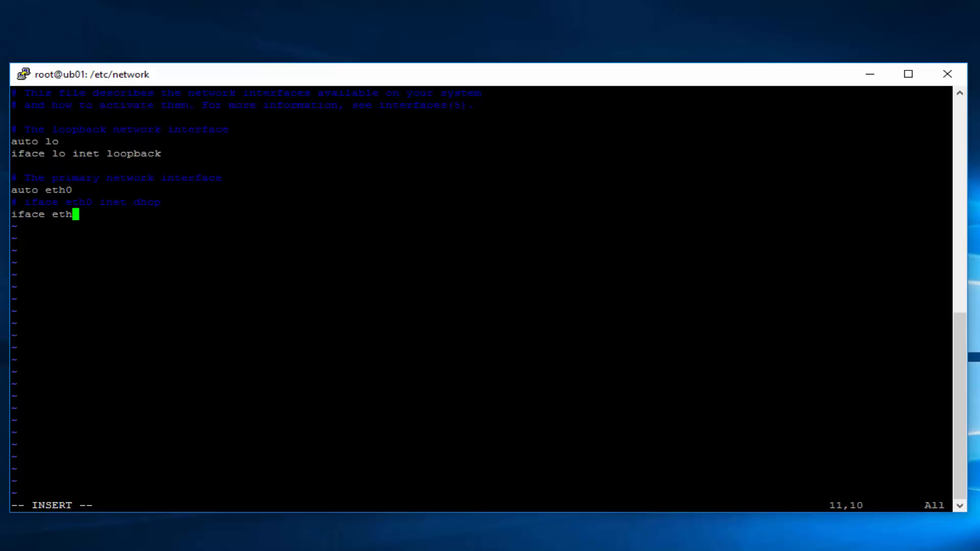
text(0 inet)
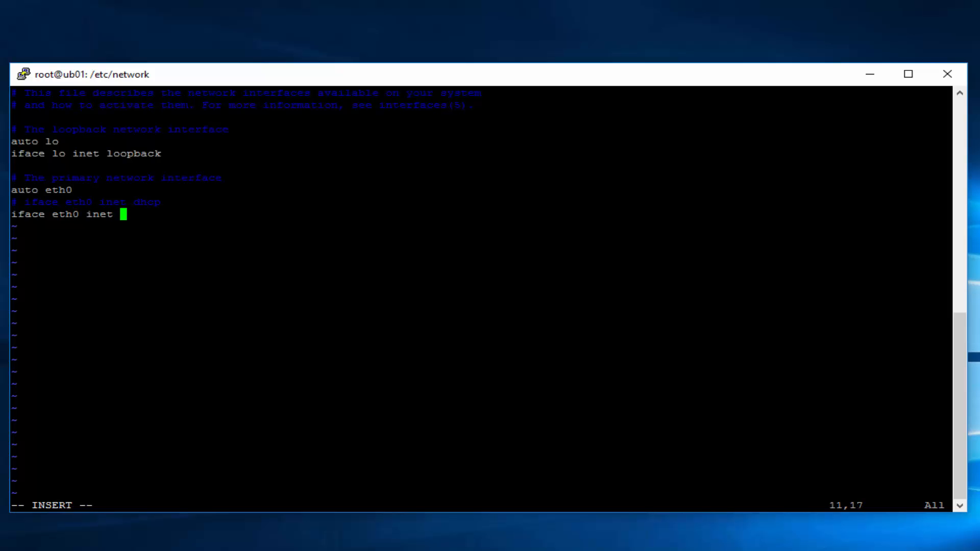
text(static)
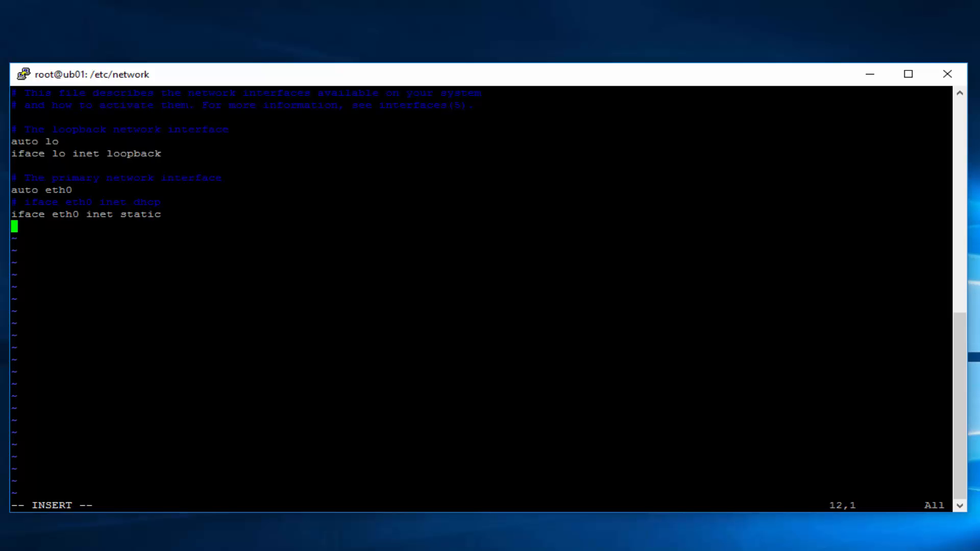
text(address 192)
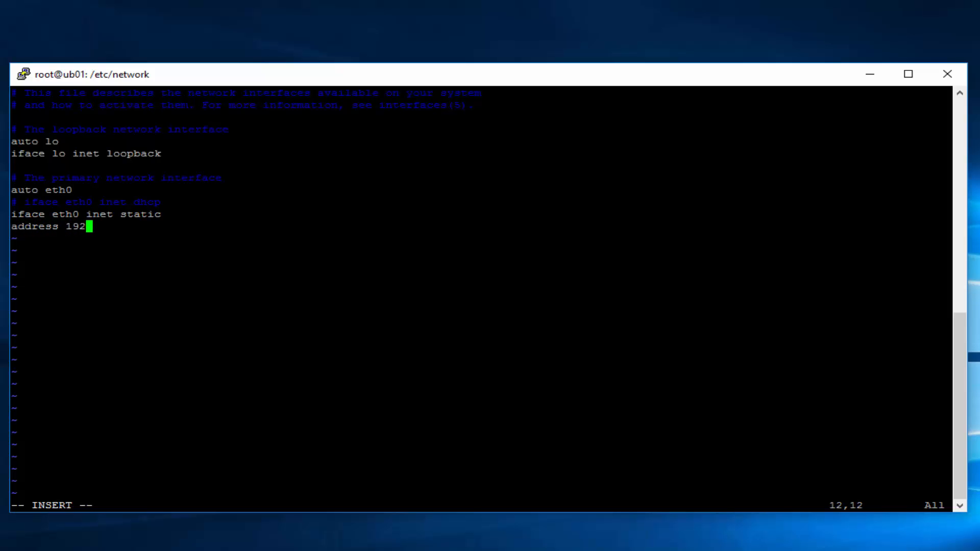
text(.168)
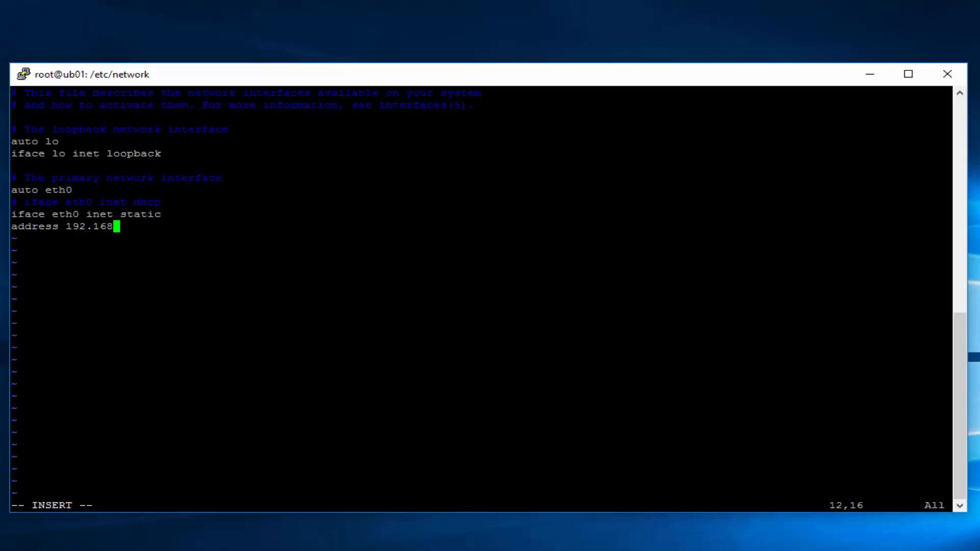
text(3)
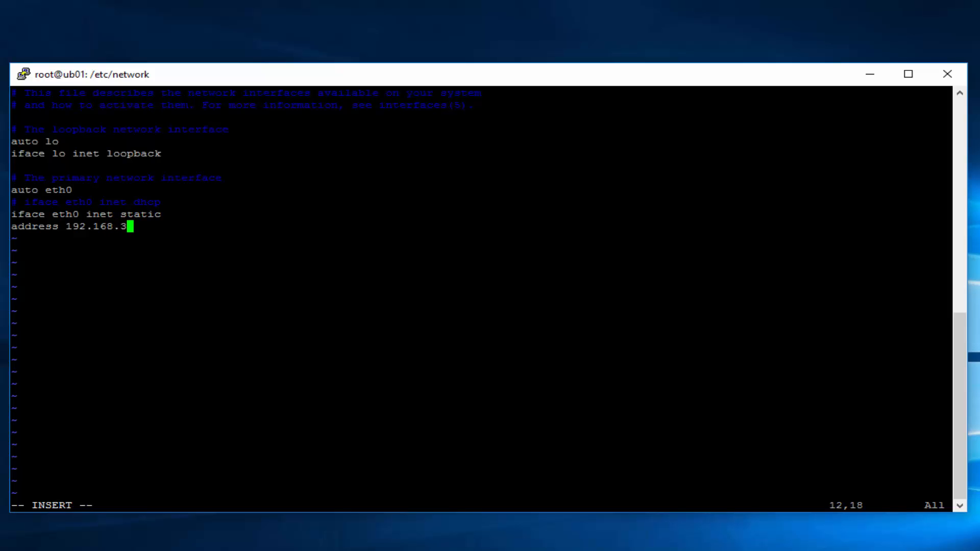
text(0.9)
click(481, 239)
text(netm)
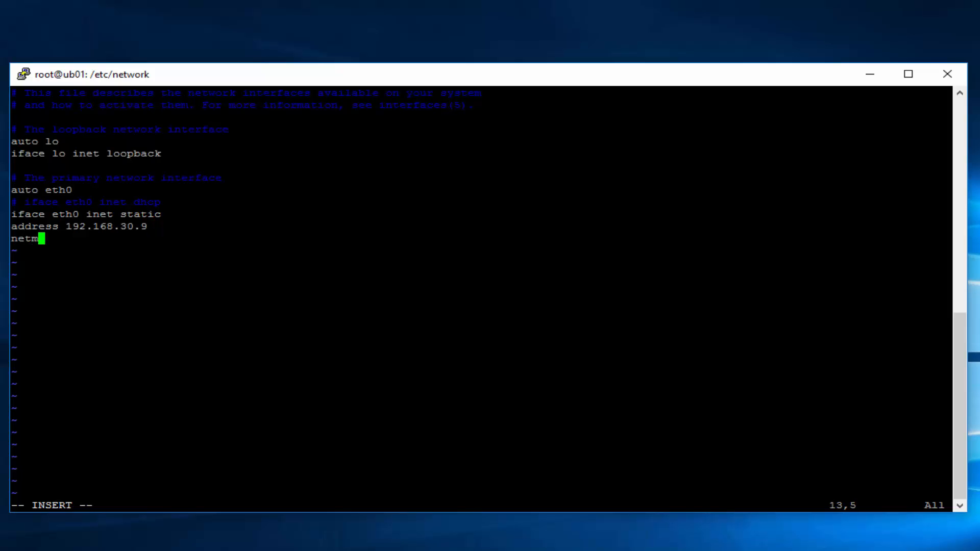
text(ask 2)
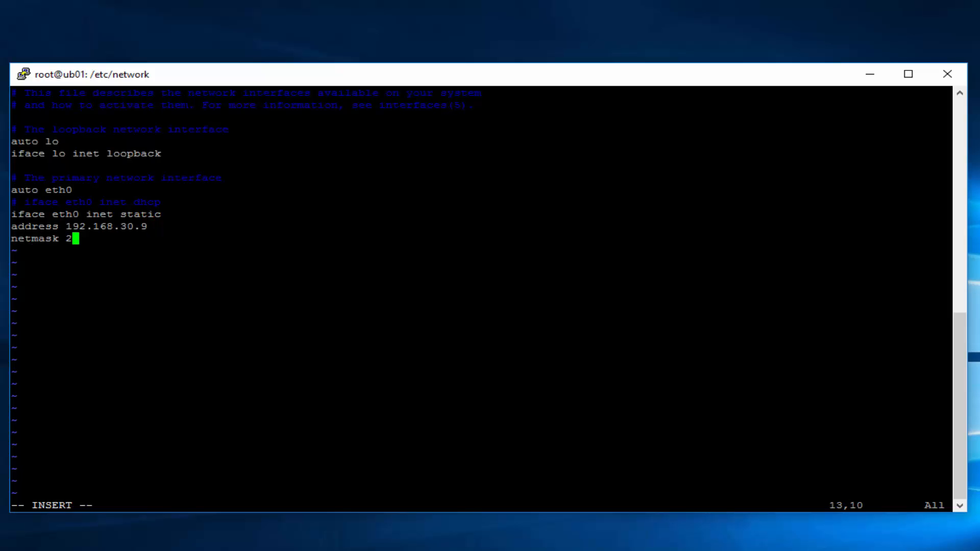
text(55.255.255)
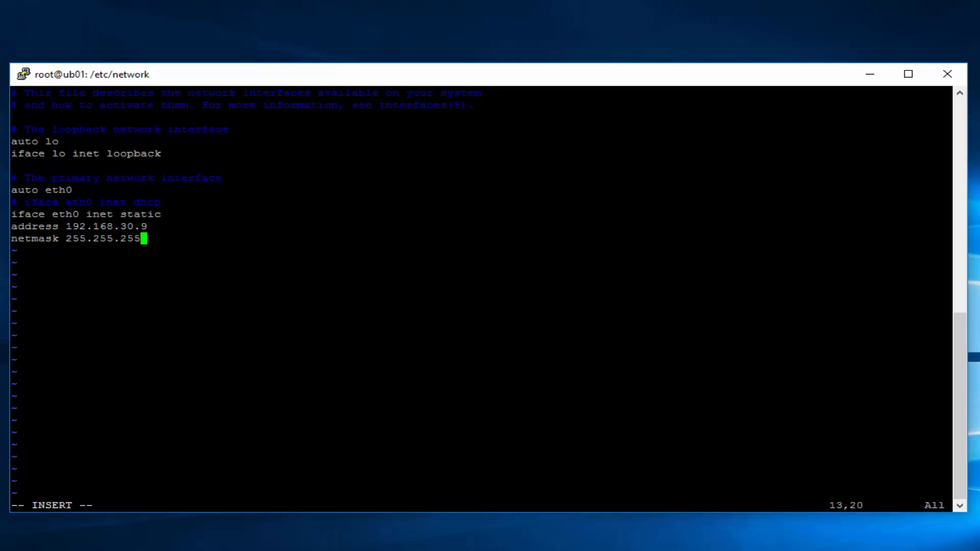
text(0)
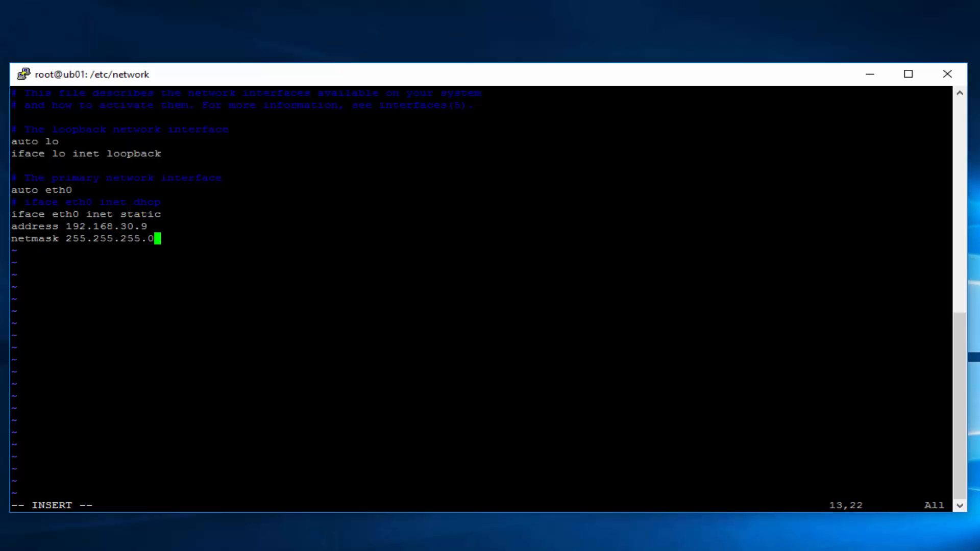
Add the gateway 192.168.30.254 line
key(enter)
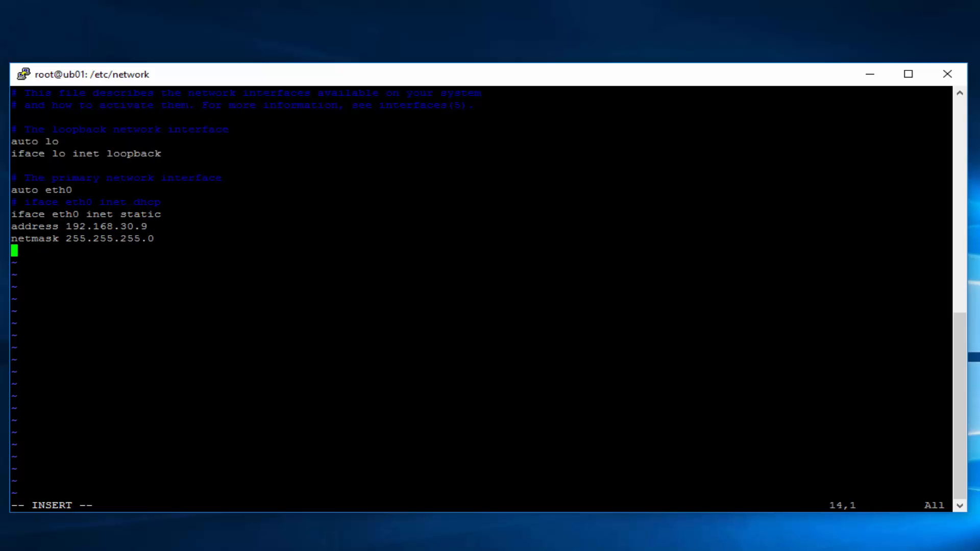
text(gat)
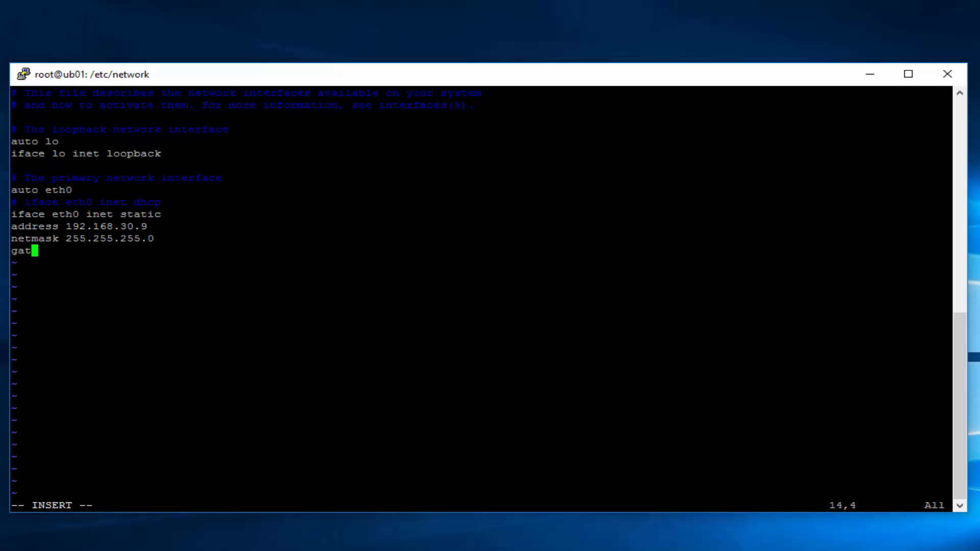
text(eway 192)
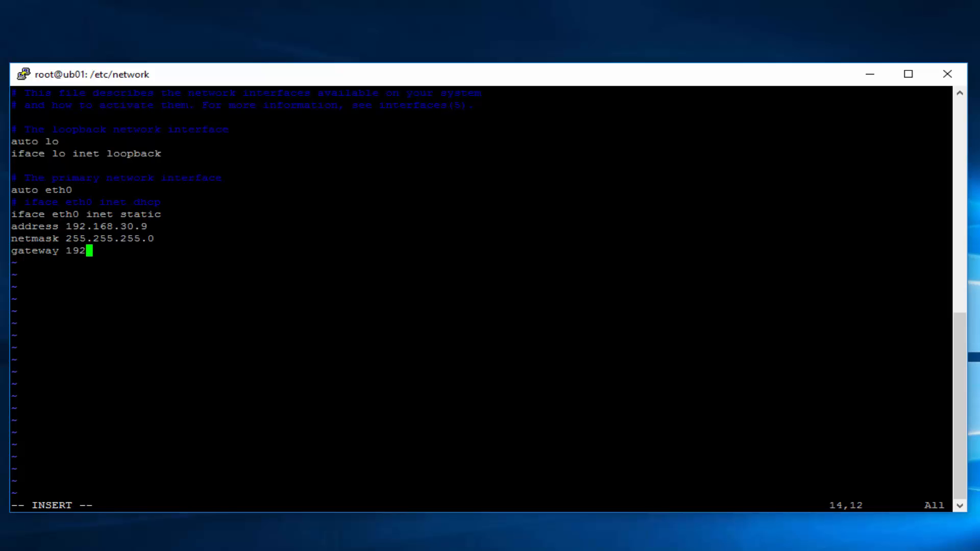
text(.168)
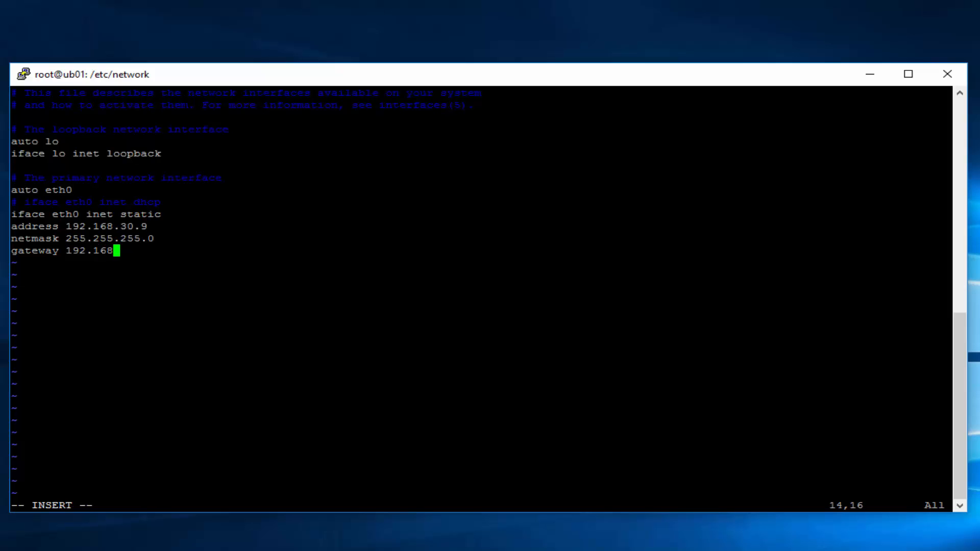
text(.30.254)
text(d)
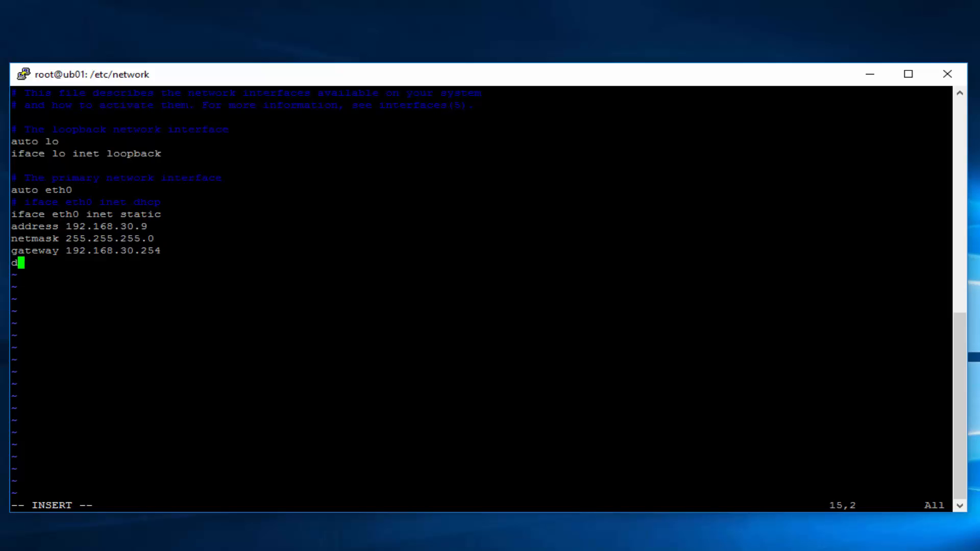
Add the dns-nameservers 192.168.30.1 line
text(ns-server)
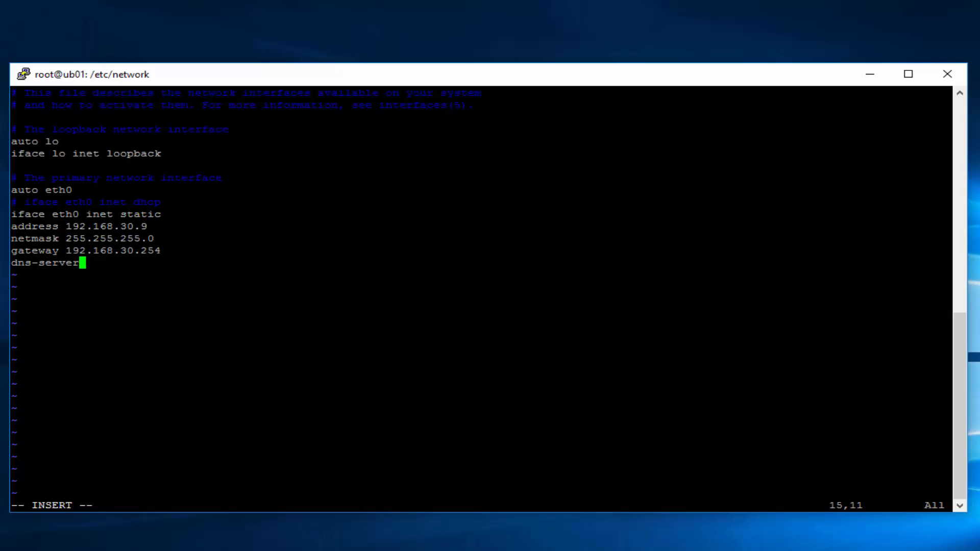
text(s)
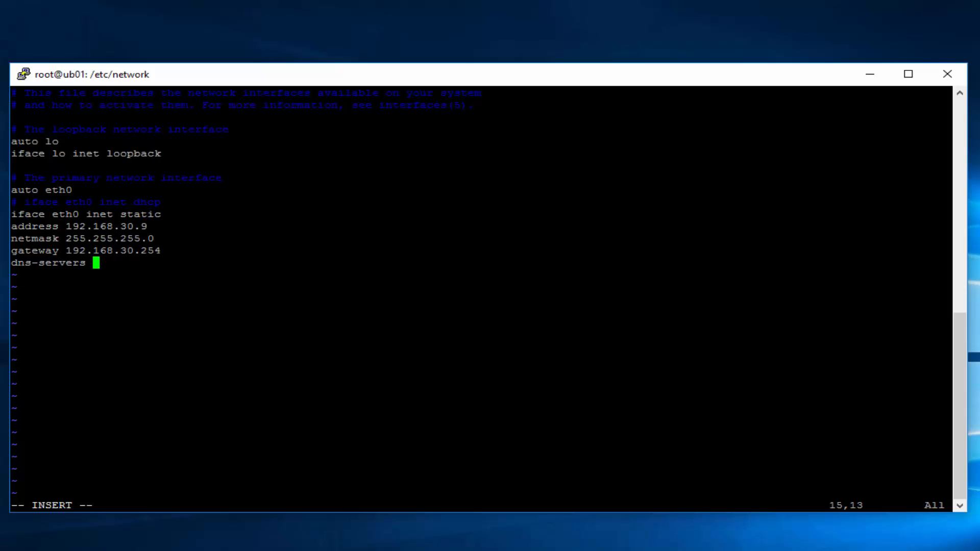
key(BackSpace)
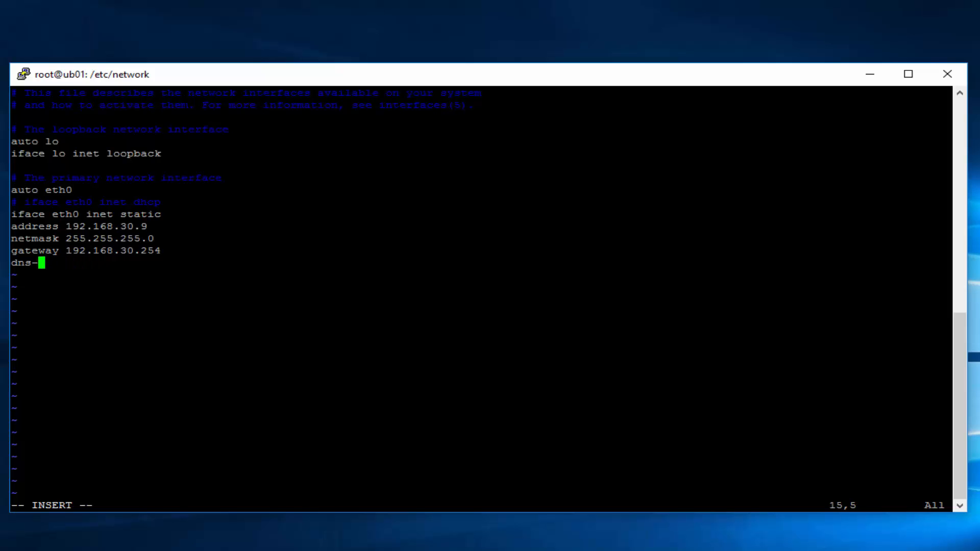
text(nameservers)
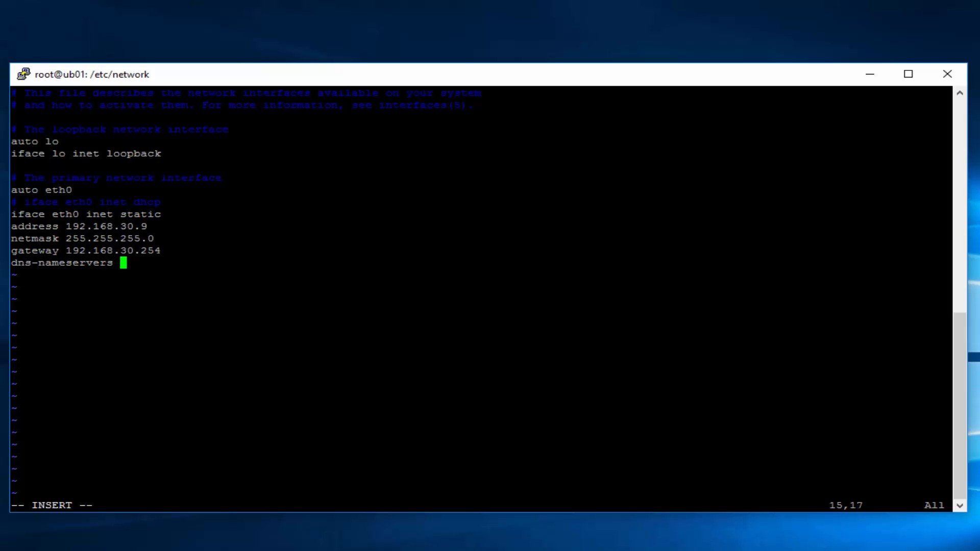
text(192)
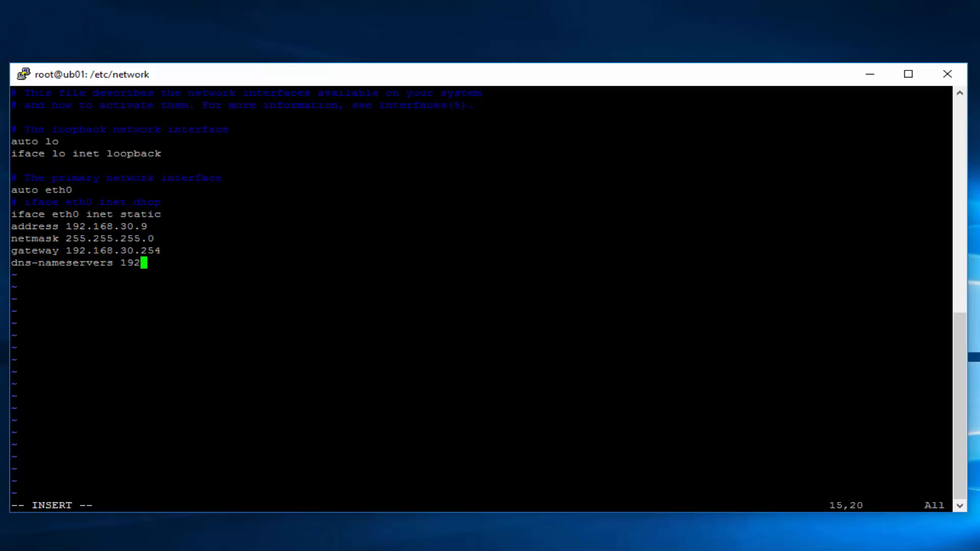
text(.168.)
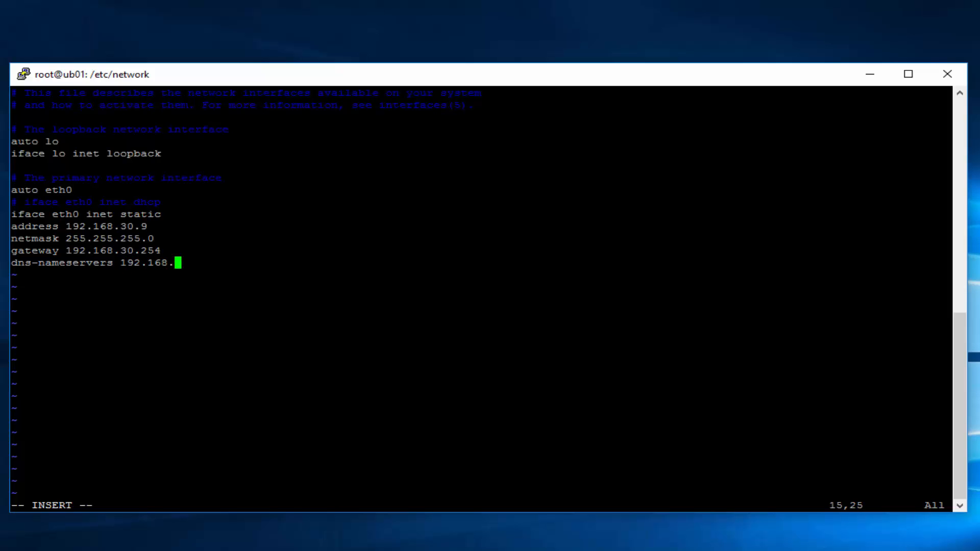
text(30.1)
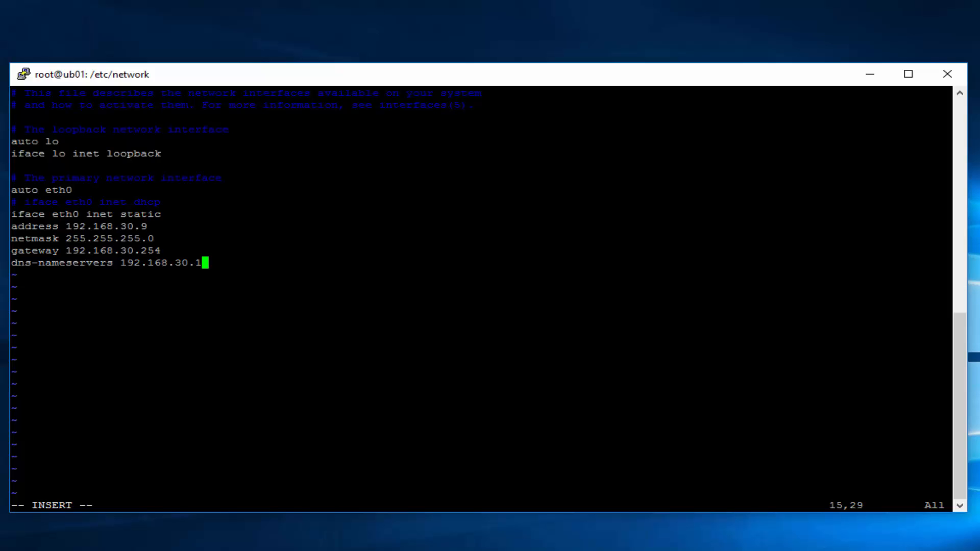
Add dns-search demo.vmnerd.com and leave insert mode
key(enter)
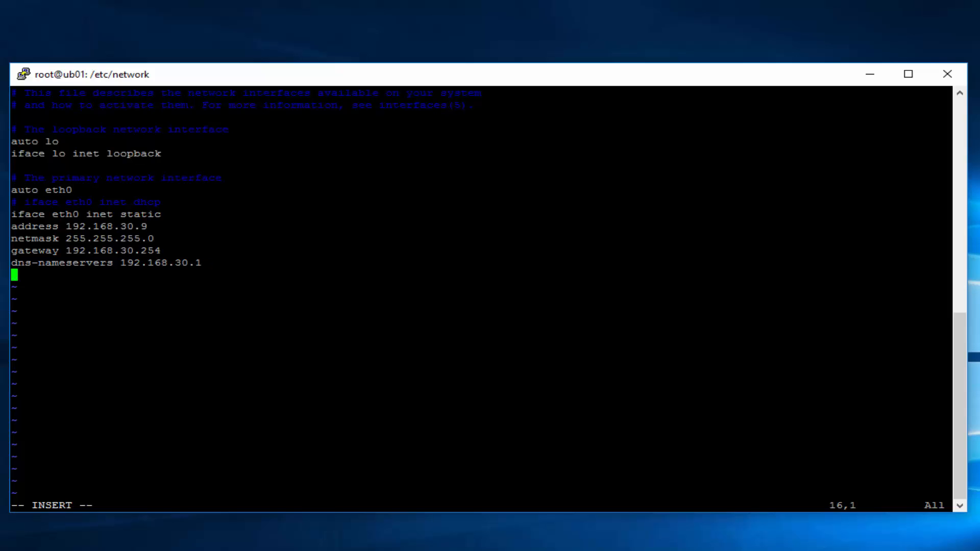
text(dns)
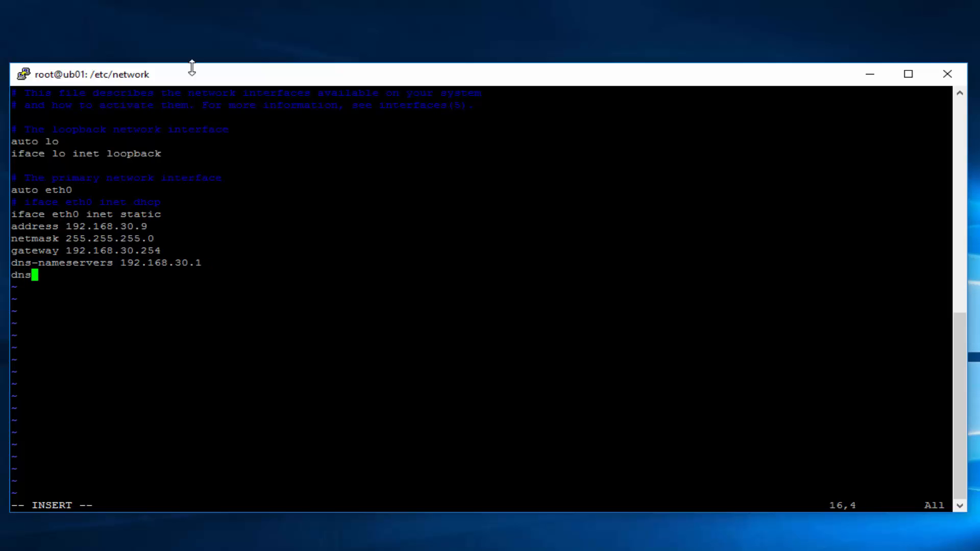
text(-search)
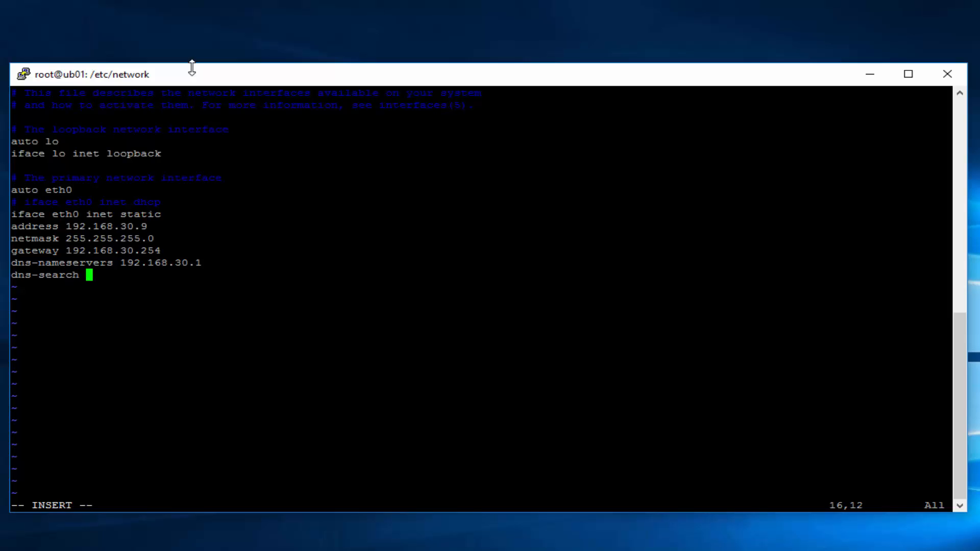
text(demo.)
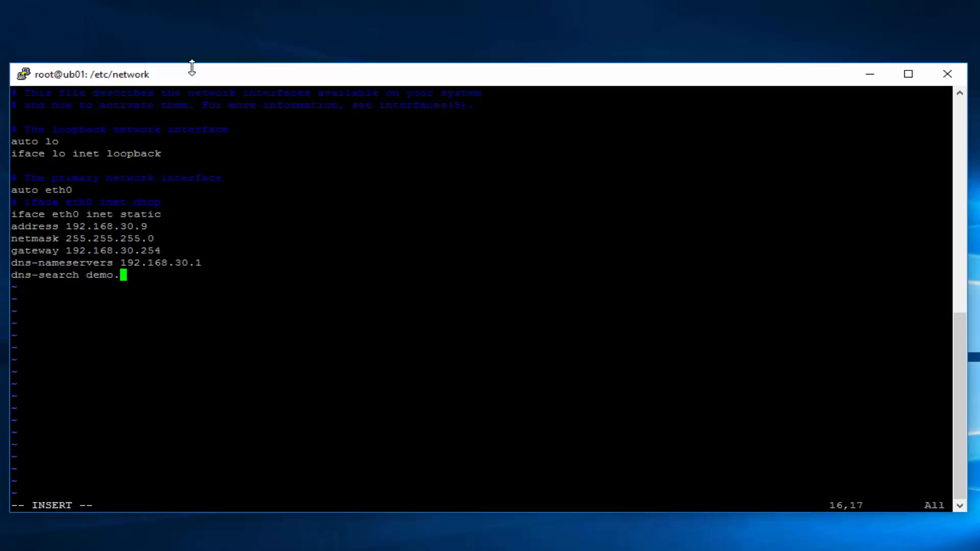
text(vmnerd.com)
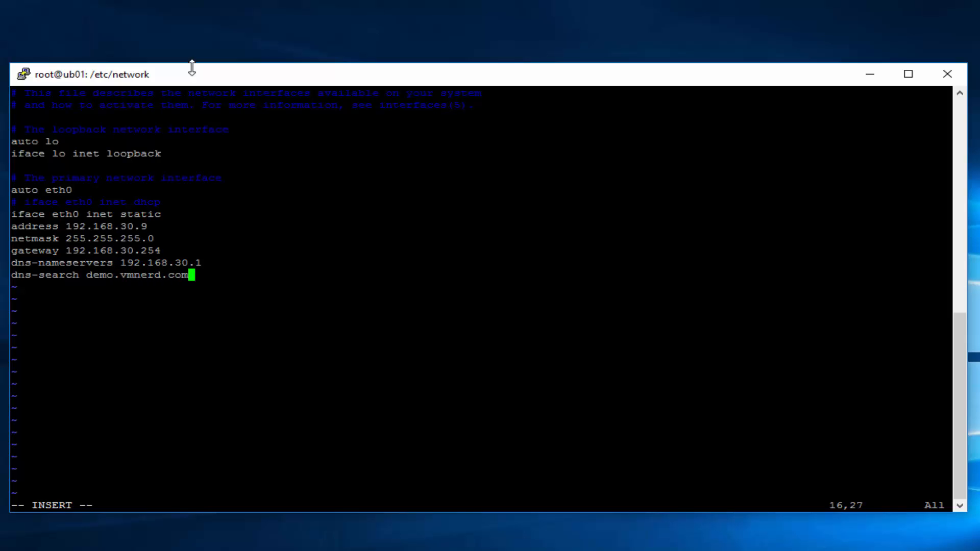
key(Escape)
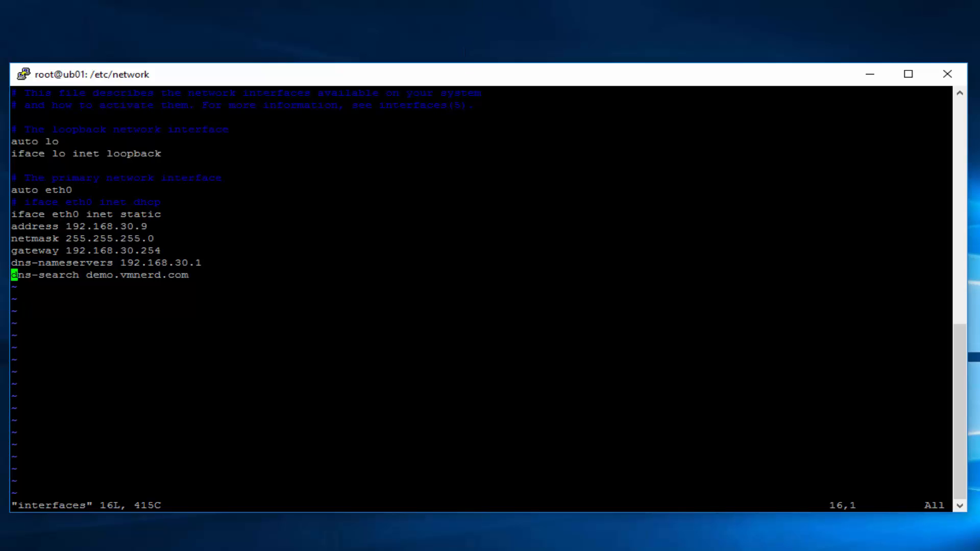
Save with :wq, reboot ub01, and dismiss PuTTY's closed-connection error
text(:wq)
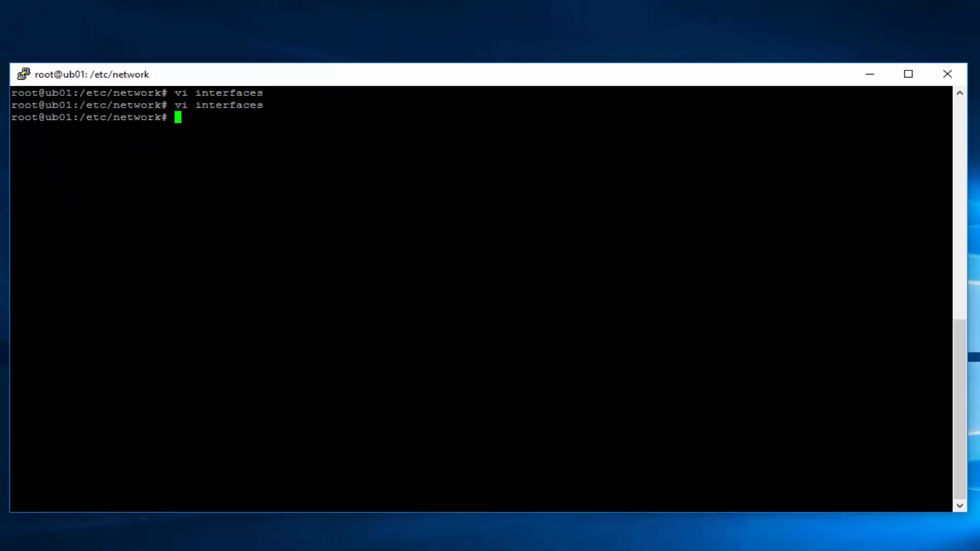
text(reb)
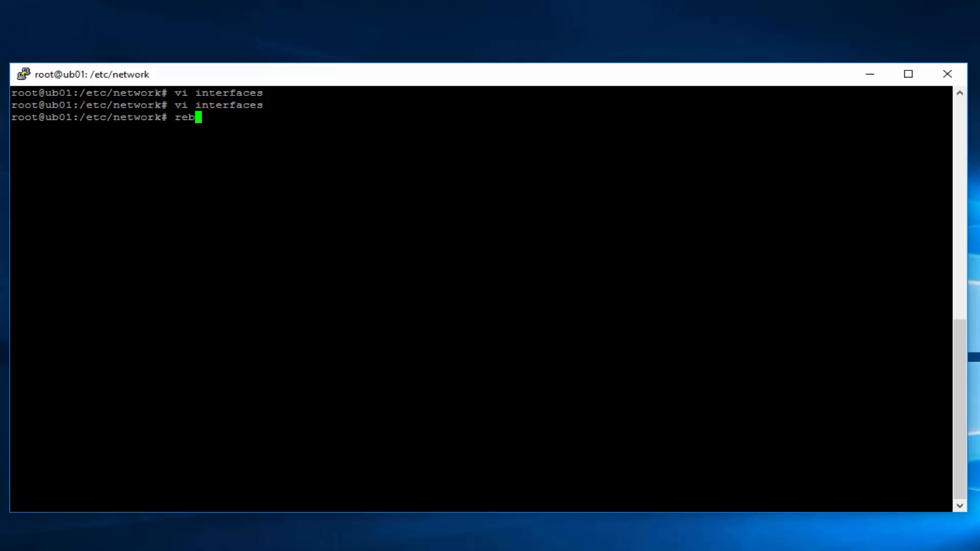
text(oot)
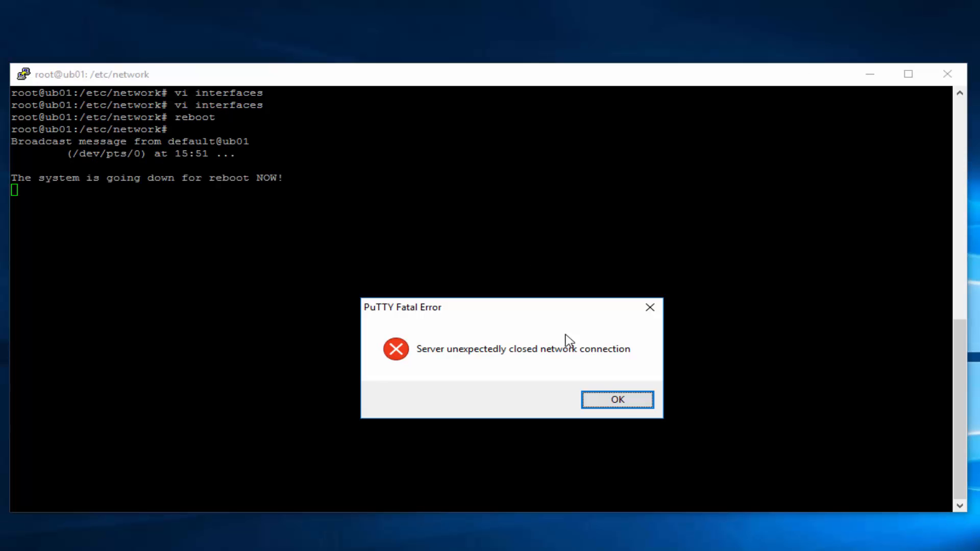
click(616, 399)
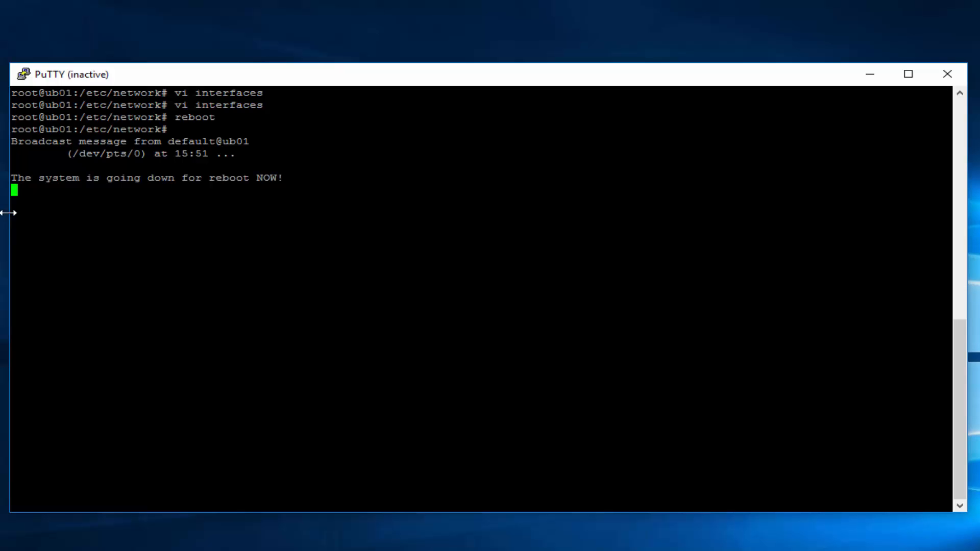
mouse_move(25, 80)
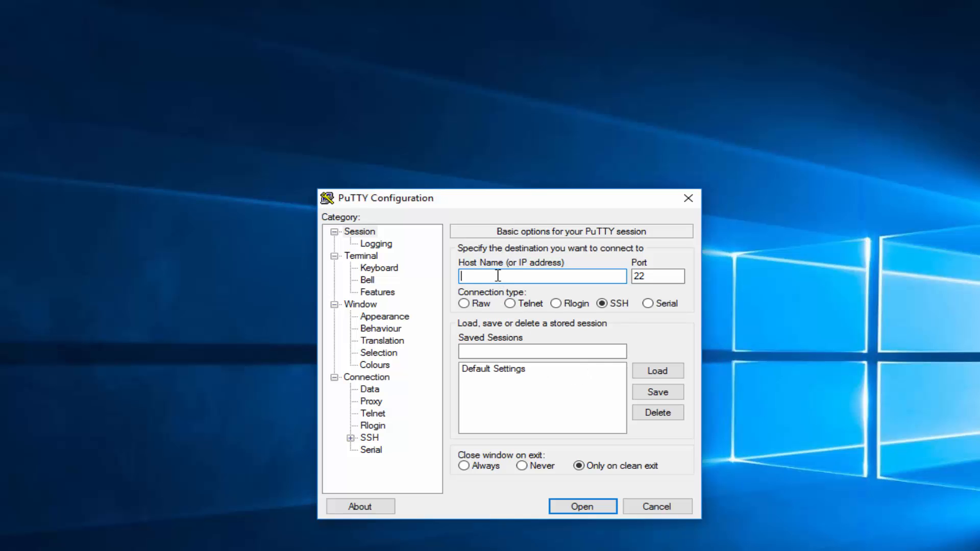
Open an SSH session to host ub01, log in as default, and run sudo su -
text(ub01)
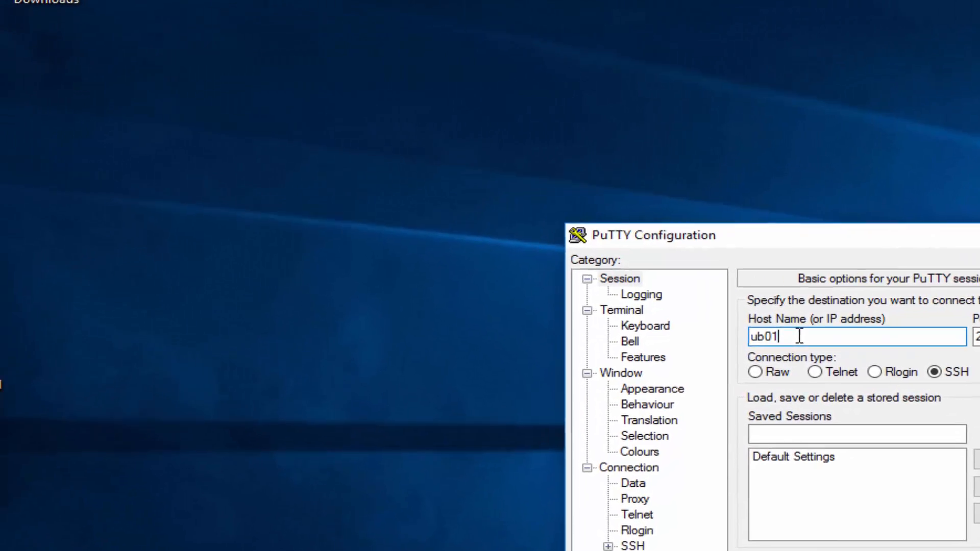
click(969, 337)
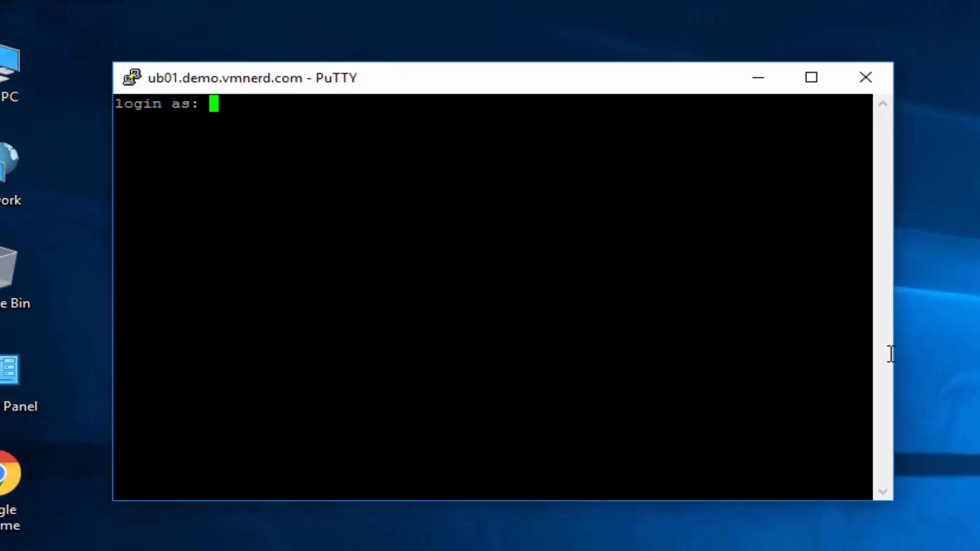
text(default)
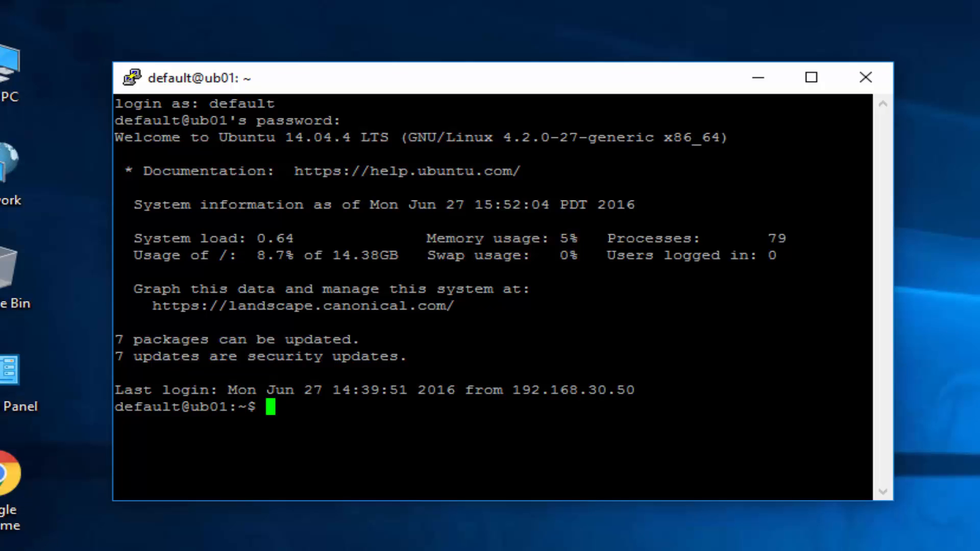
text(sudo su -)
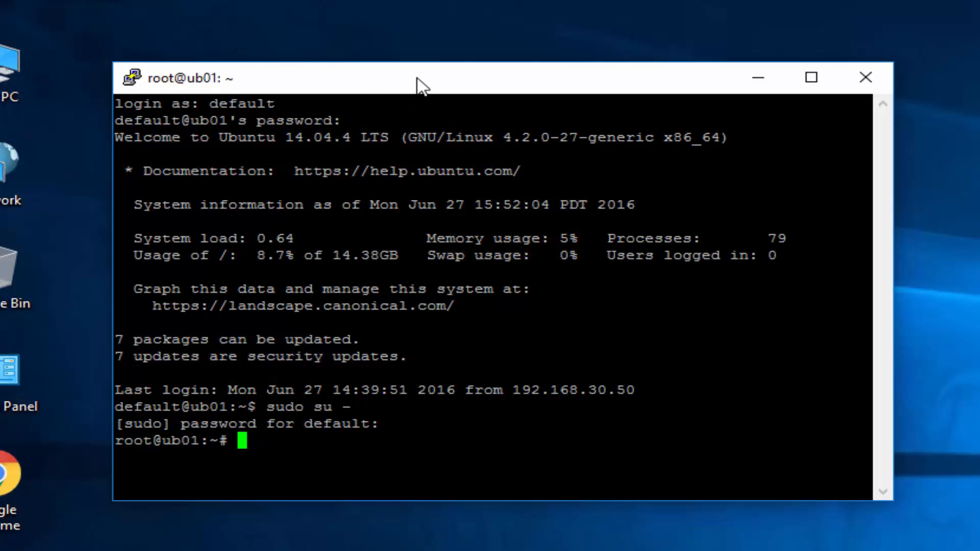
mouse_move(925, 503)
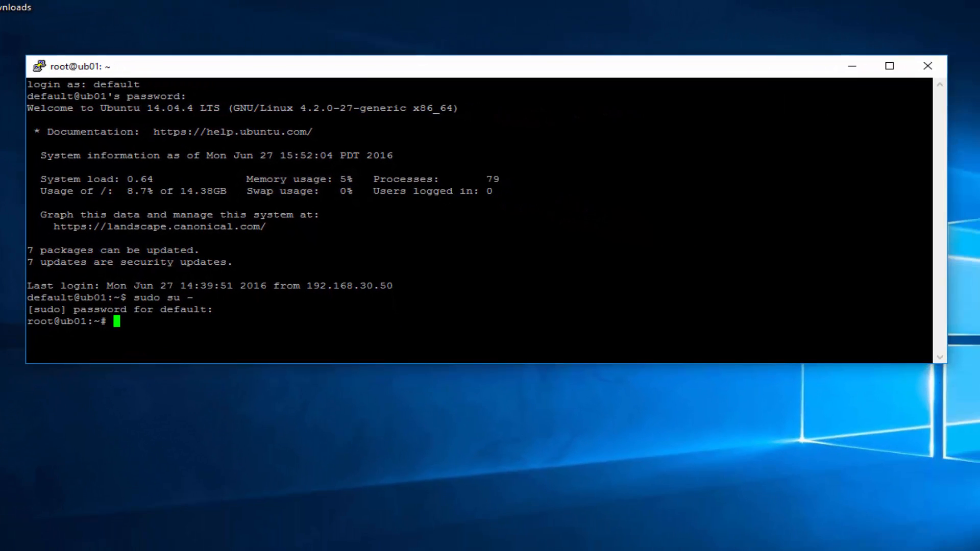
Ping dc01 by name, then begin typing a ping to myip
drag(75, 66, 419, 127)
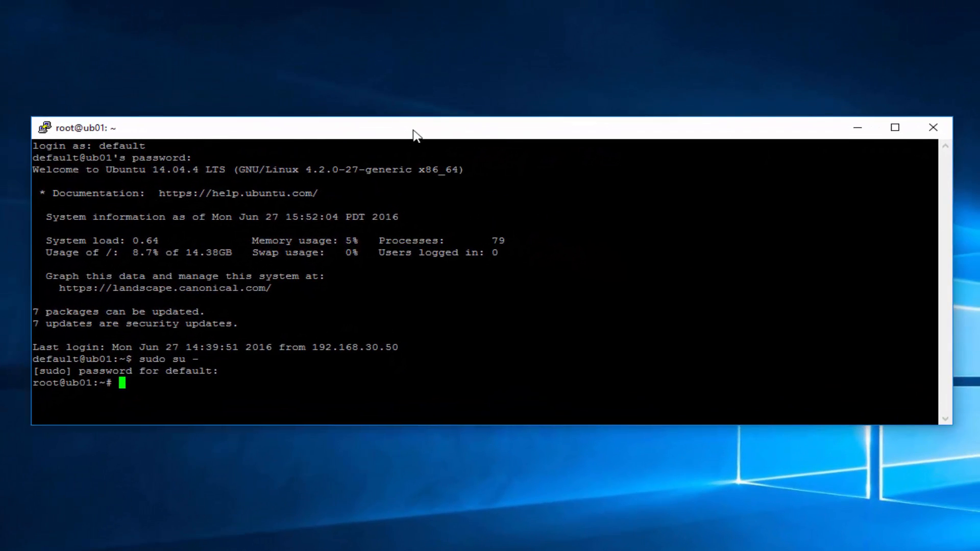
text(pi)
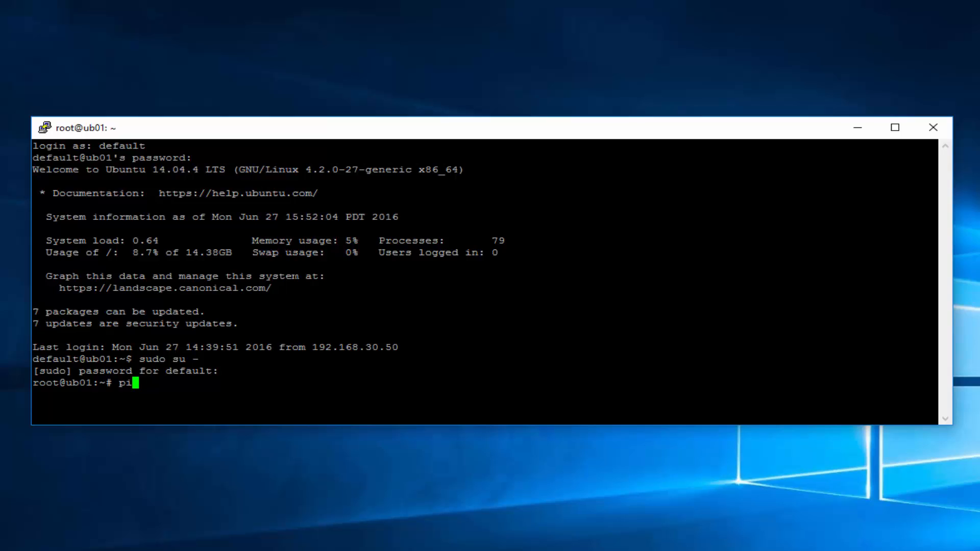
text(ng dc01)
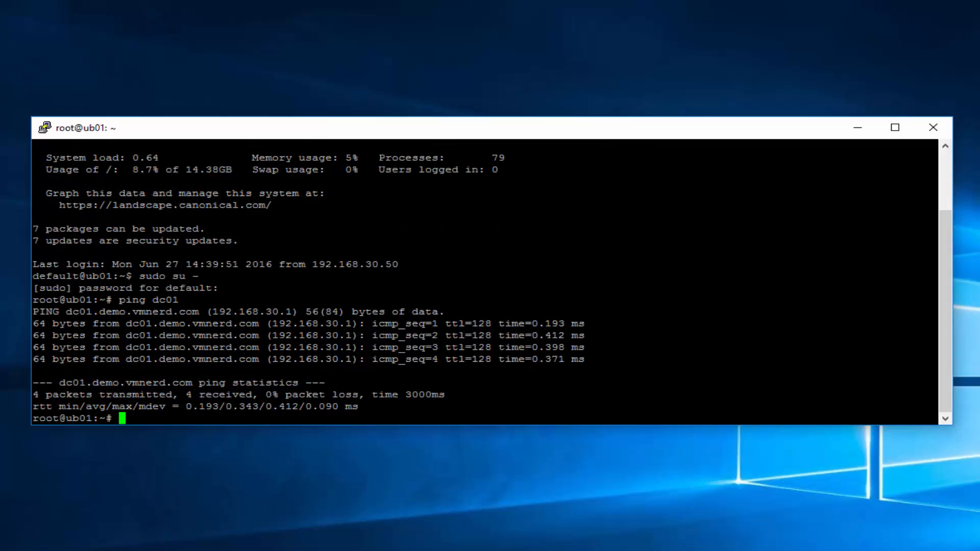
text(ping)
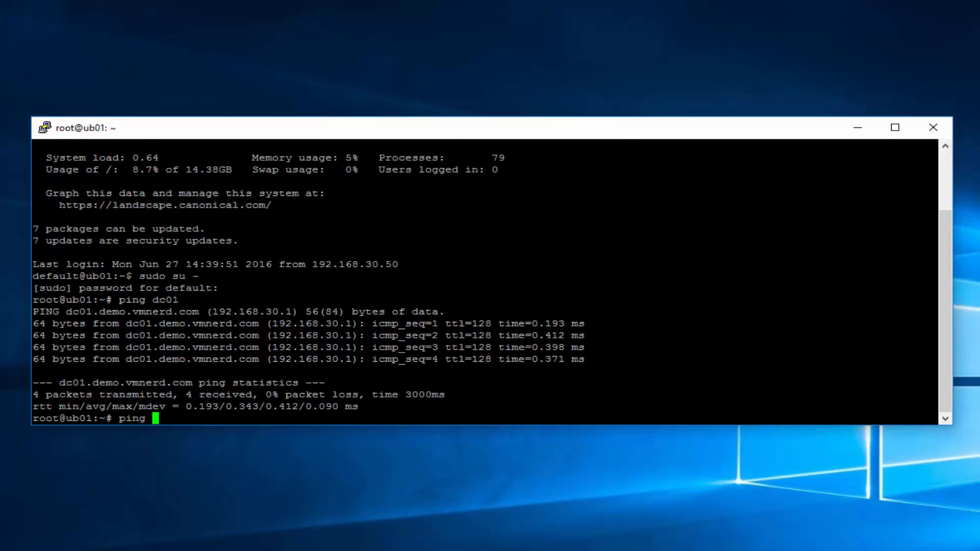
text(myip)
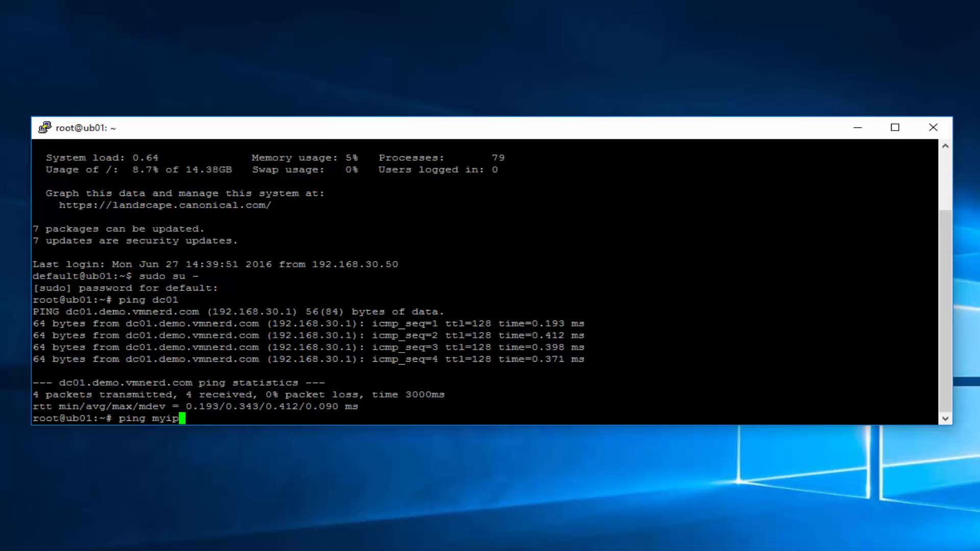